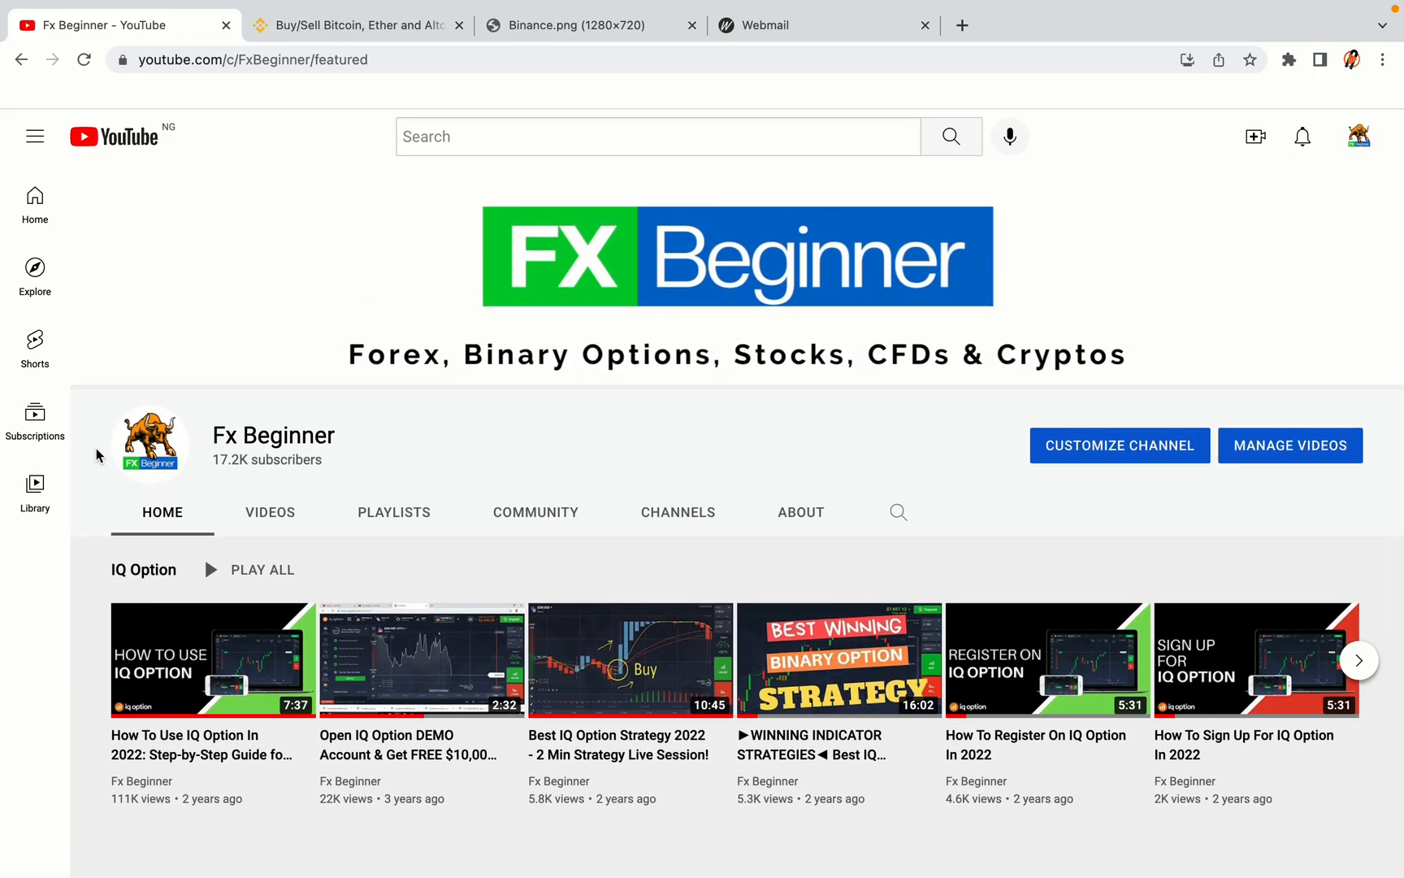
{"action": "mouse_move", "coordinate": [554, 450]}
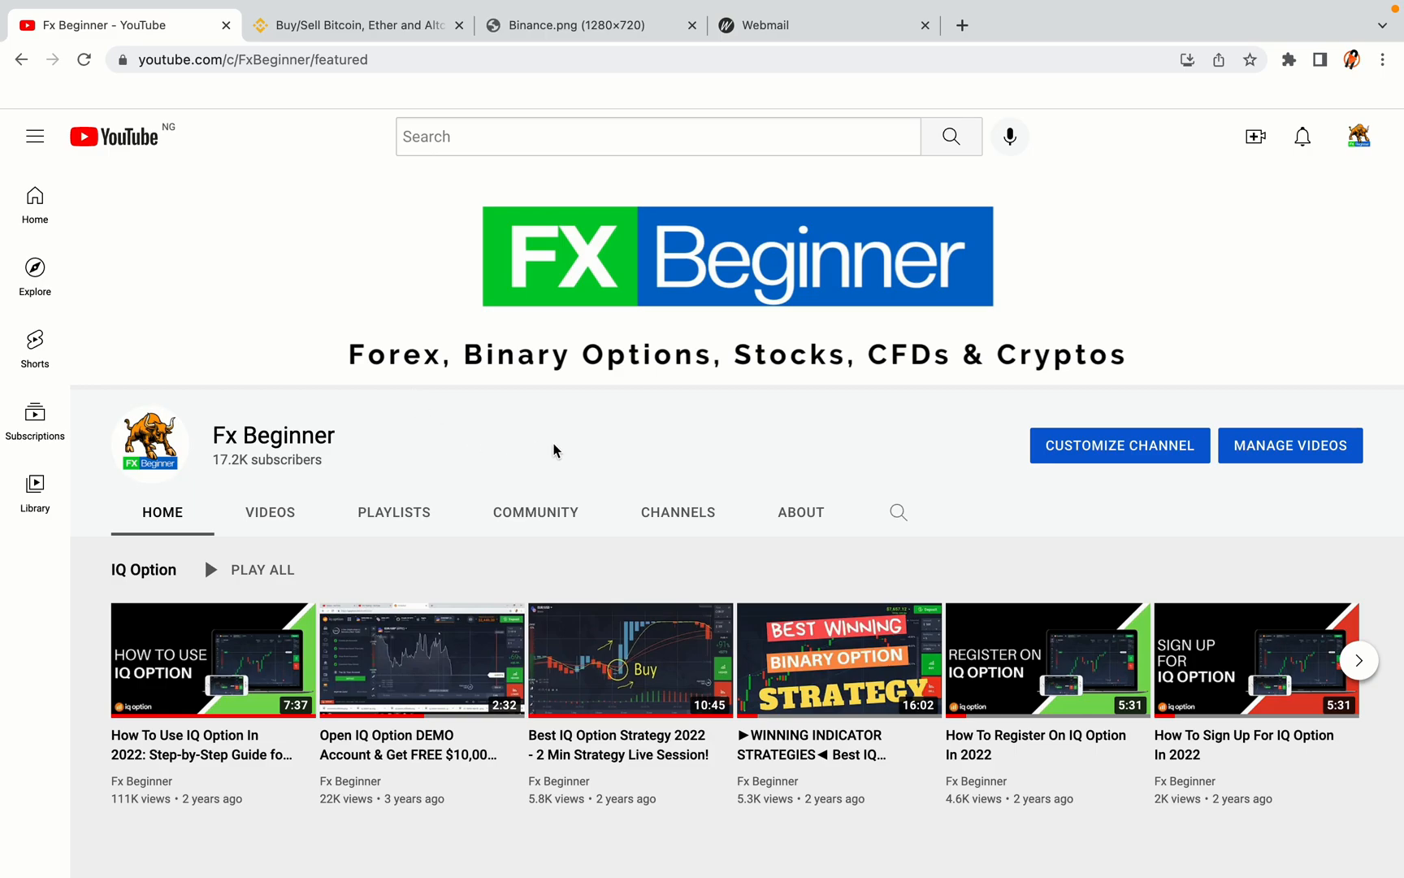
{"action": "mouse_move", "coordinate": [899, 414]}
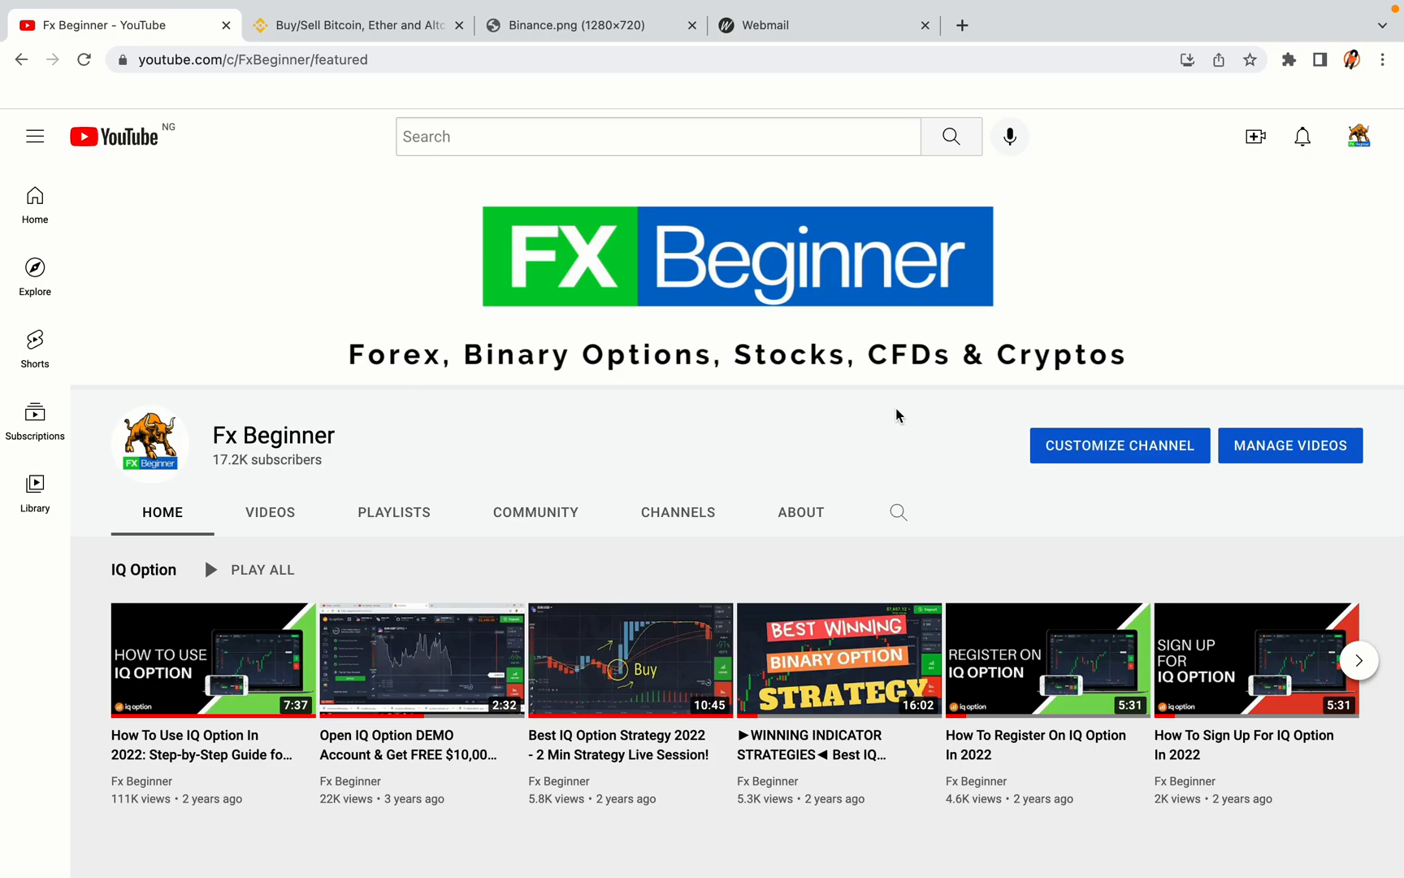
Step: Bring up the Binance homepage and browse its popular cryptocurrencies section
{"action": "left_click", "coordinate": [353, 24]}
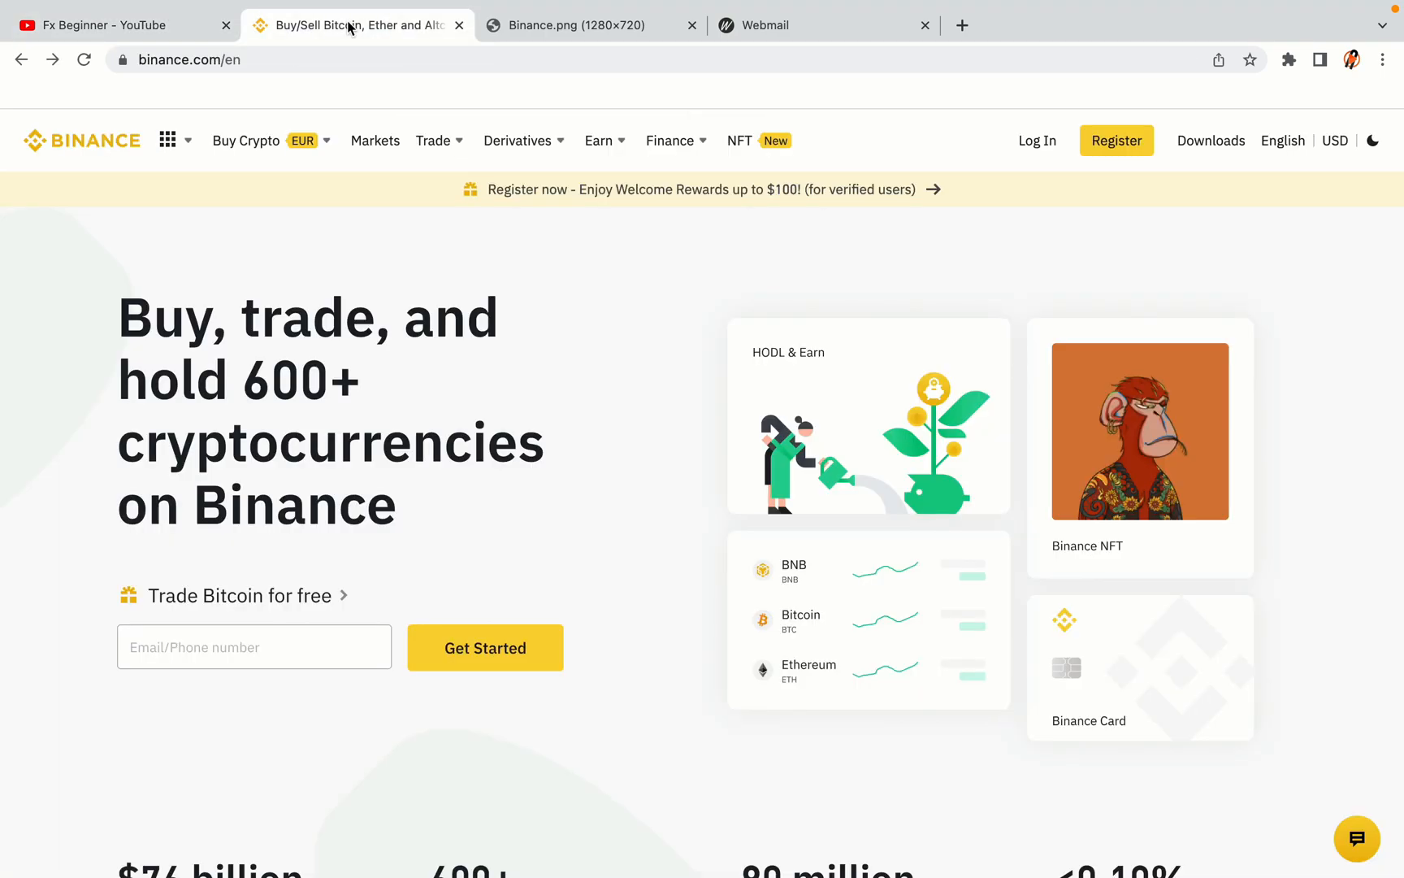
{"action": "mouse_move", "coordinate": [94, 339]}
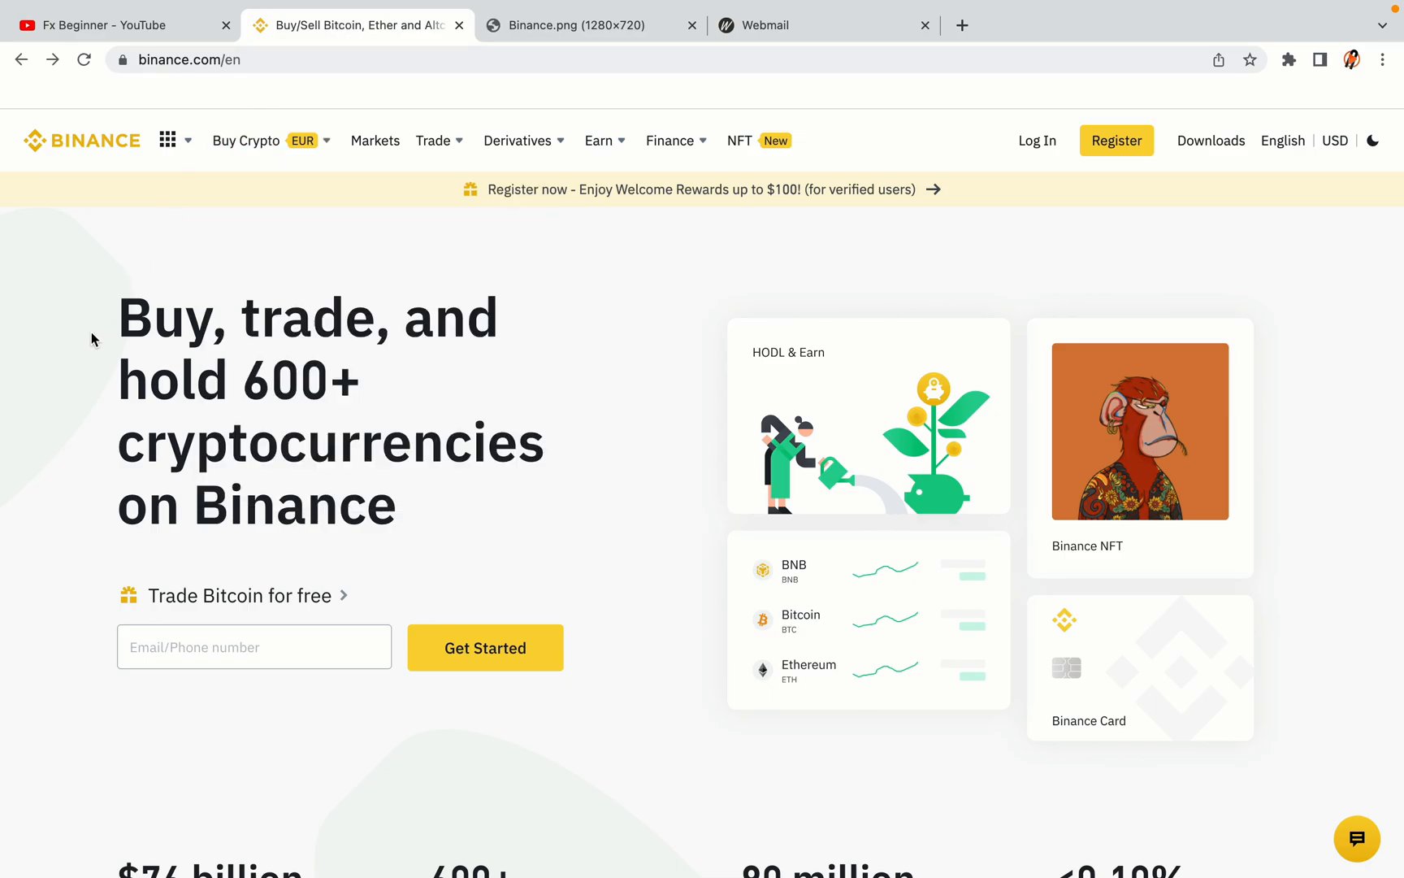
{"action": "mouse_move", "coordinate": [674, 429]}
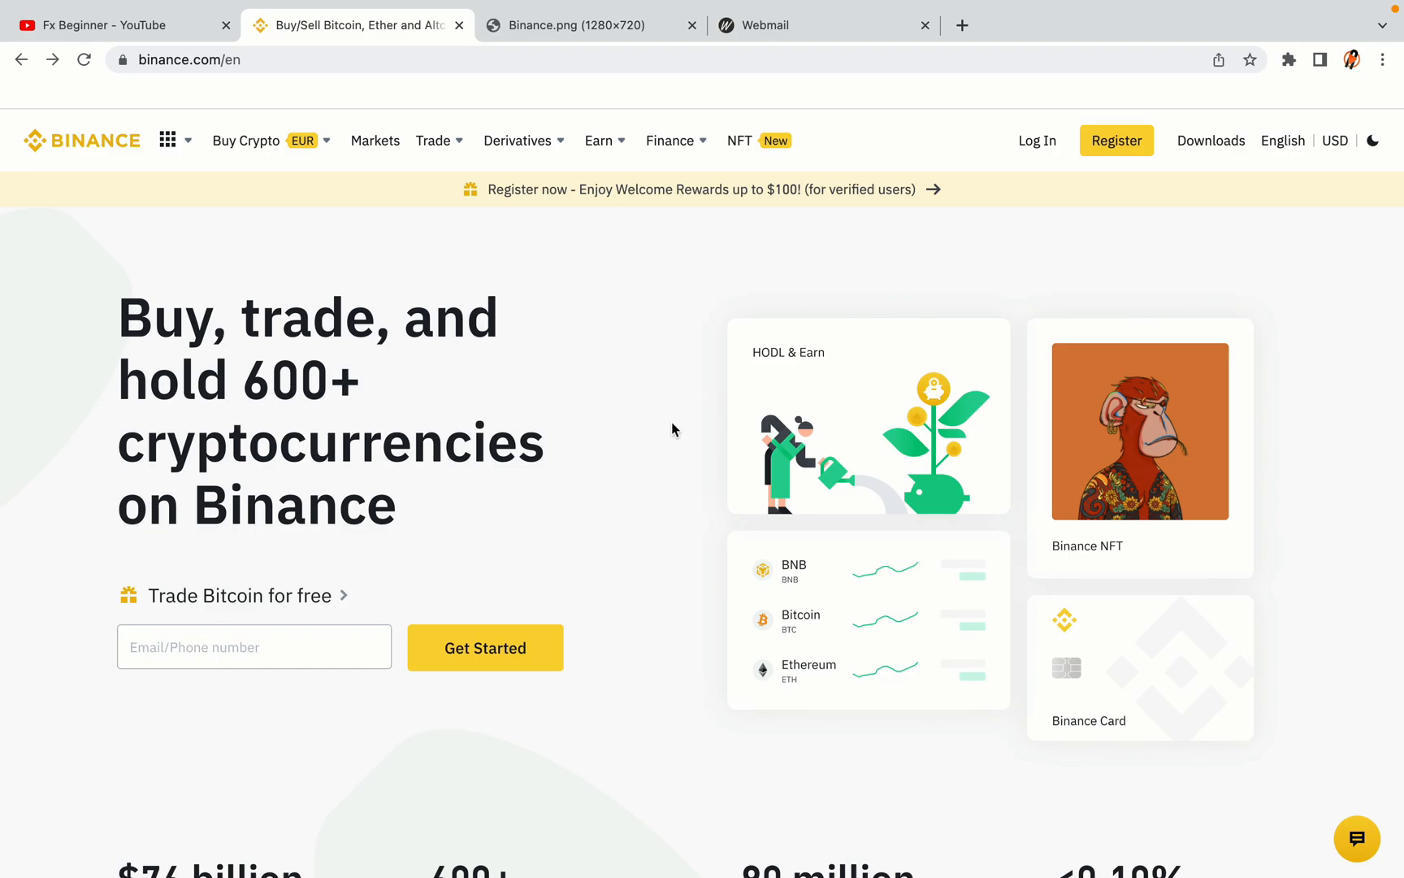
{"action": "scroll", "scroll_direction": "down", "scroll_amount": 3}
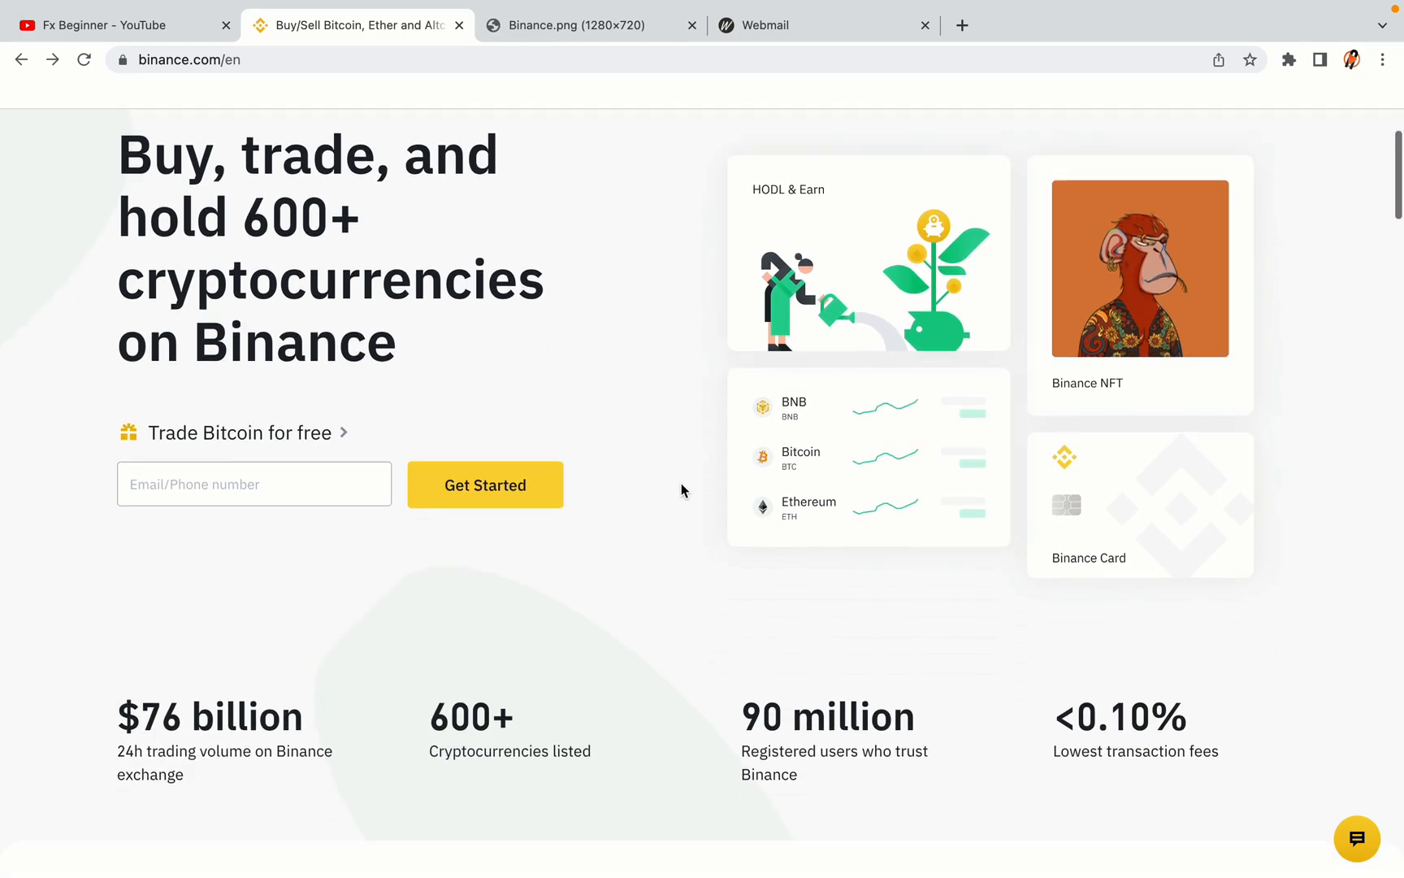
{"action": "scroll", "scroll_direction": "down", "scroll_amount": 3}
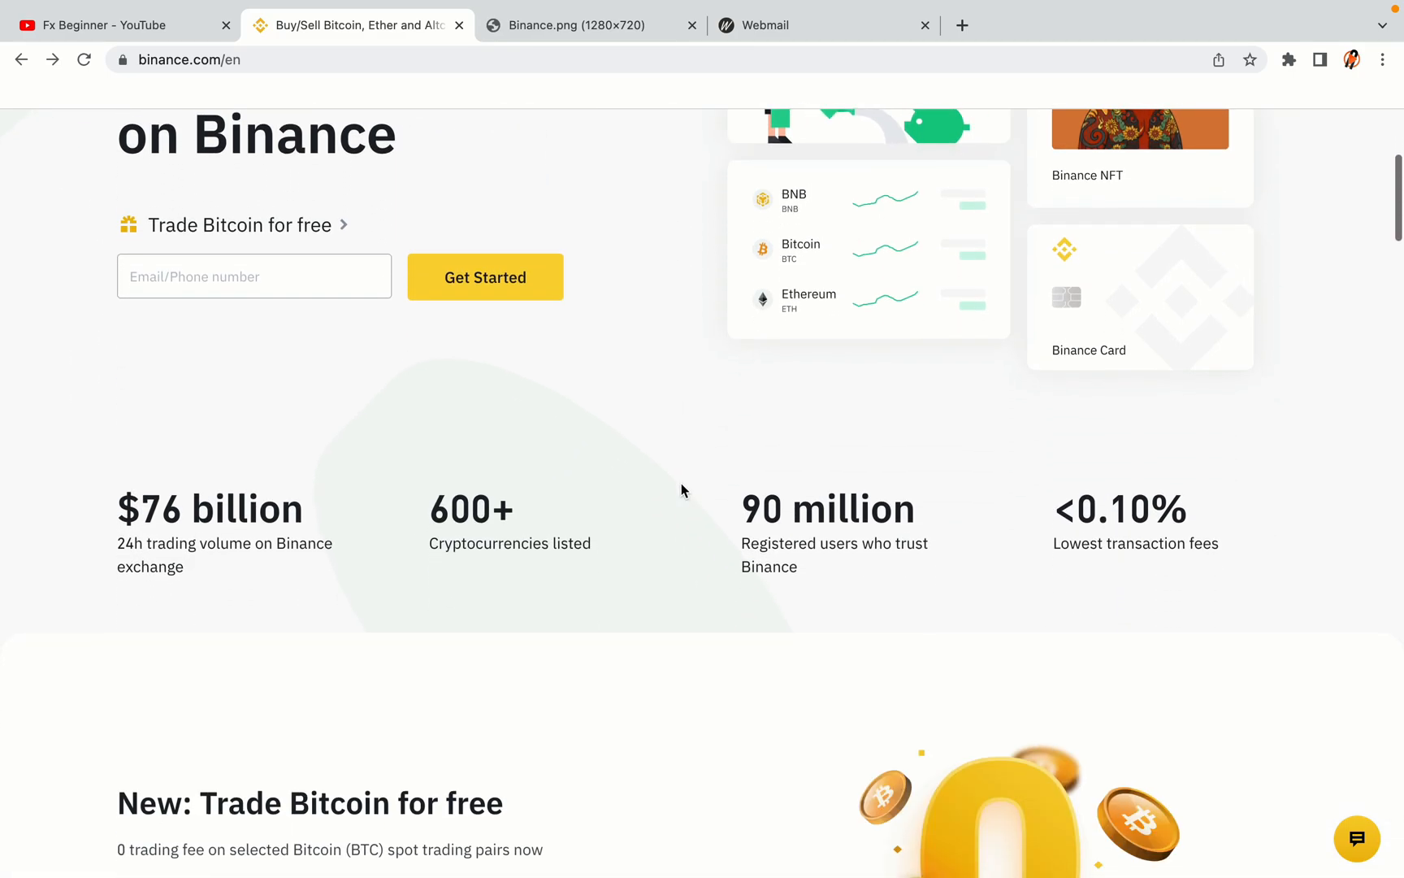
{"action": "scroll", "scroll_direction": "down", "scroll_amount": 3}
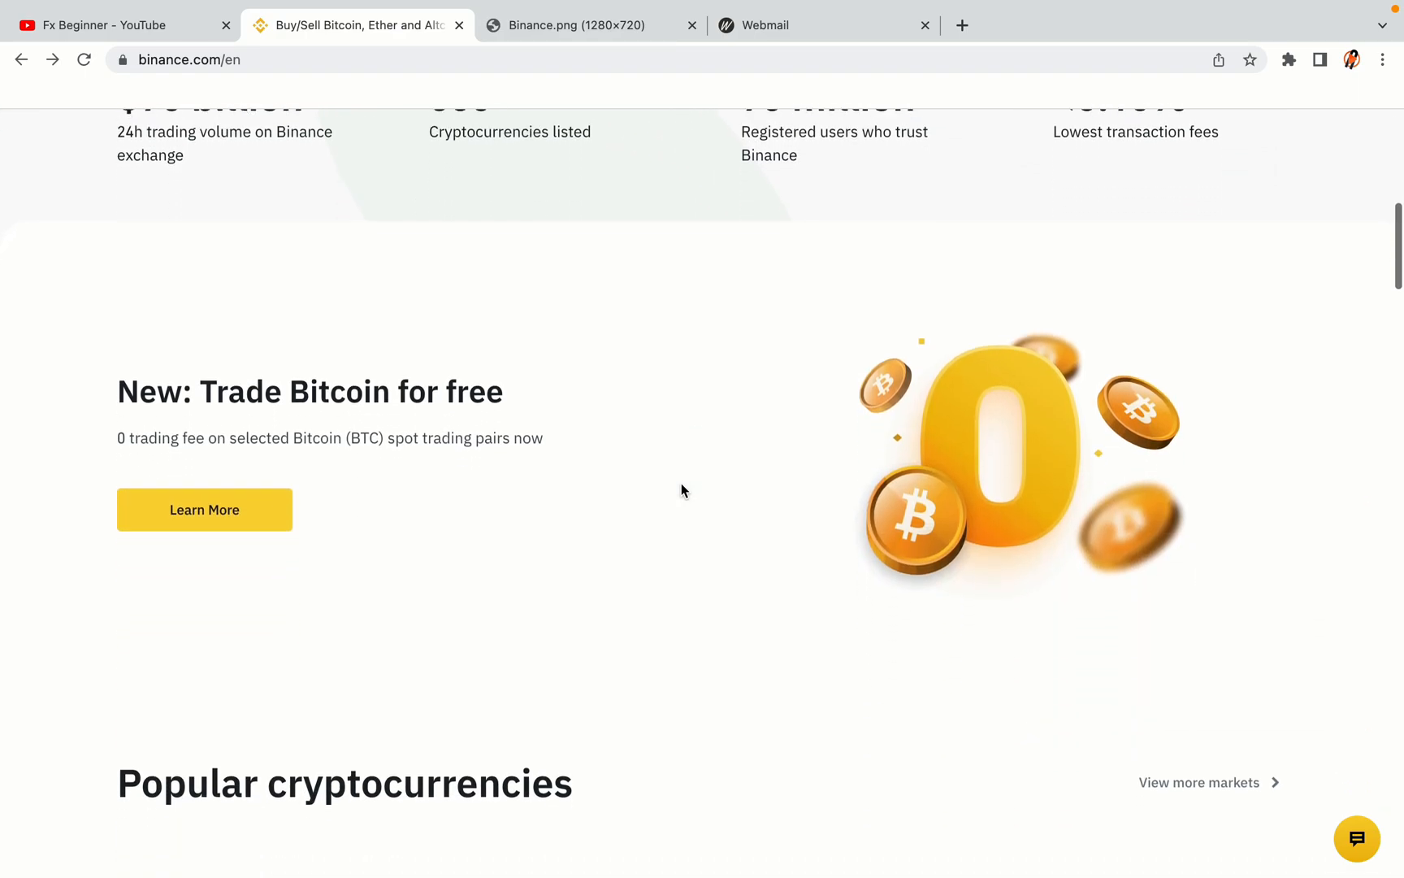
{"action": "scroll", "scroll_direction": "up", "scroll_amount": 3}
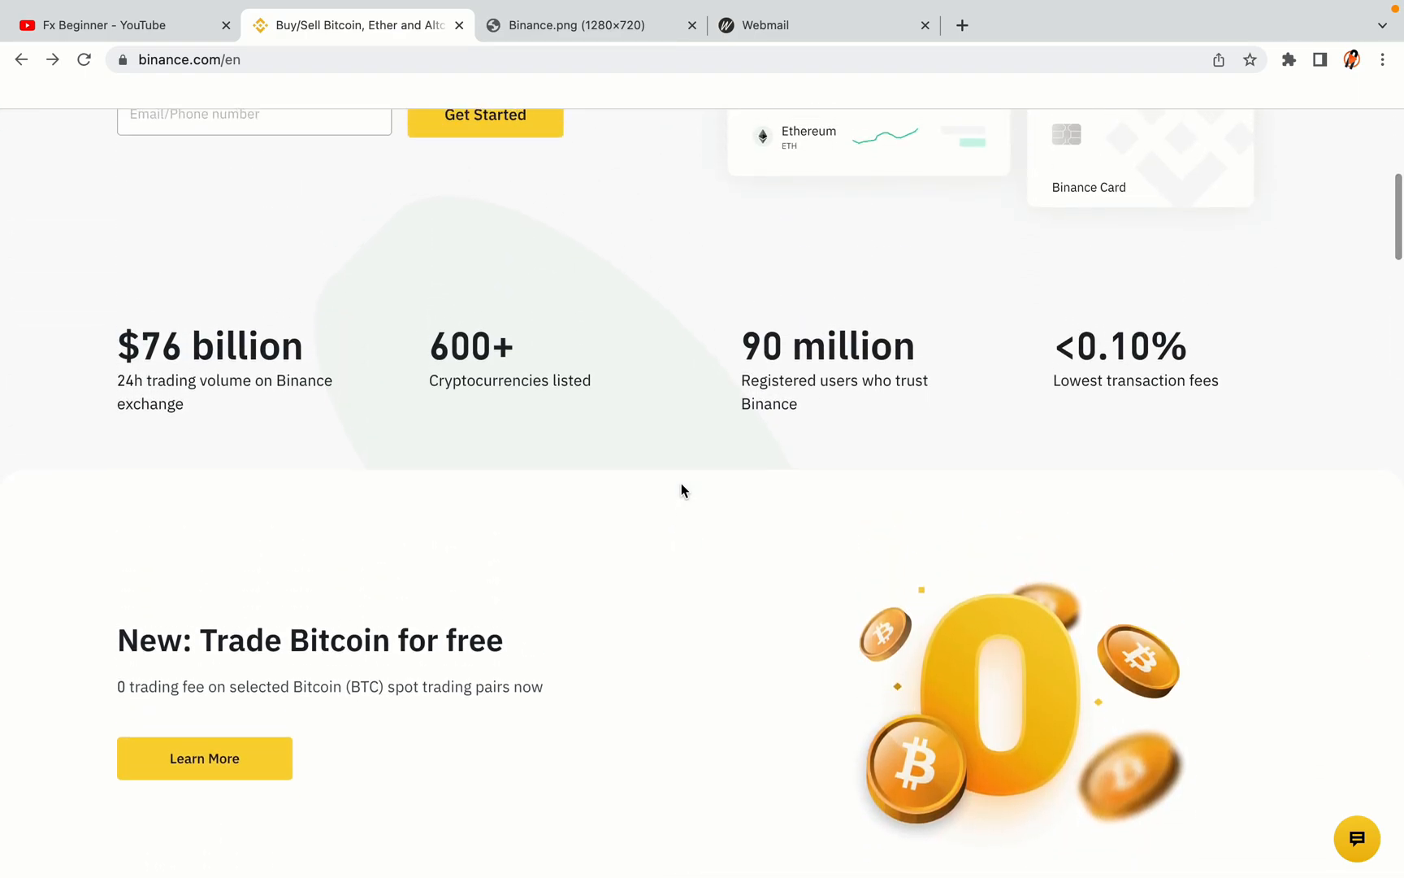
Step: Browse the portfolio steps, app download and security sections, then return to the top
{"action": "scroll", "scroll_direction": "down", "scroll_amount": 3}
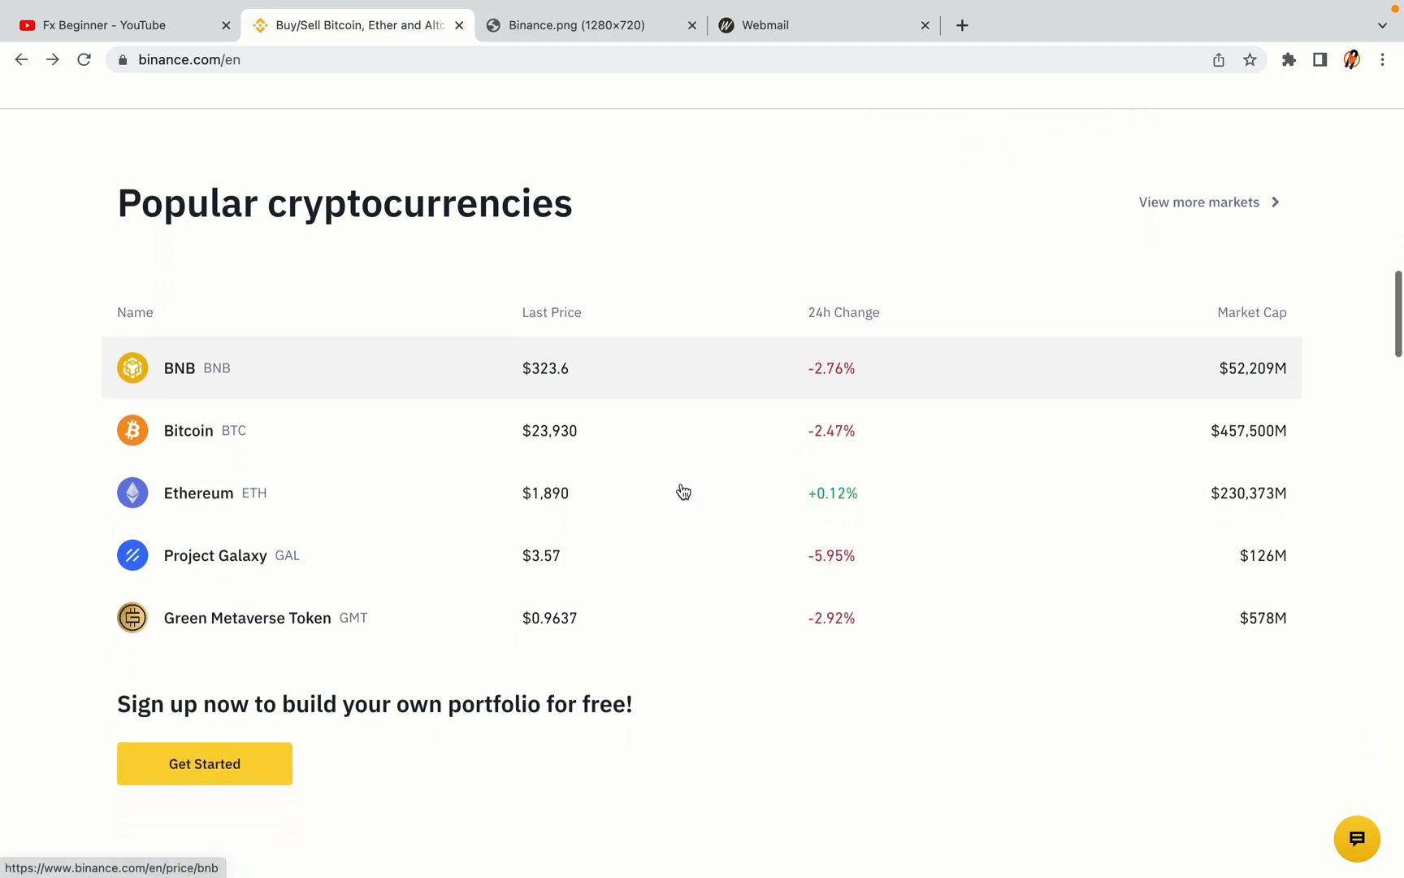
{"action": "scroll", "scroll_direction": "down", "scroll_amount": 3}
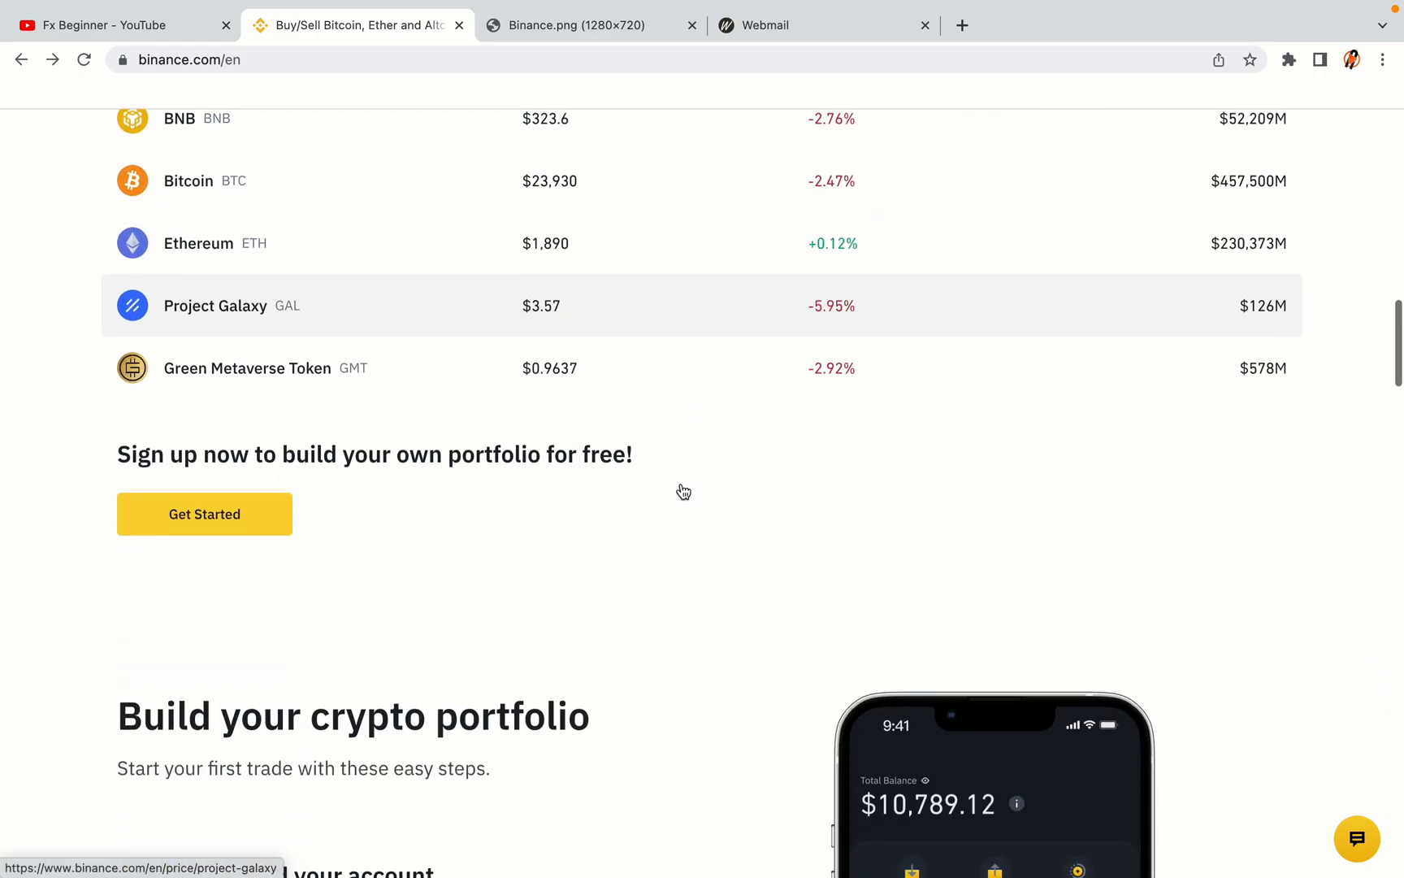
{"action": "scroll", "scroll_direction": "down", "scroll_amount": 3}
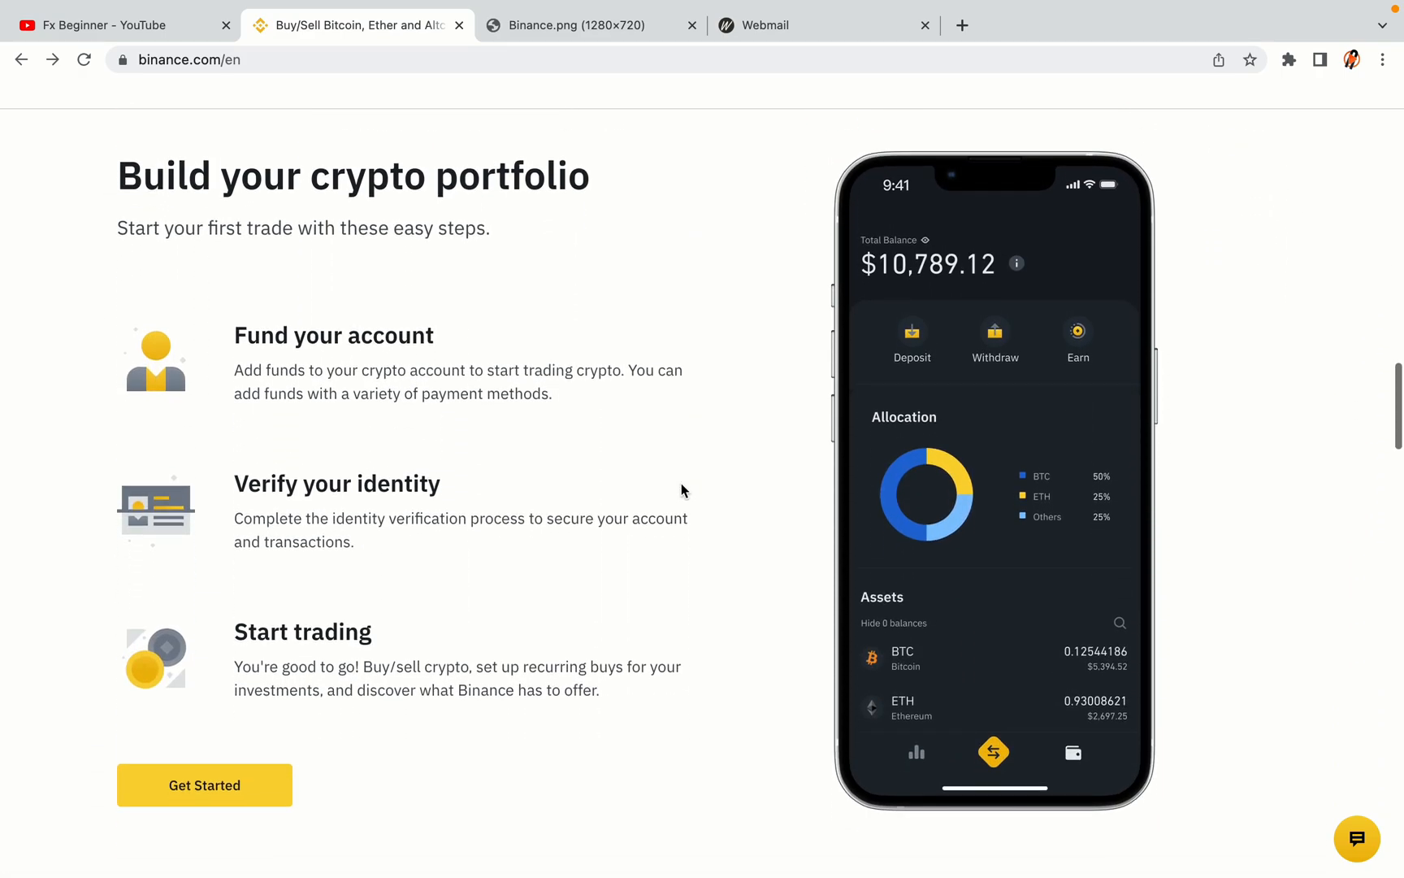
{"action": "scroll", "scroll_direction": "down", "scroll_amount": 3}
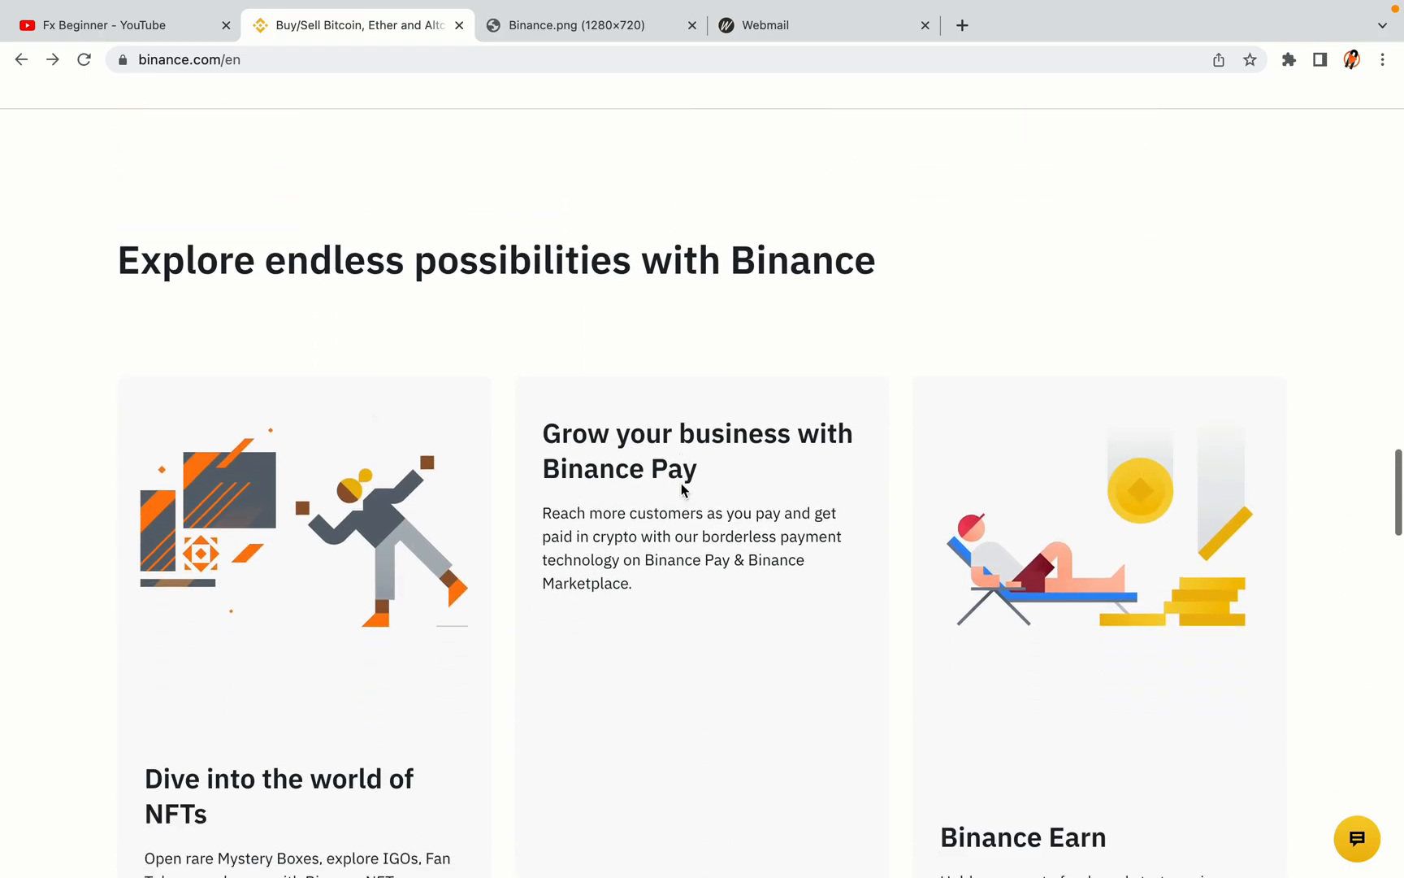
{"action": "scroll", "scroll_direction": "down", "scroll_amount": 3}
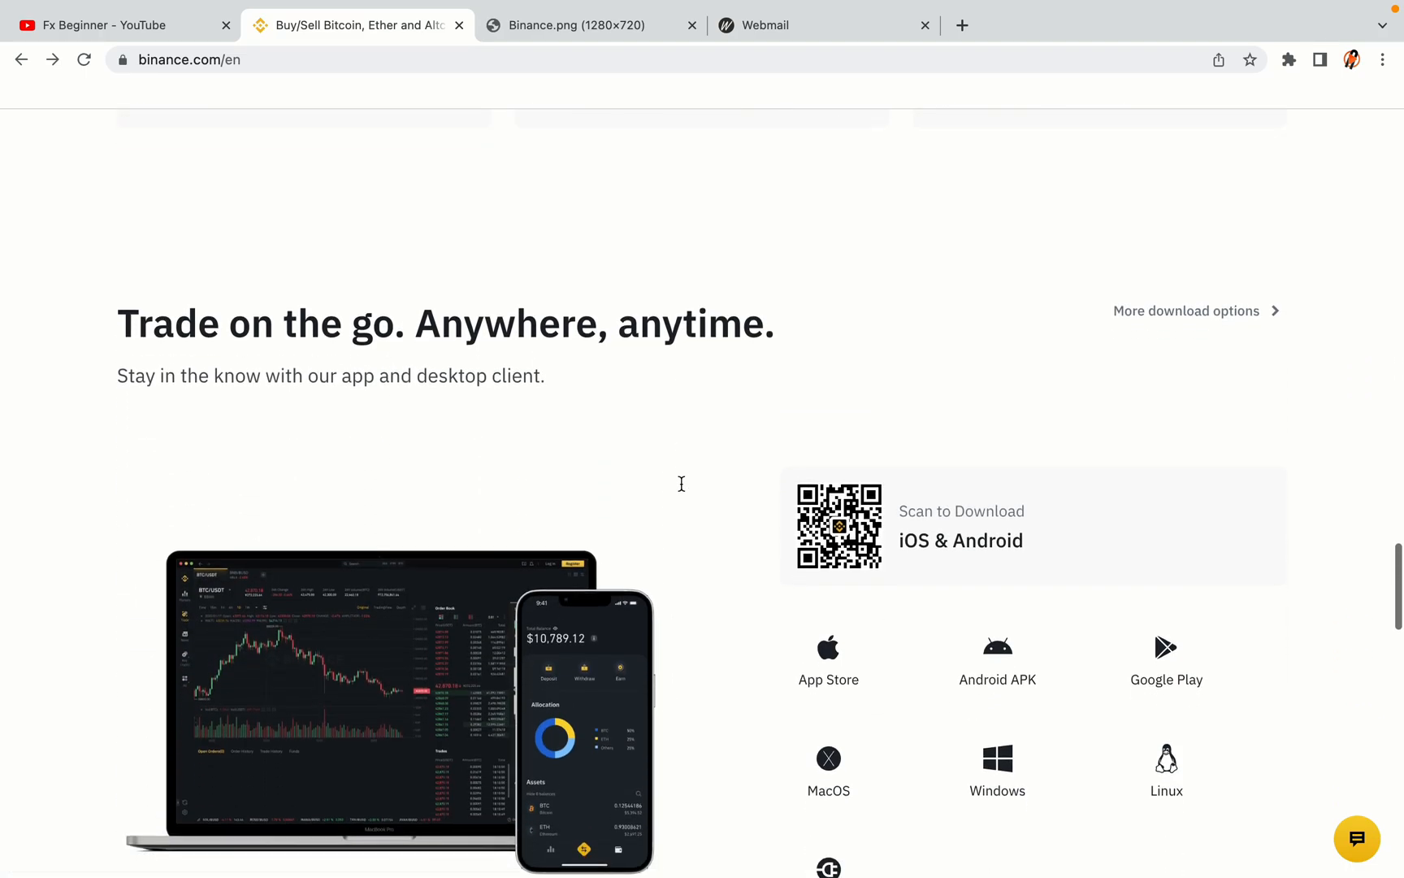
{"action": "scroll", "scroll_direction": "down", "scroll_amount": 3}
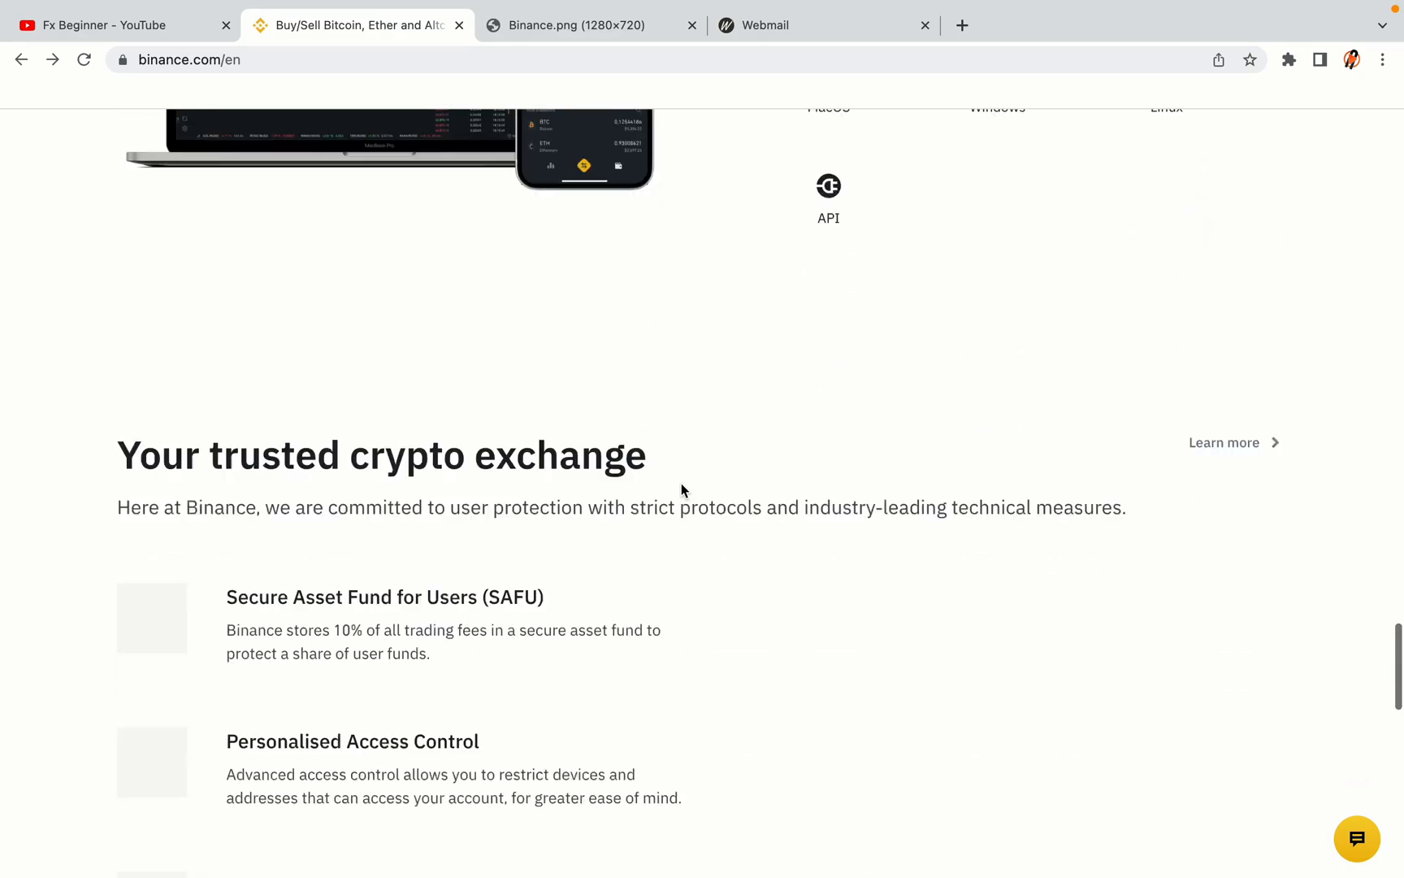
{"action": "scroll", "scroll_direction": "down", "scroll_amount": 3}
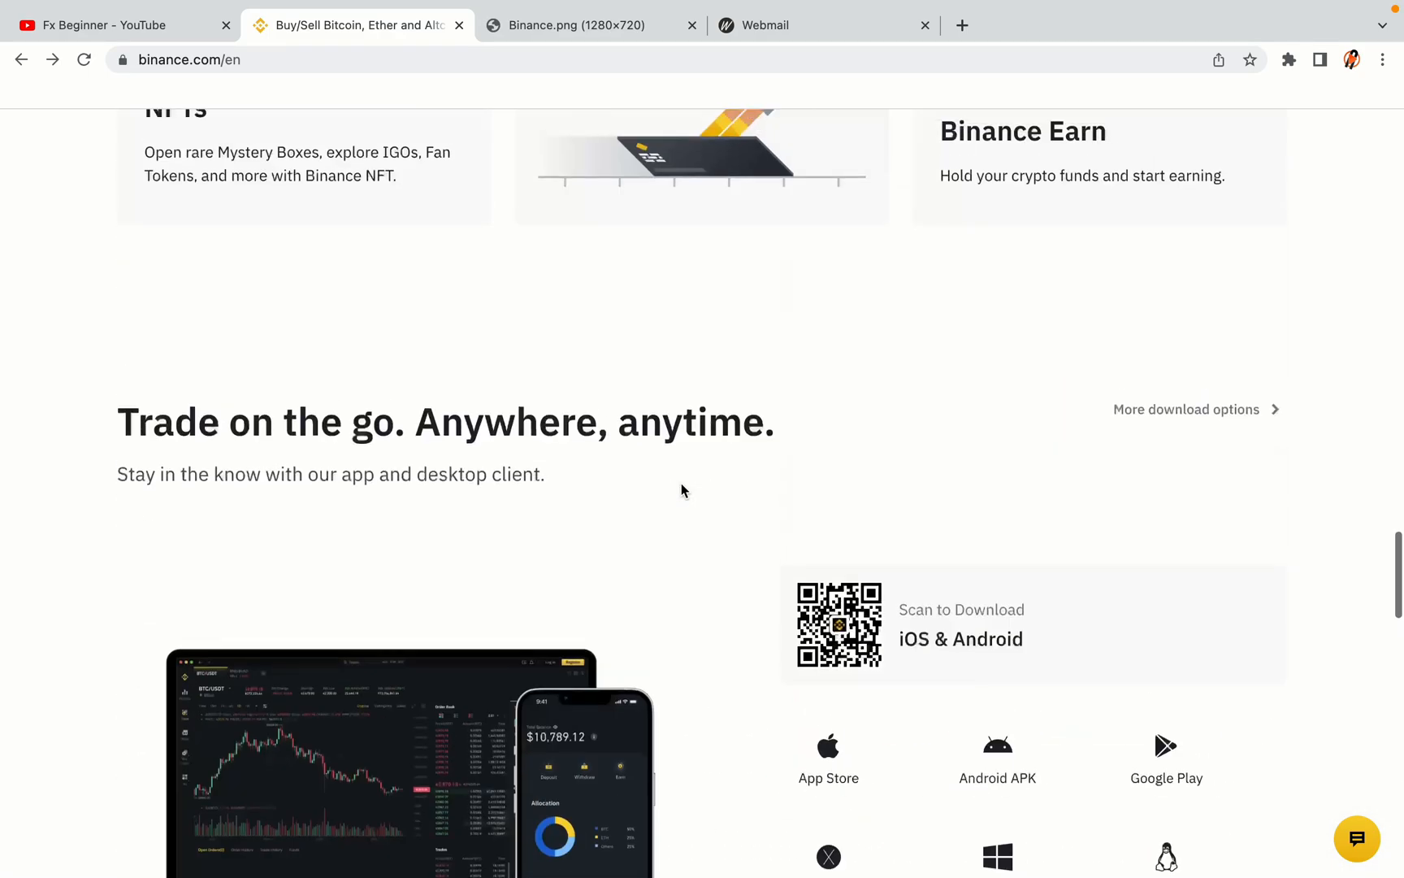
{"action": "scroll", "scroll_direction": "up", "scroll_amount": 3}
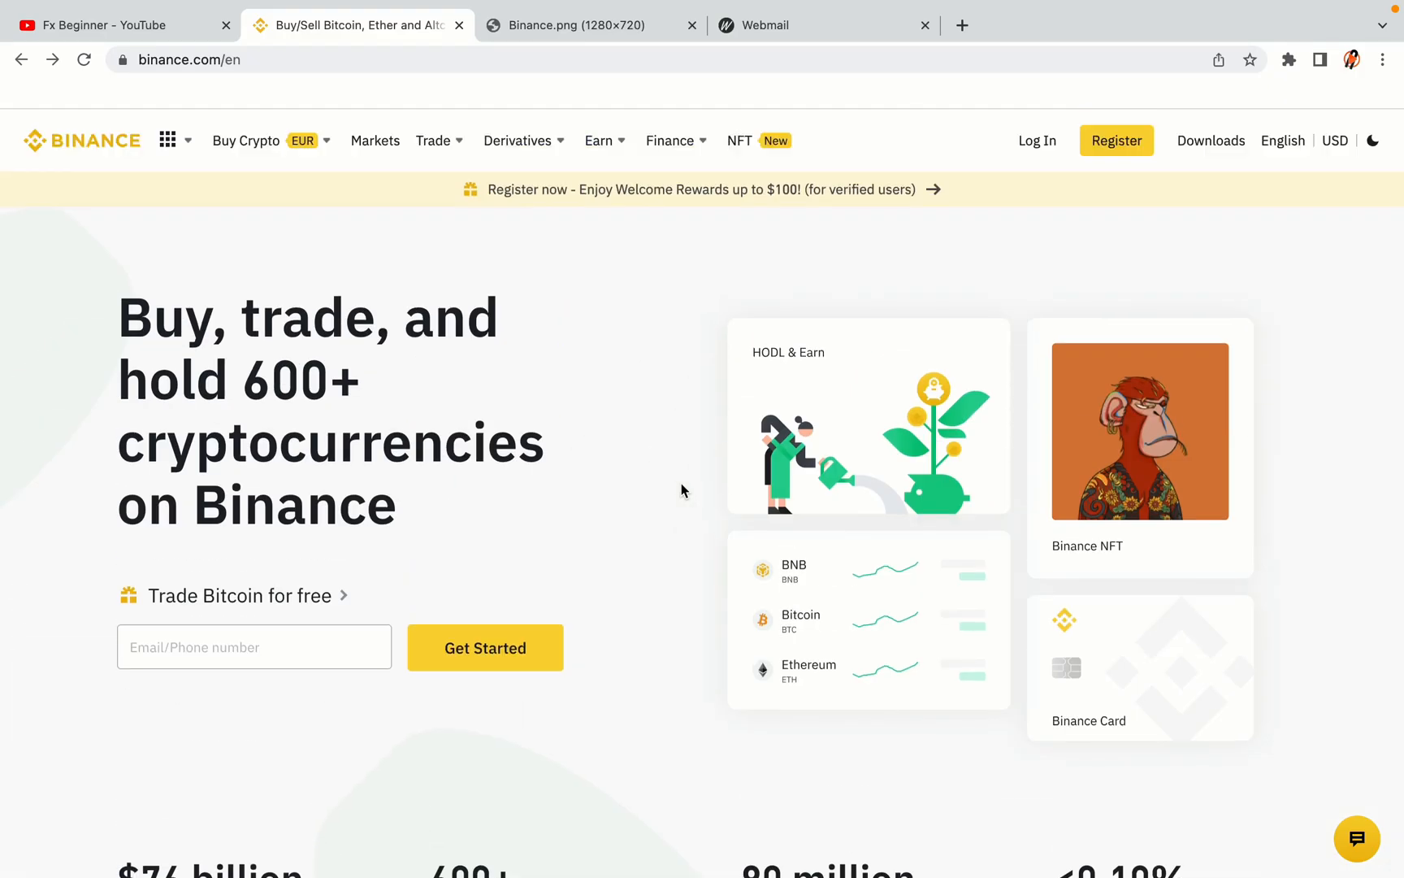
{"action": "mouse_move", "coordinate": [640, 509]}
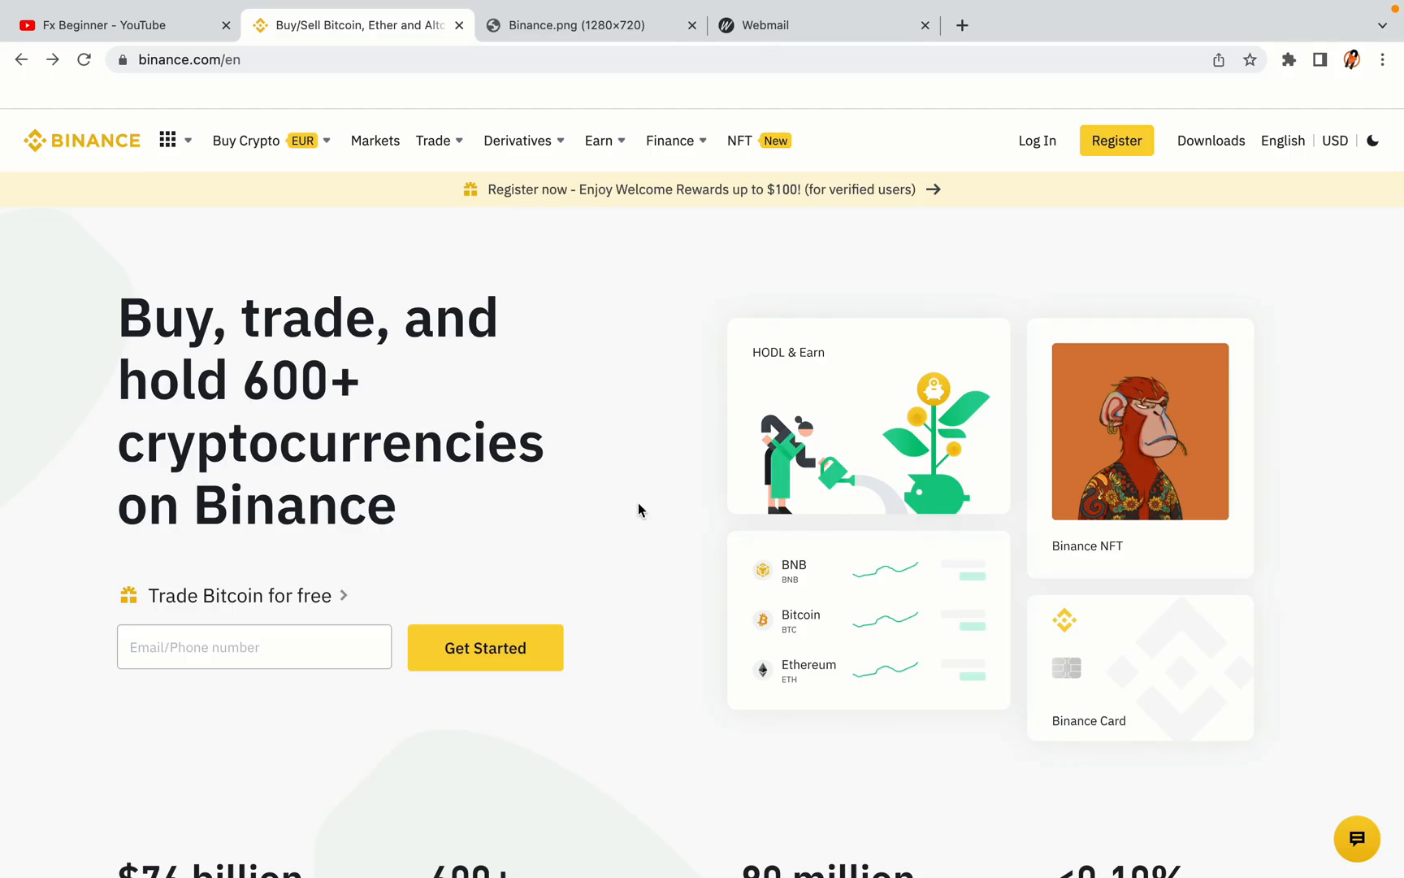
{"action": "mouse_move", "coordinate": [553, 304]}
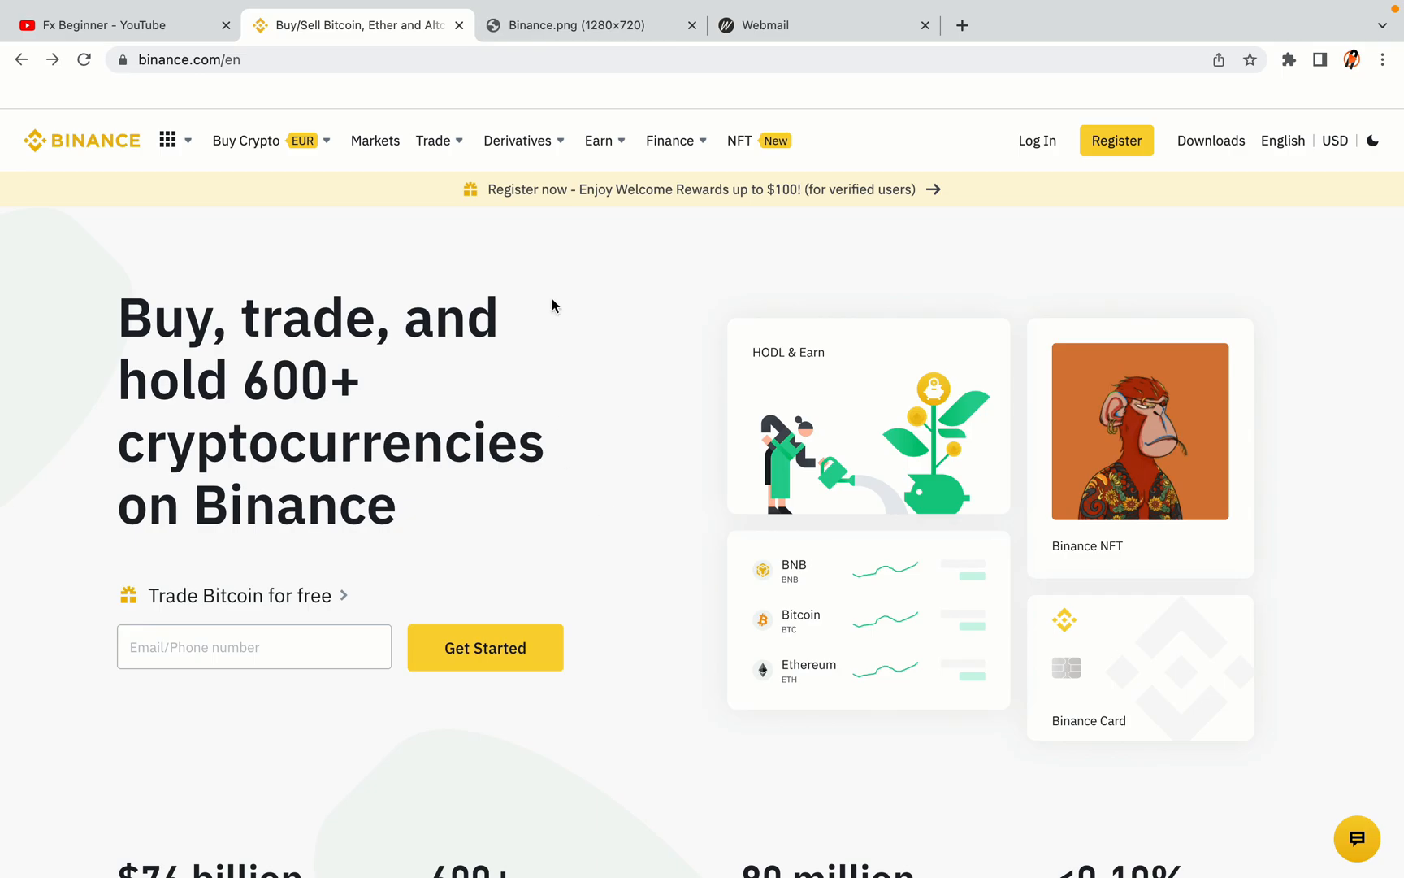
{"action": "left_click", "coordinate": [576, 24]}
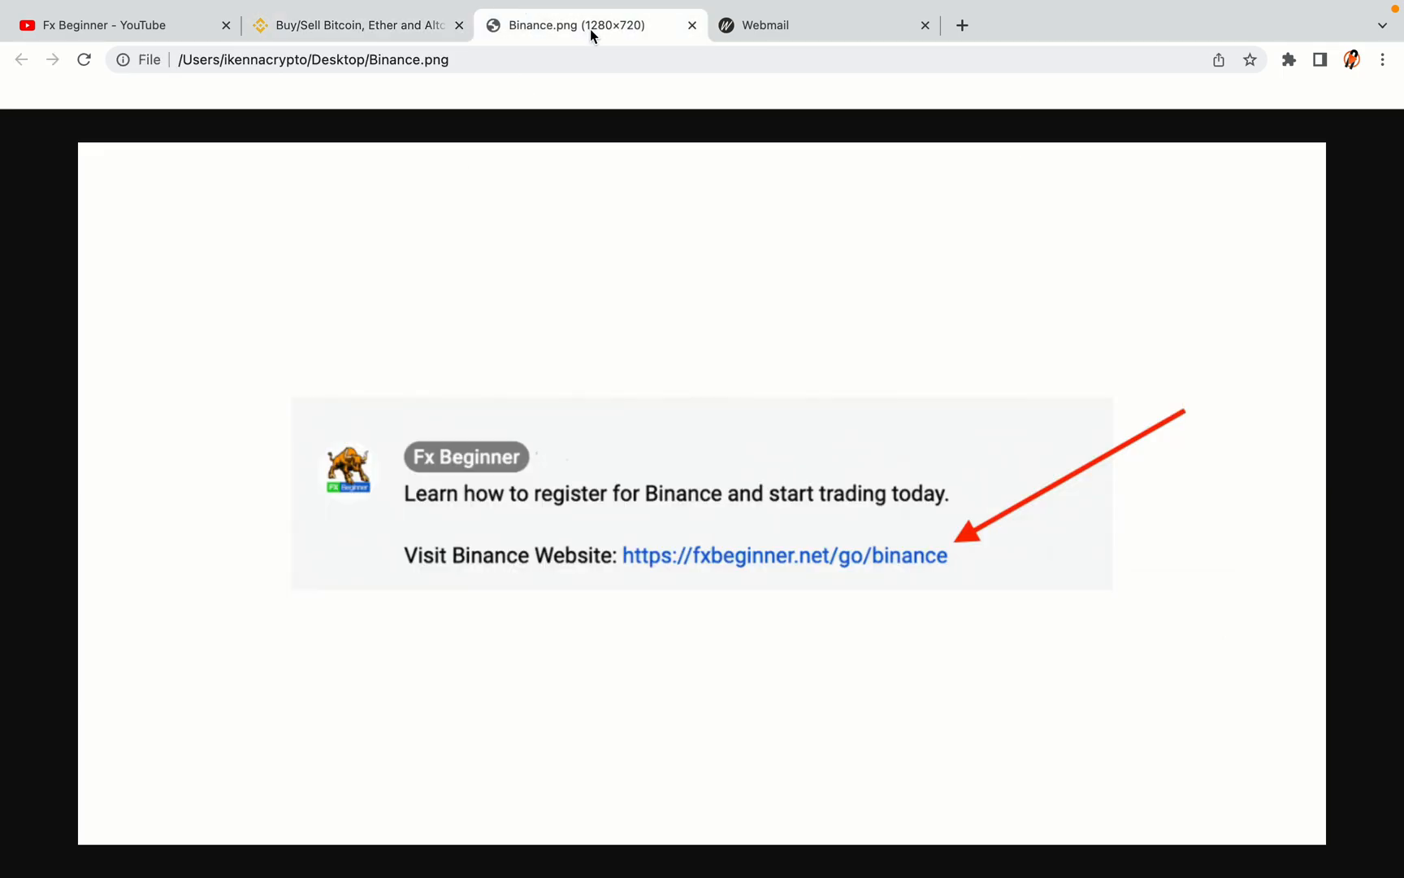
{"action": "mouse_move", "coordinate": [622, 646]}
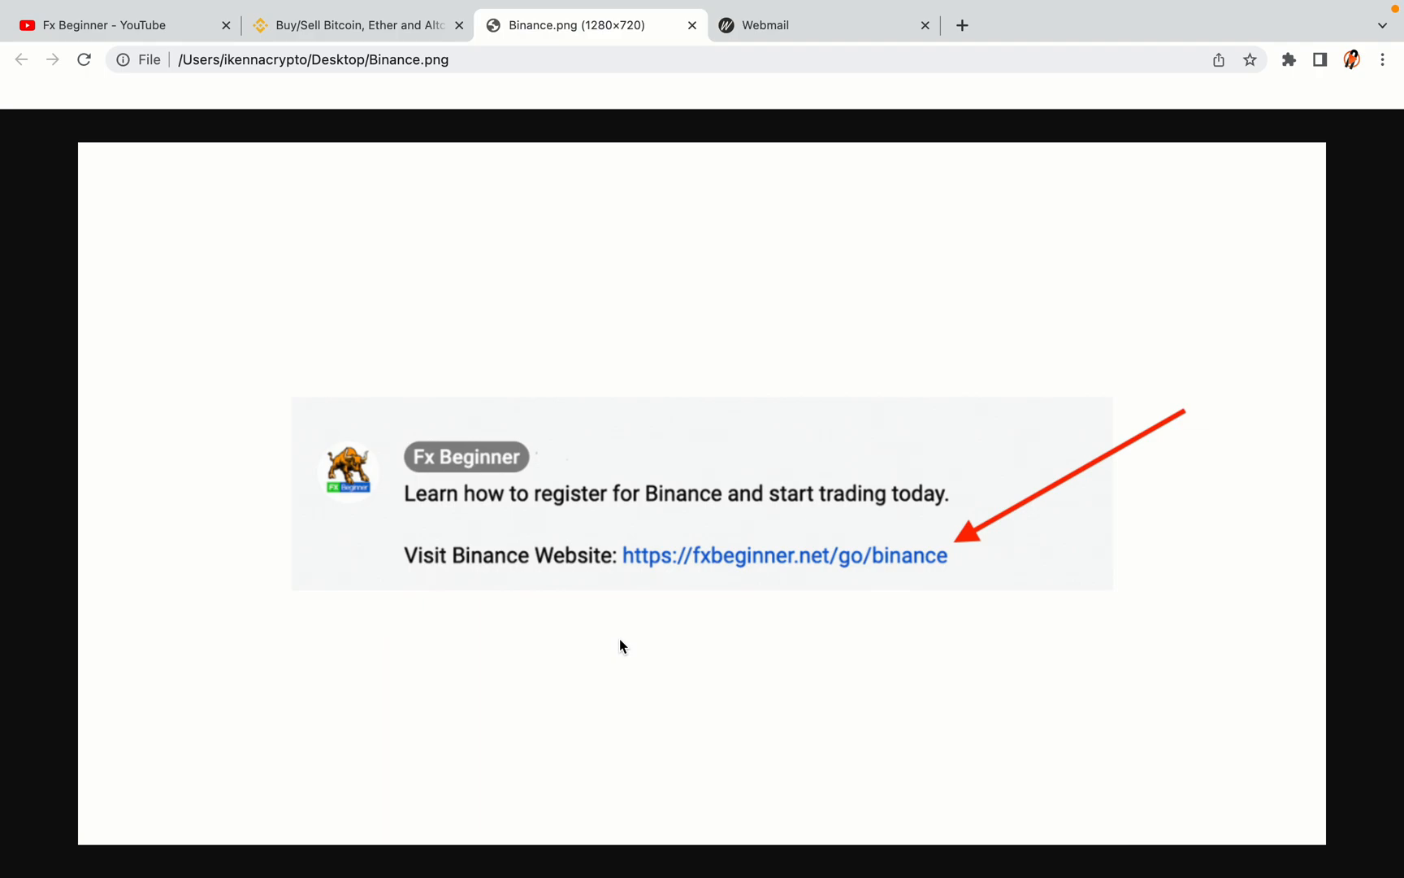
{"action": "mouse_move", "coordinate": [751, 472]}
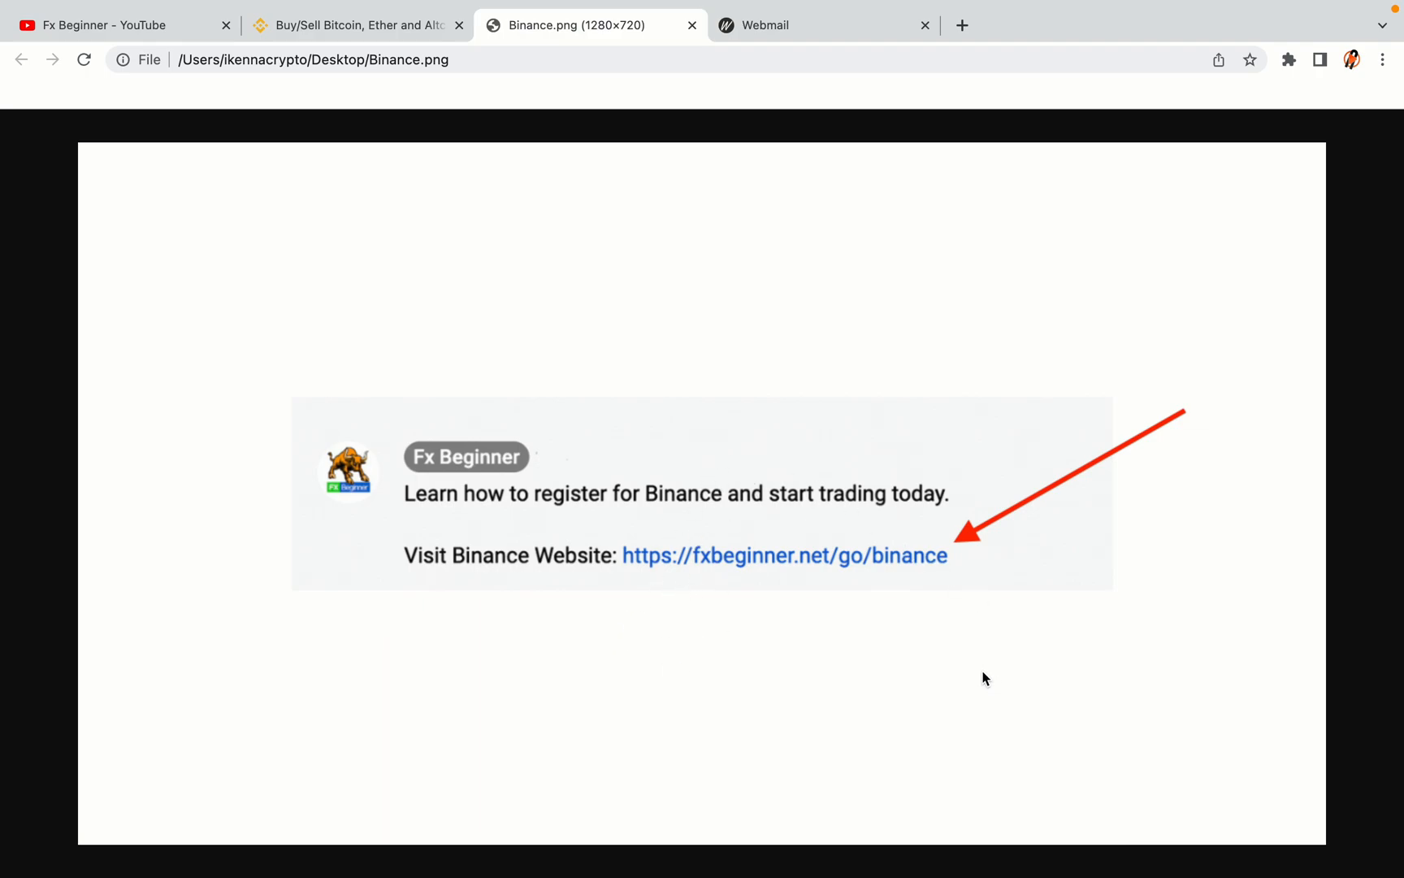
{"action": "mouse_move", "coordinate": [937, 550]}
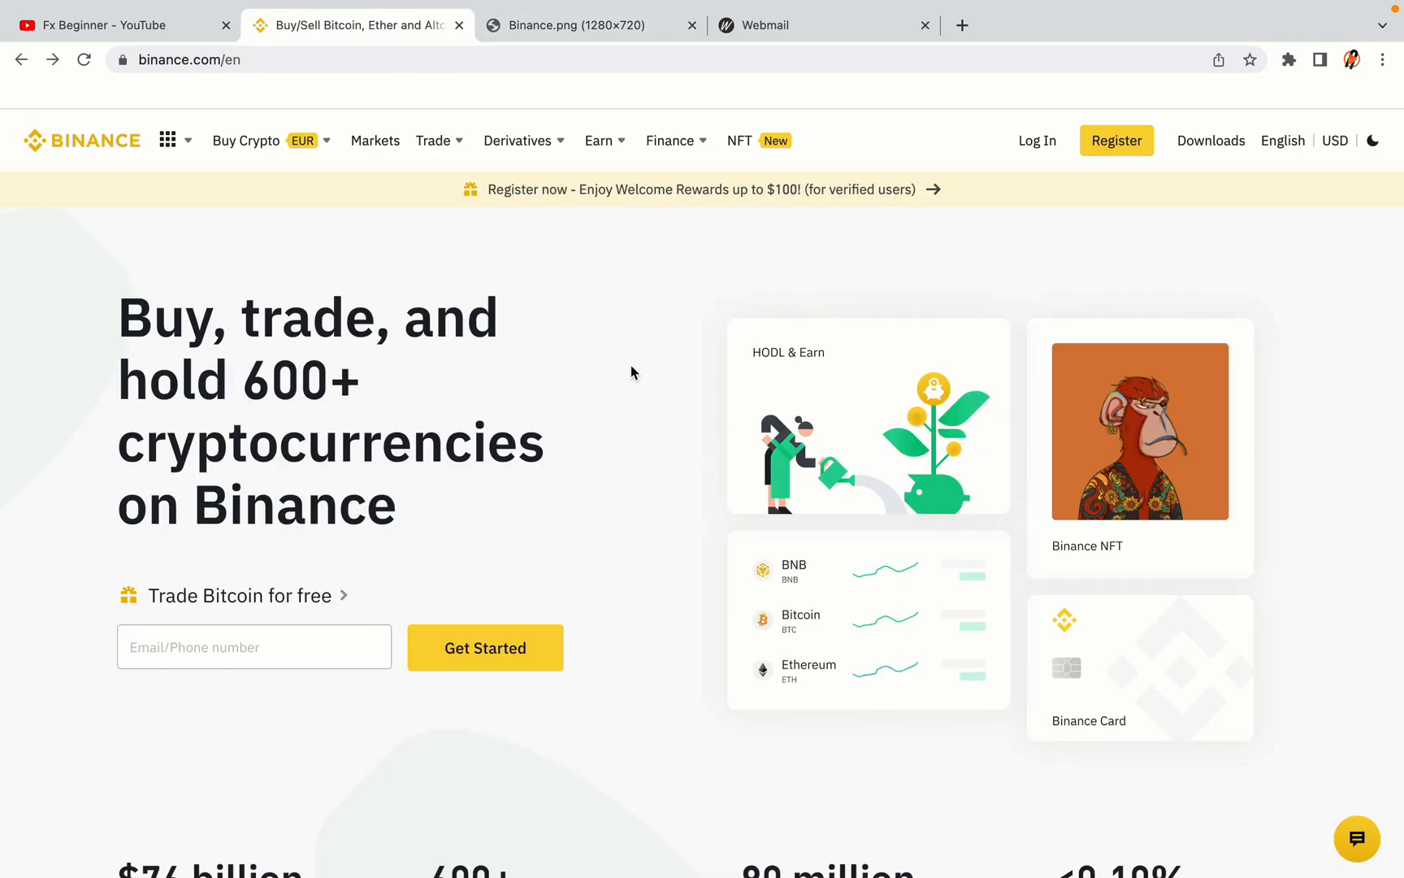
{"action": "mouse_move", "coordinate": [1081, 302]}
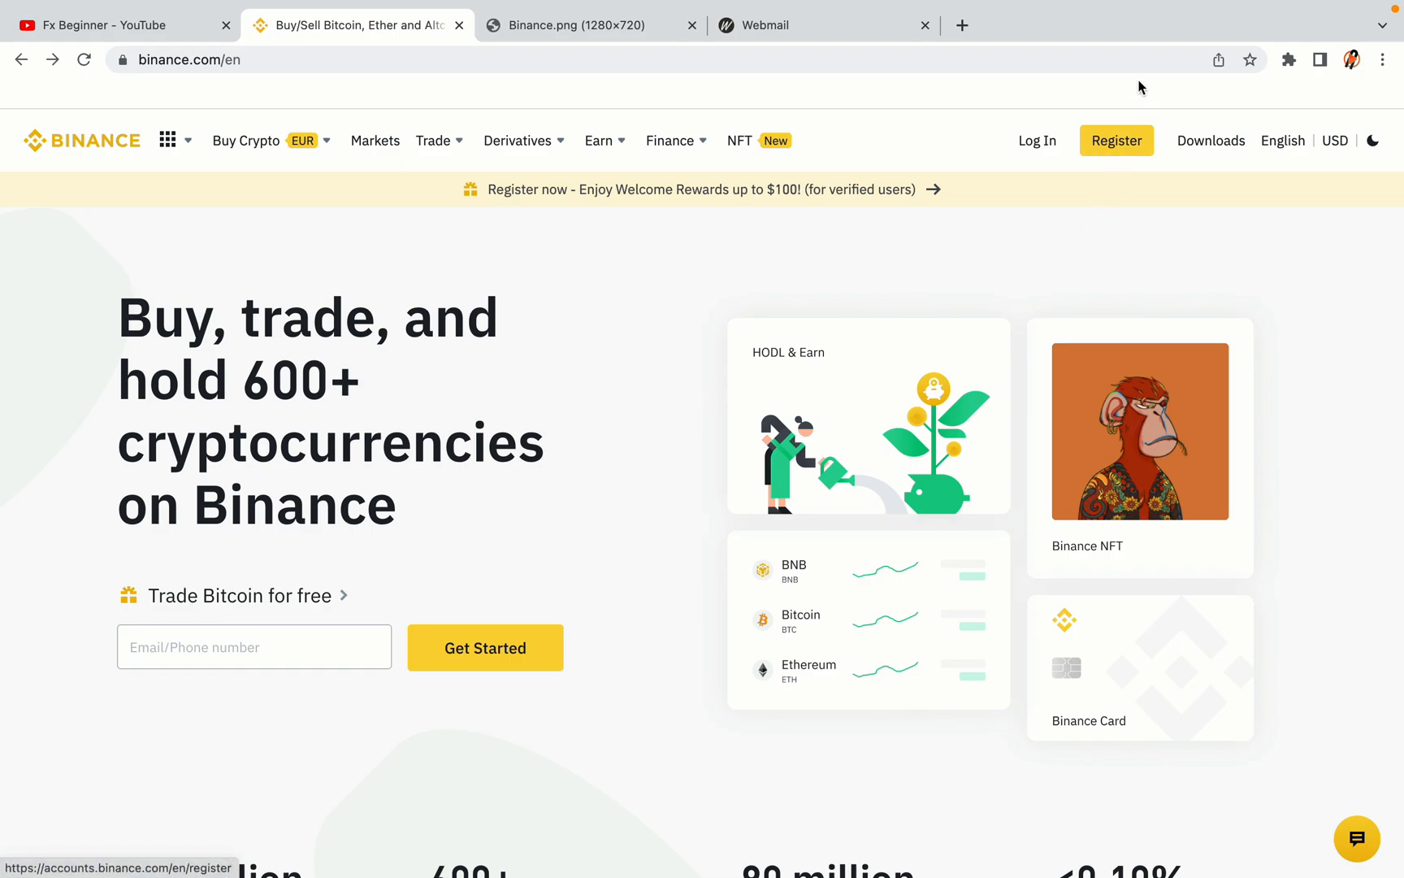
{"action": "mouse_move", "coordinate": [1116, 150]}
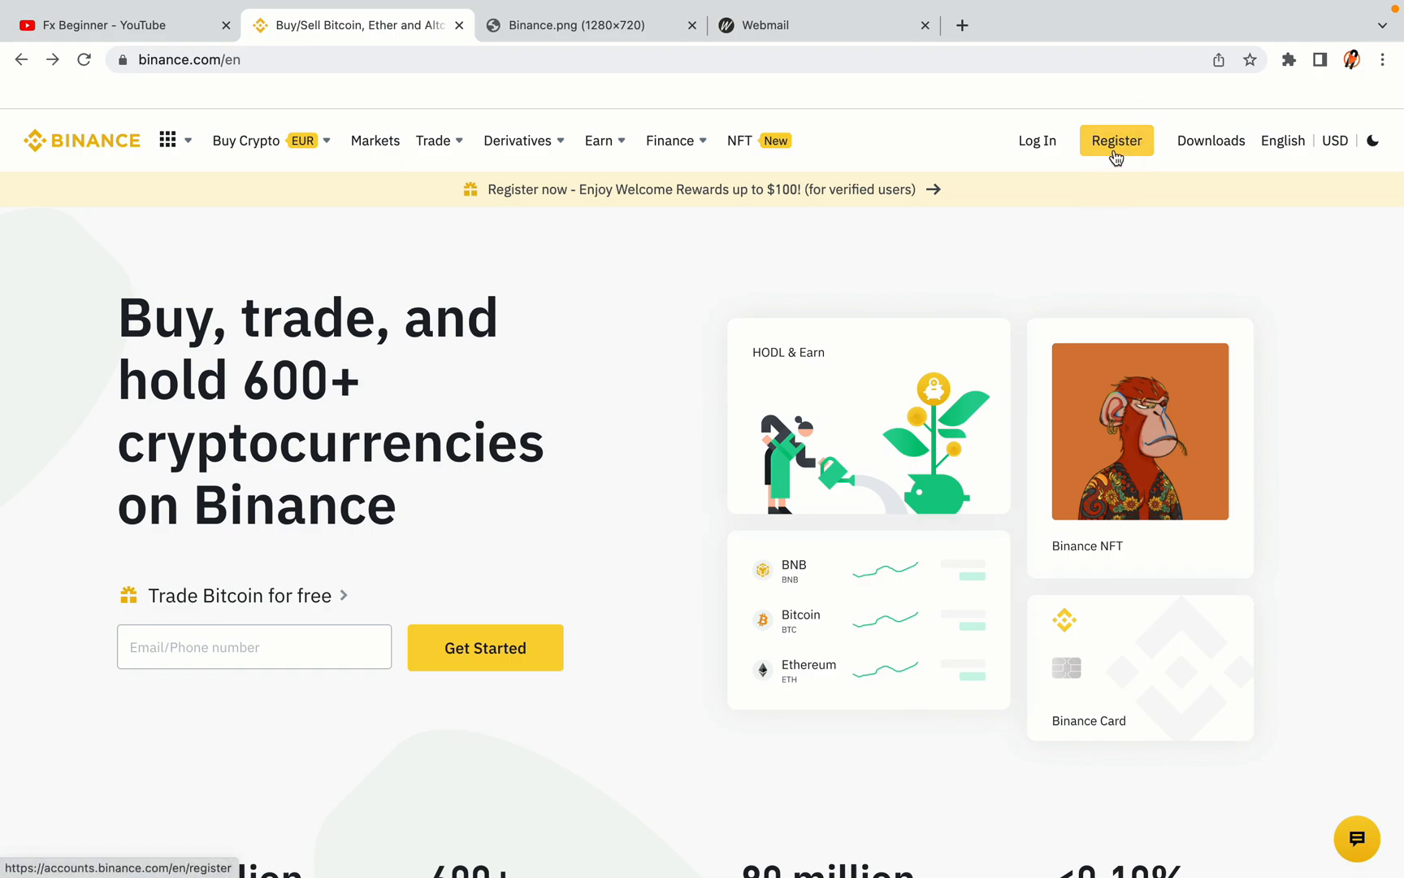
{"action": "mouse_move", "coordinate": [1120, 159]}
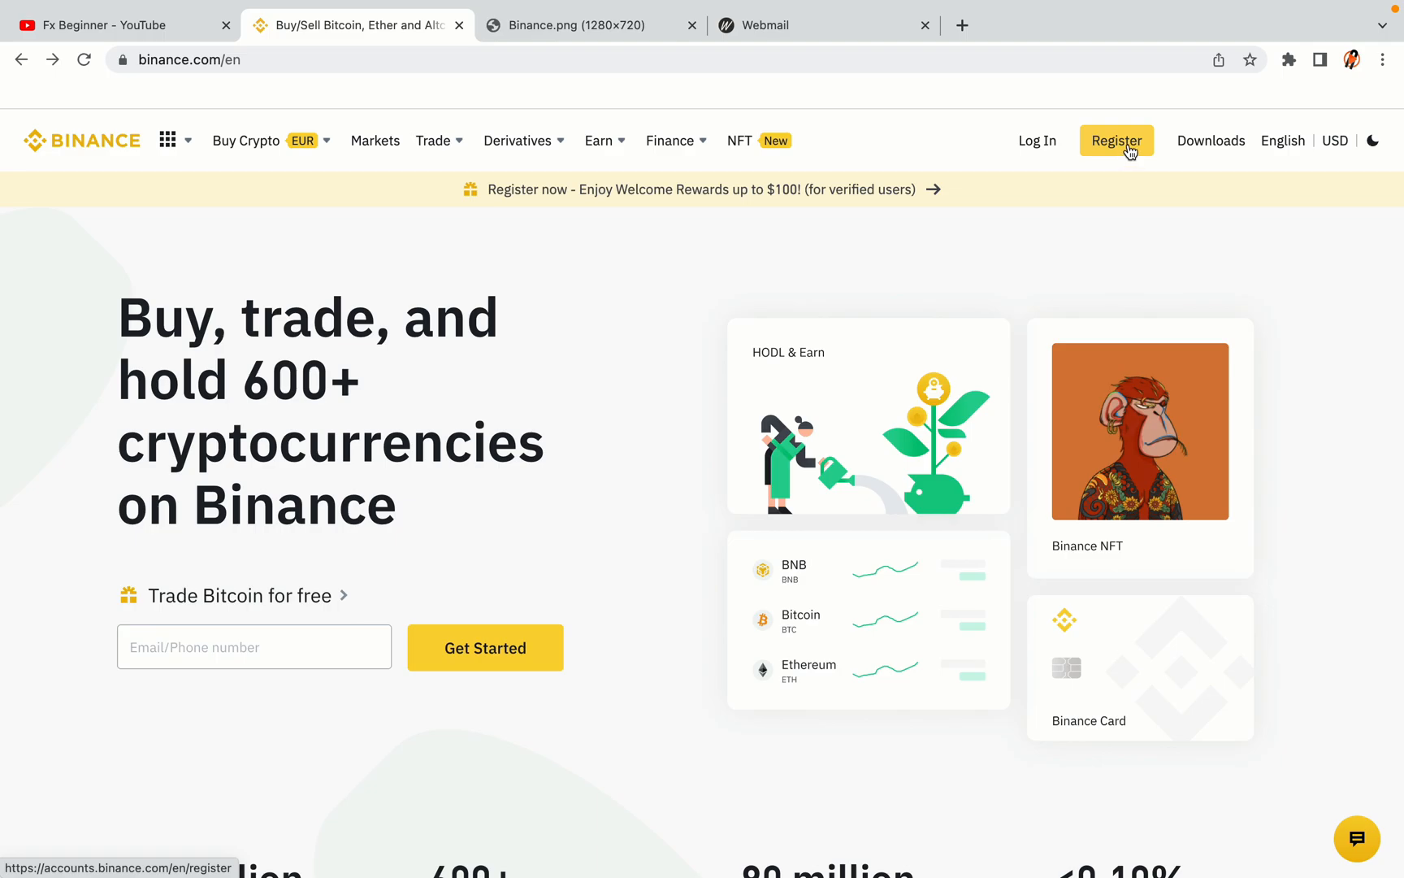
Step: Open the Welcome to Binance sign-up page via Register
{"action": "left_click", "coordinate": [1115, 141]}
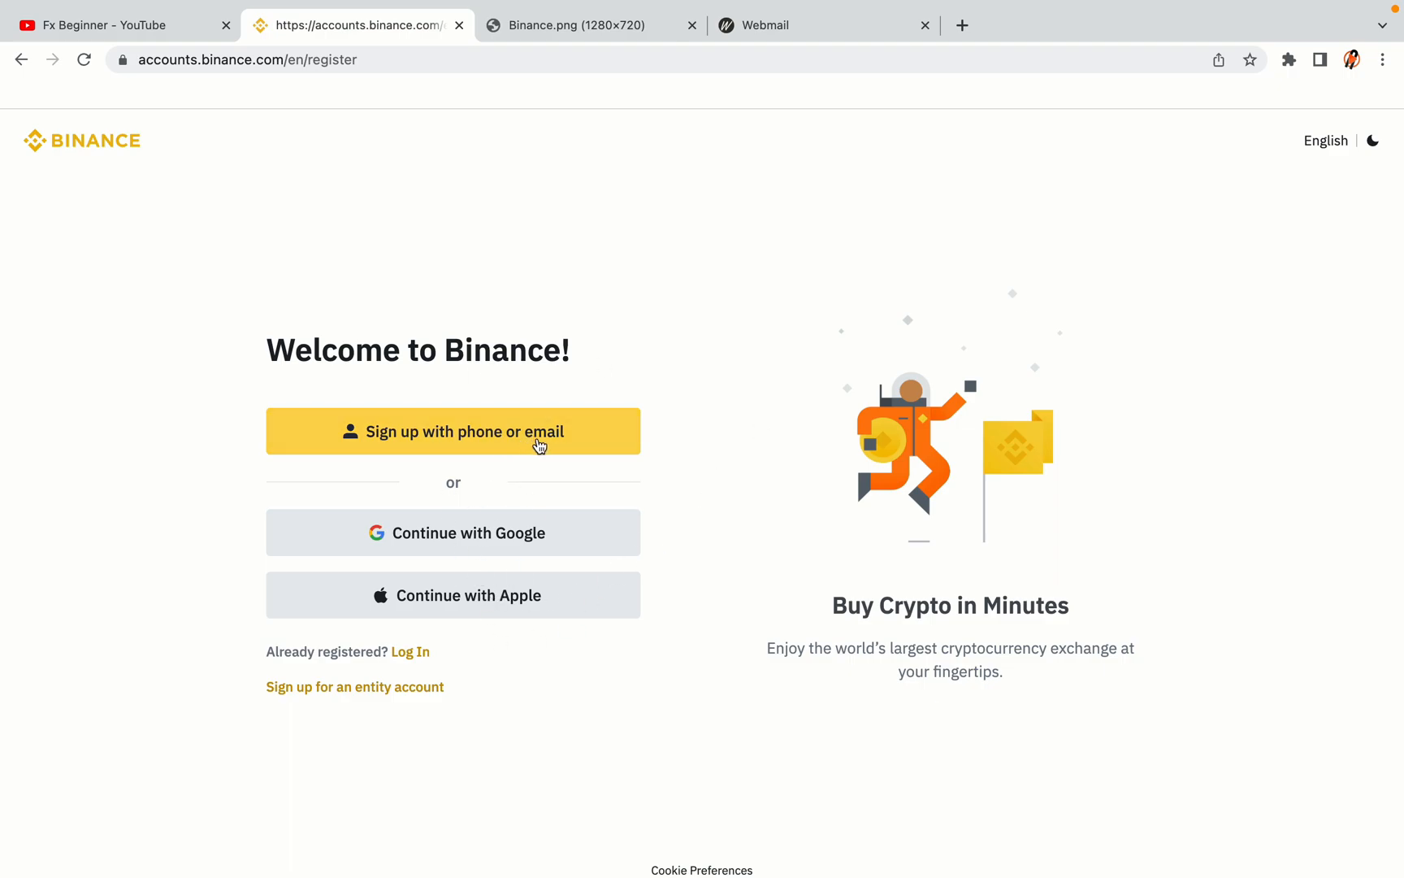
{"action": "mouse_move", "coordinate": [691, 490]}
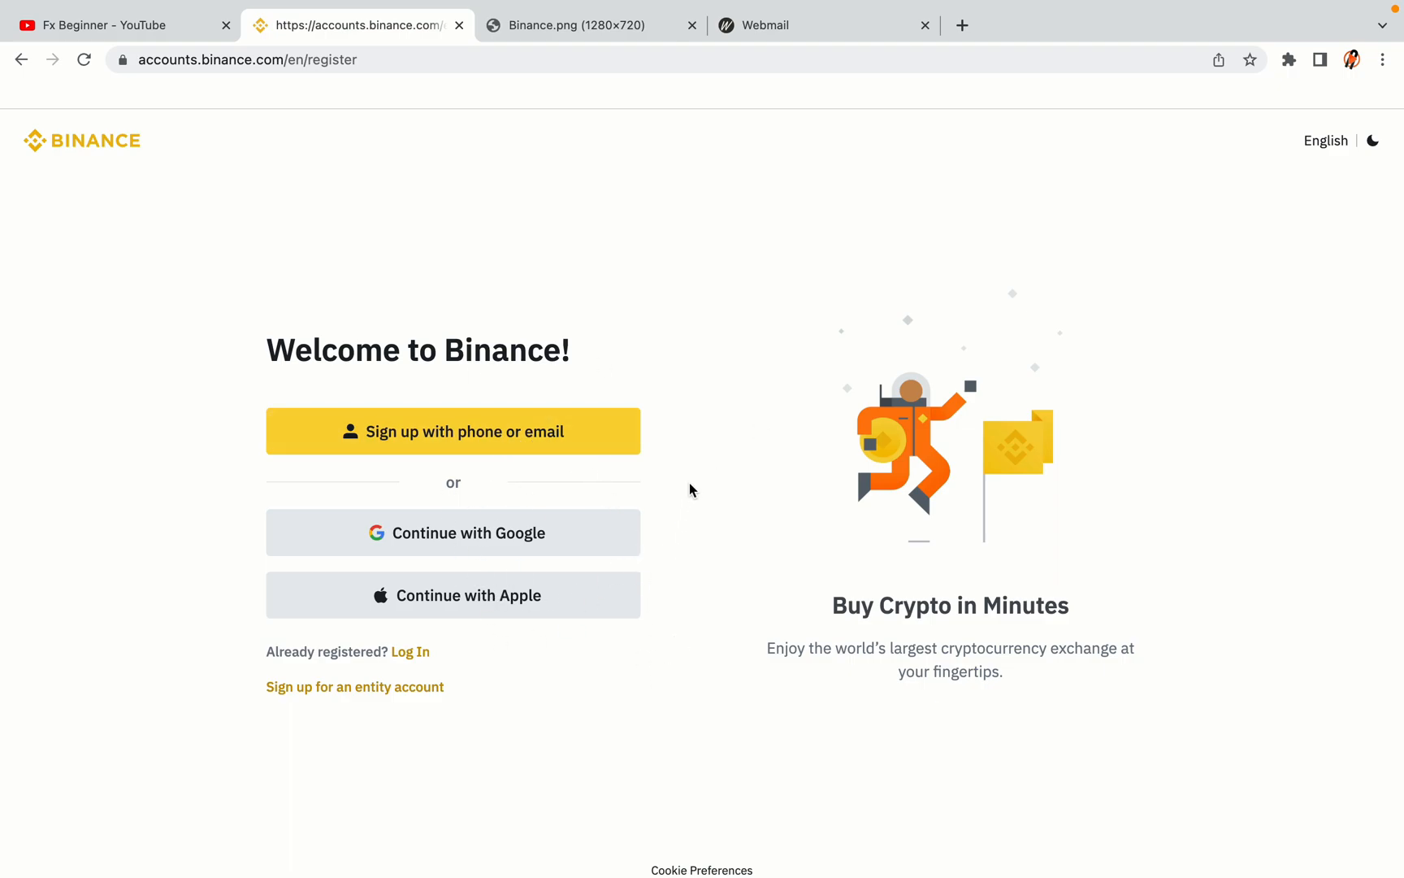
{"action": "mouse_move", "coordinate": [648, 536]}
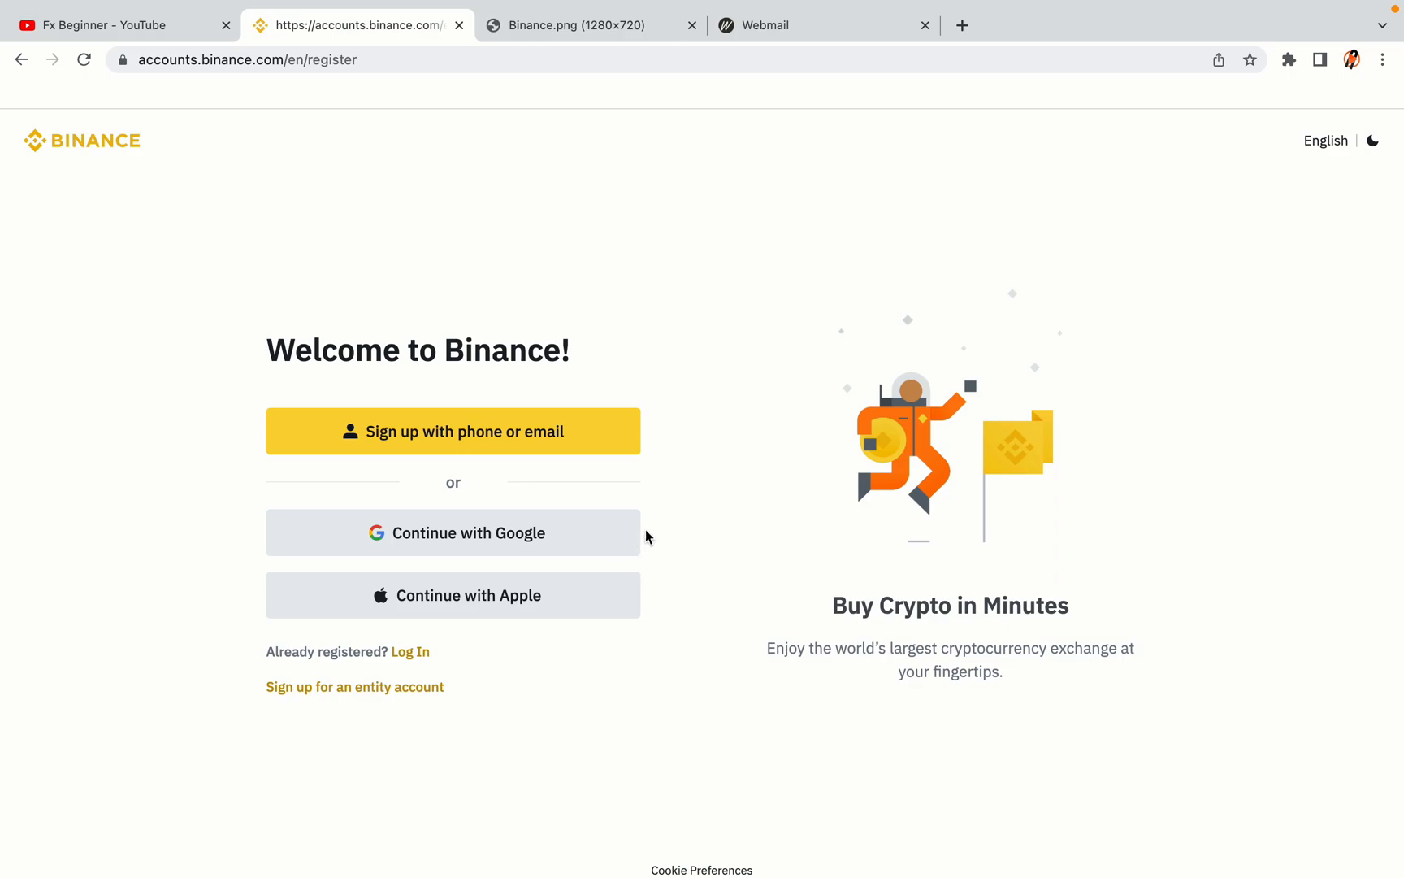
{"action": "mouse_move", "coordinate": [653, 588]}
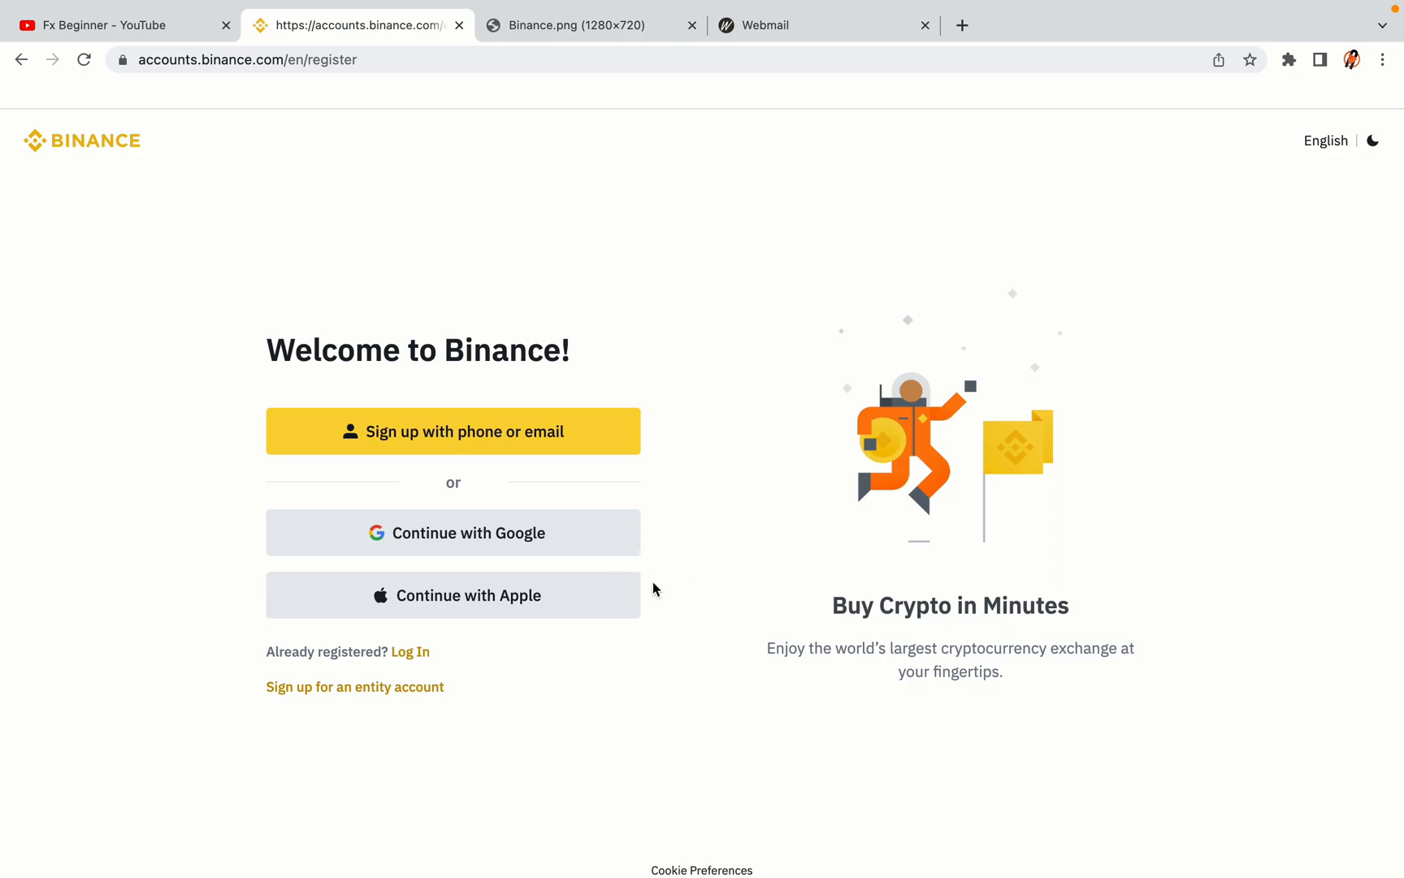
{"action": "mouse_move", "coordinate": [692, 483]}
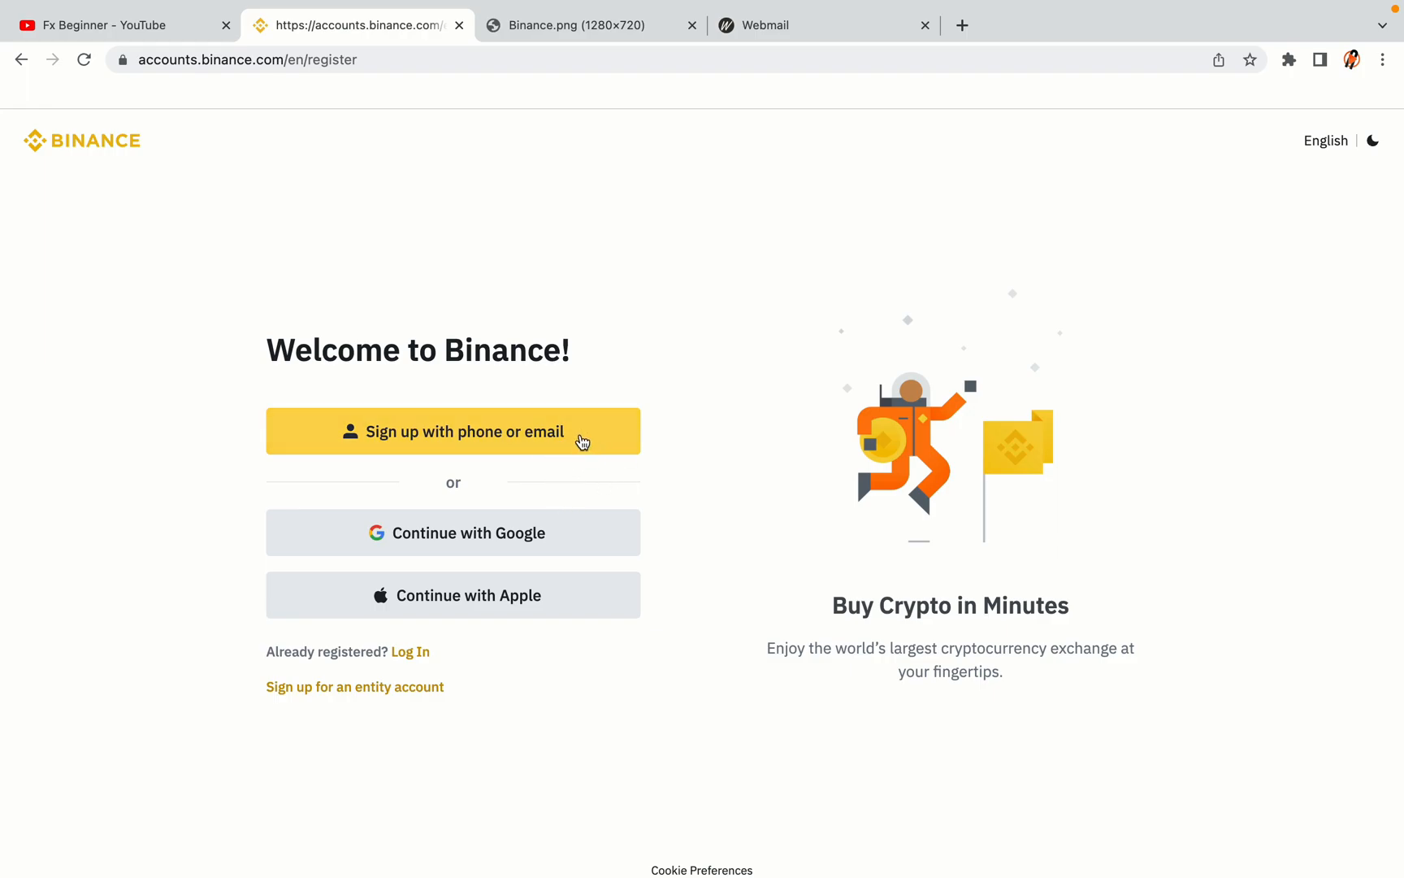
Step: Sign up by email with a password, accept the terms, and create the personal account
{"action": "left_click", "coordinate": [452, 431]}
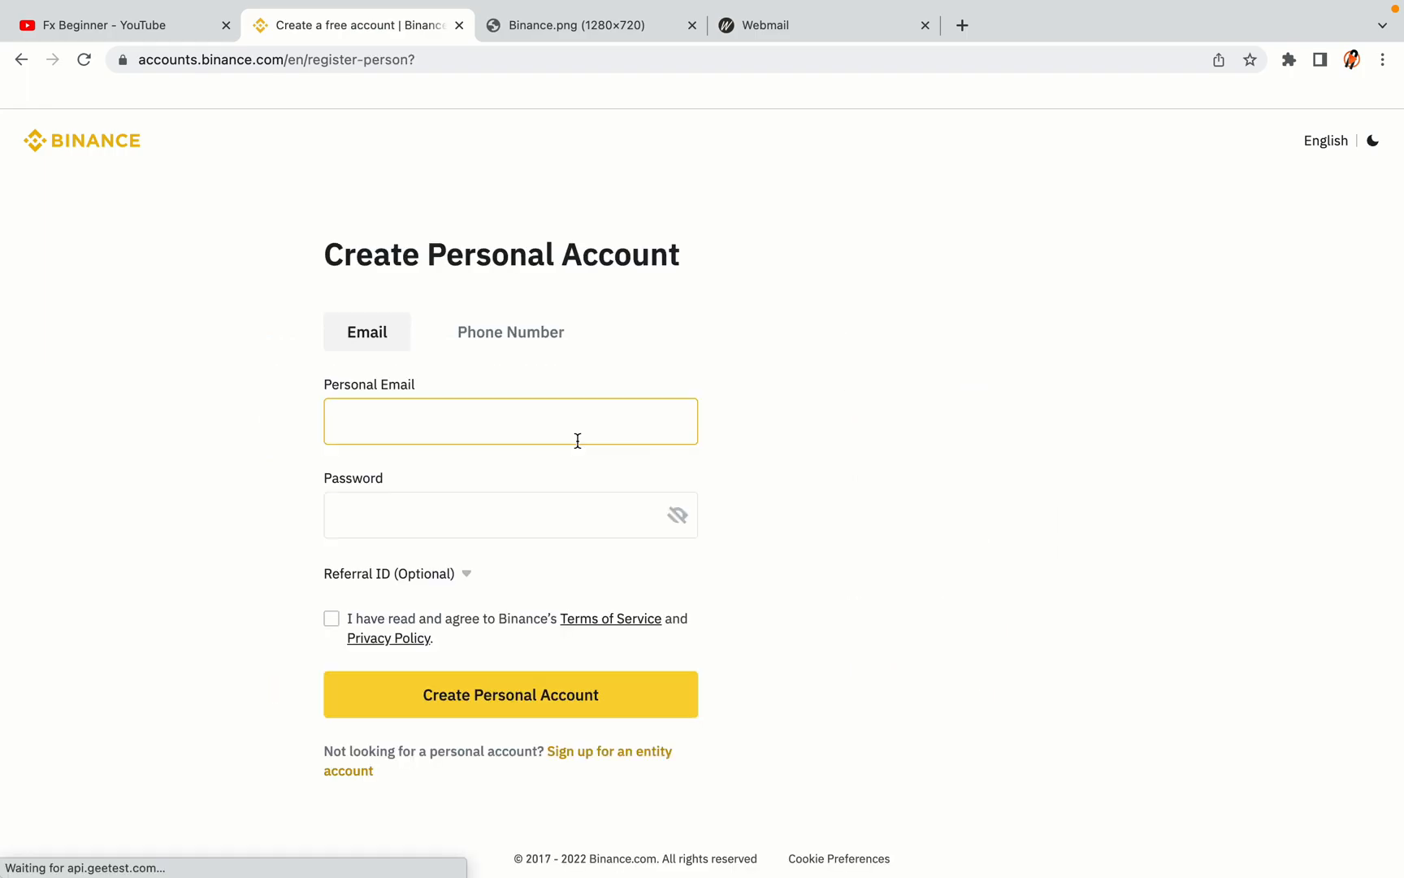
{"action": "mouse_move", "coordinate": [862, 498]}
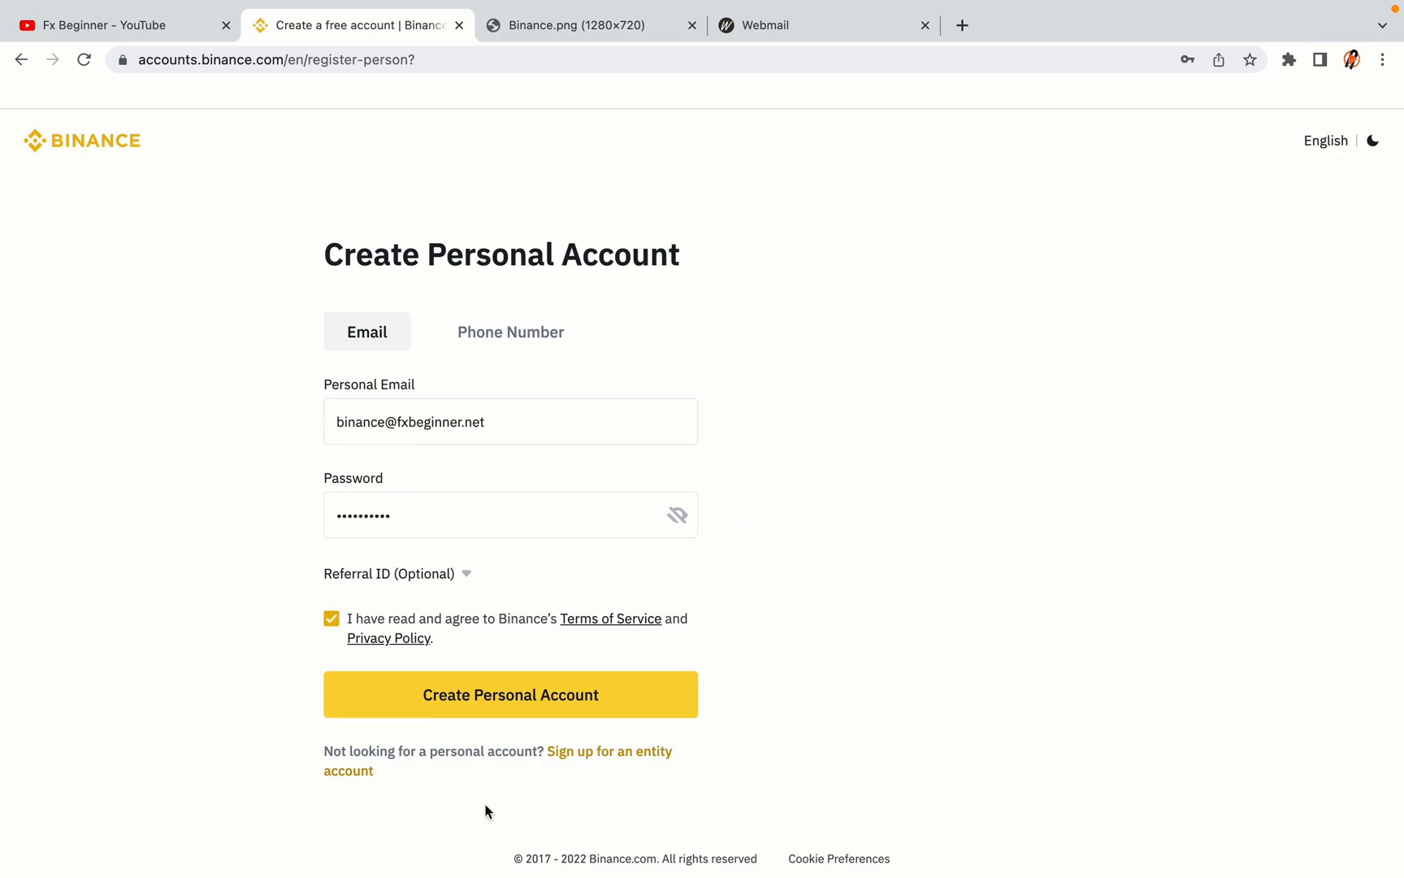
{"action": "mouse_move", "coordinate": [497, 713]}
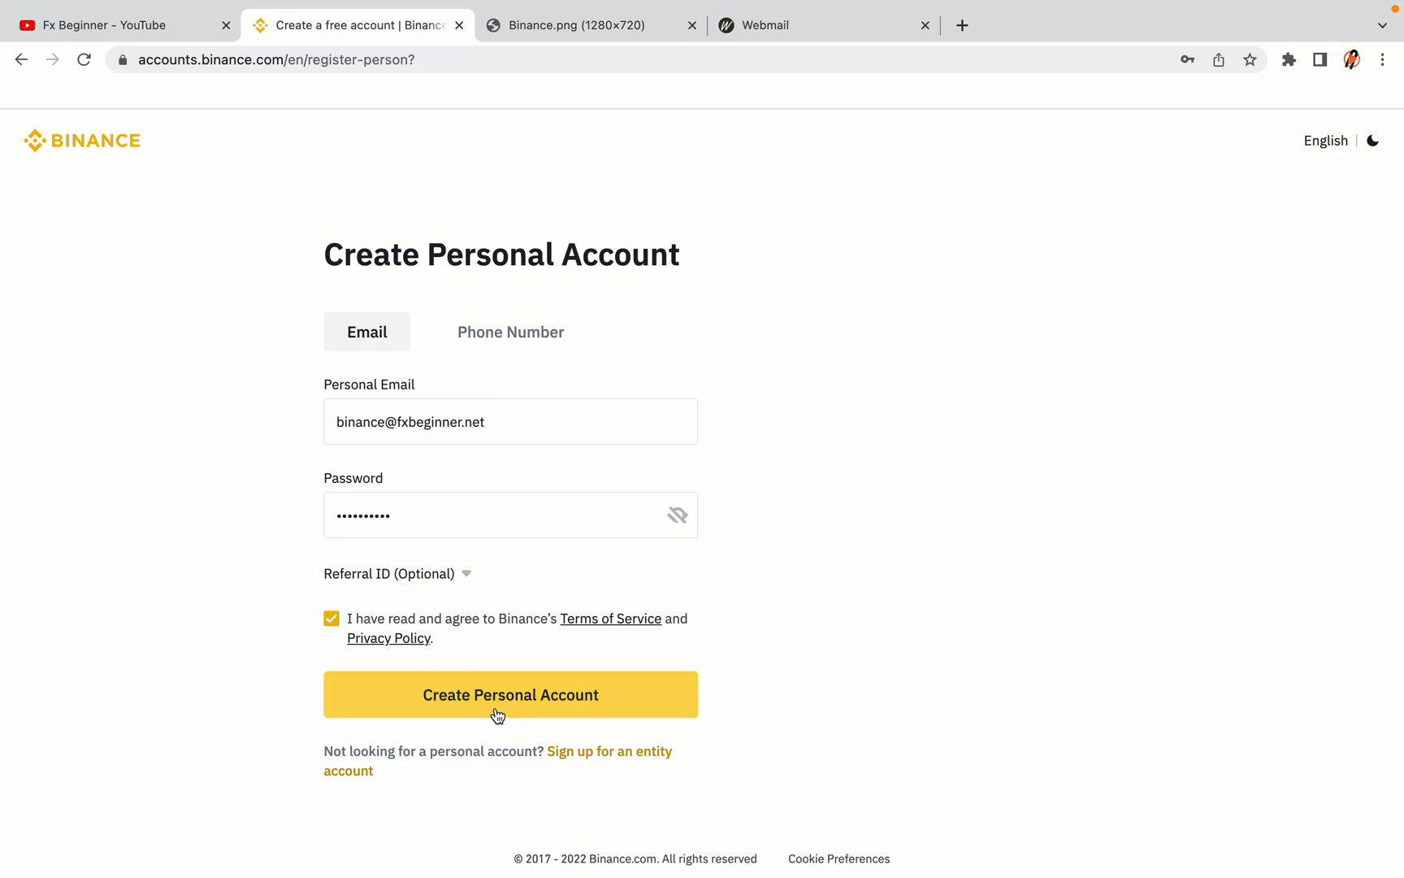
{"action": "mouse_move", "coordinate": [530, 767]}
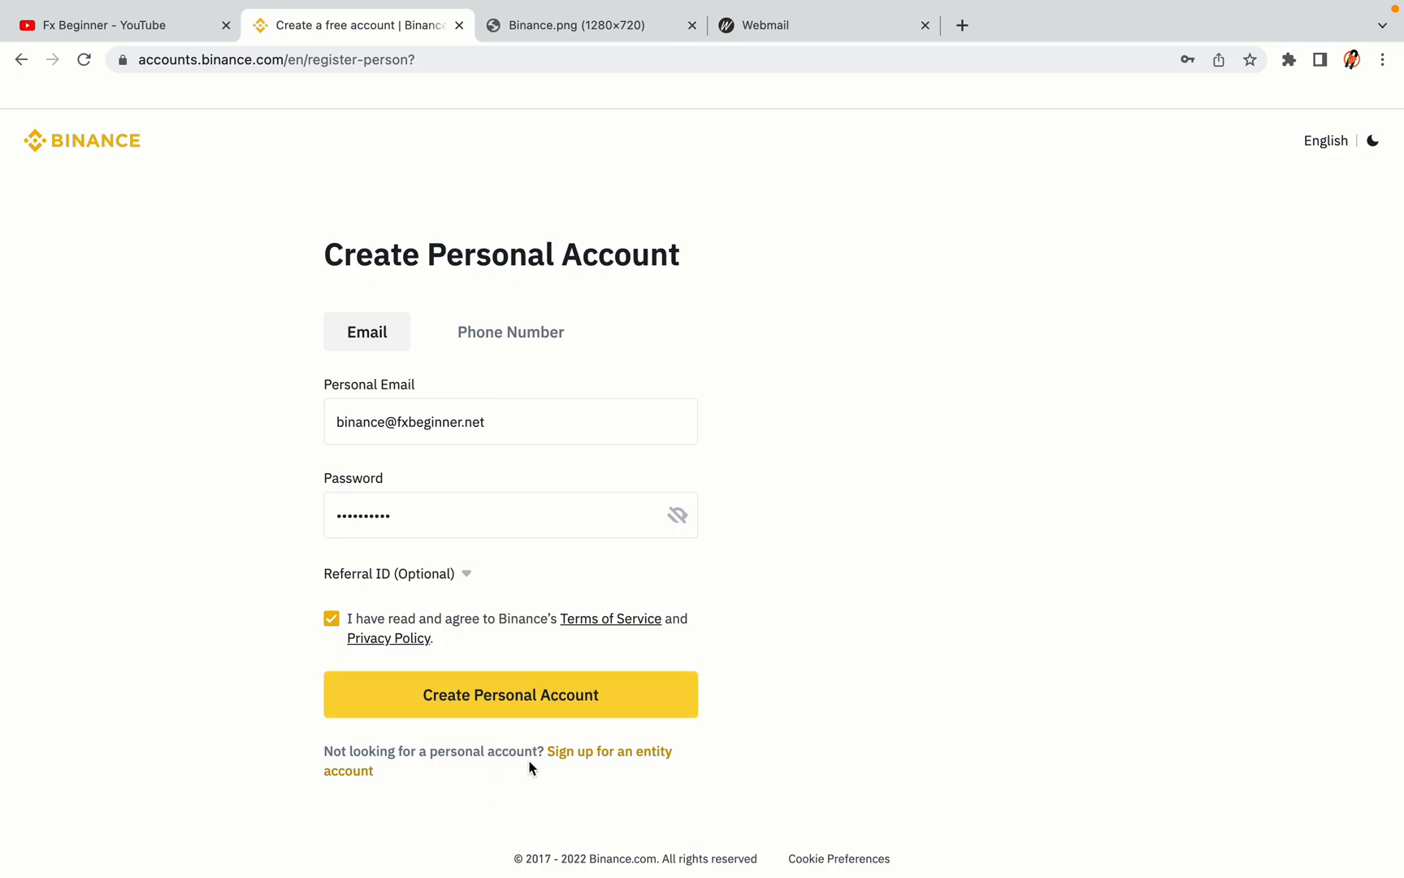
{"action": "mouse_move", "coordinate": [537, 707]}
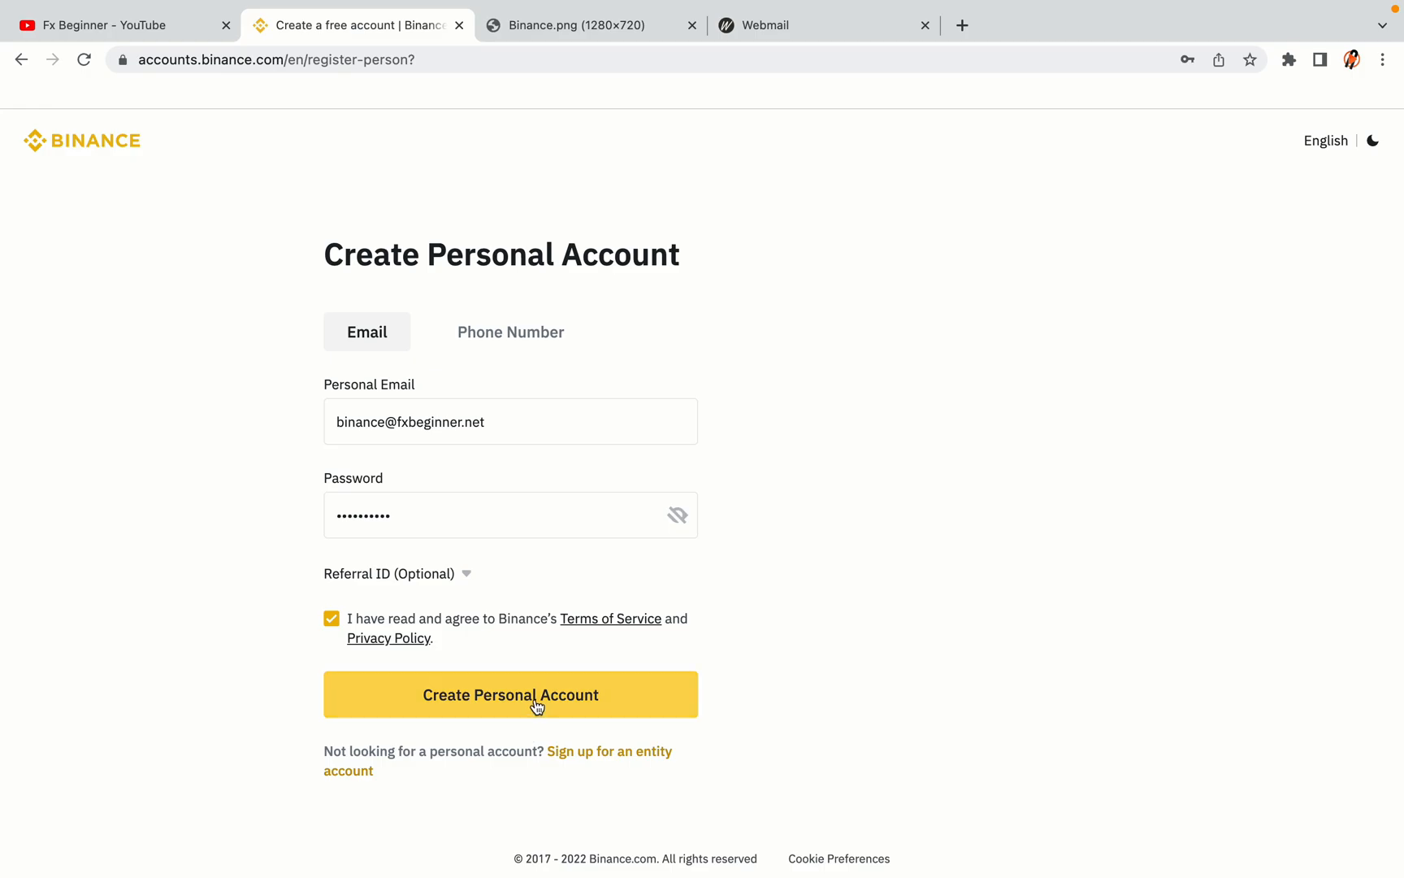
{"action": "left_click", "coordinate": [511, 694]}
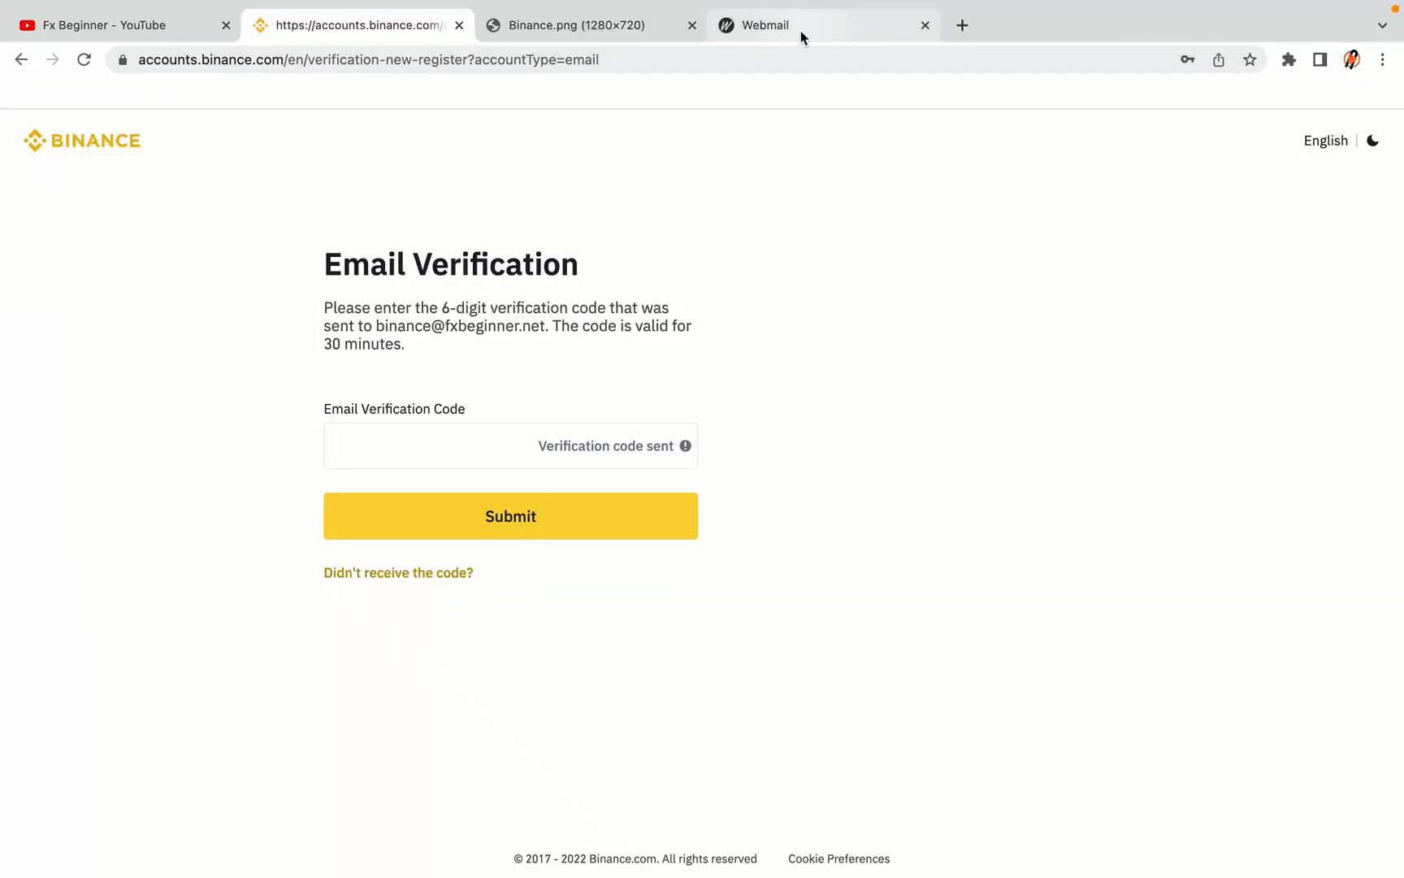
Step: Open the Binance registration confirmation email in the webmail inbox
{"action": "left_click", "coordinate": [801, 25]}
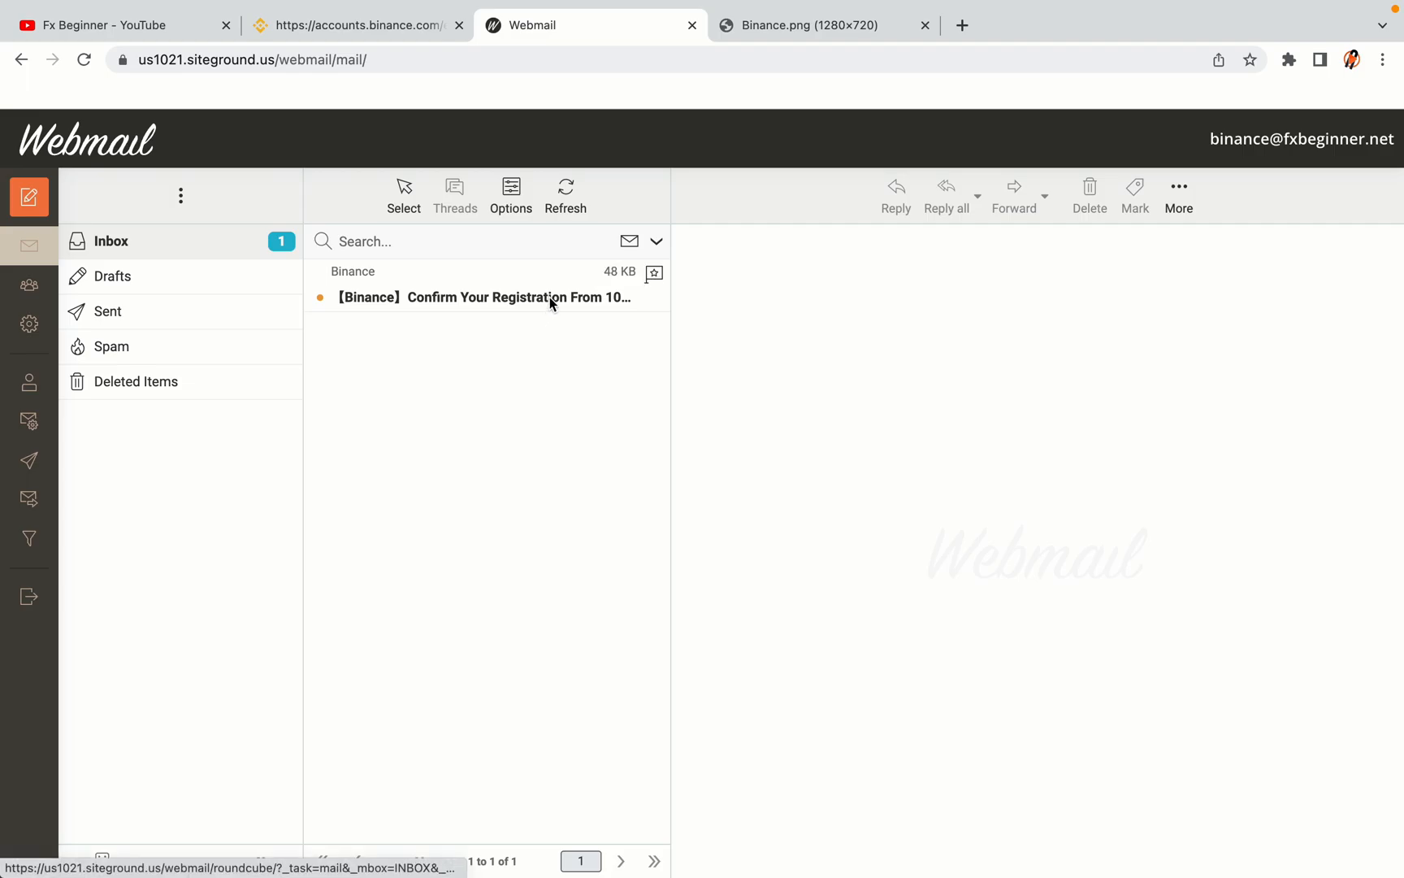
{"action": "mouse_move", "coordinate": [484, 287]}
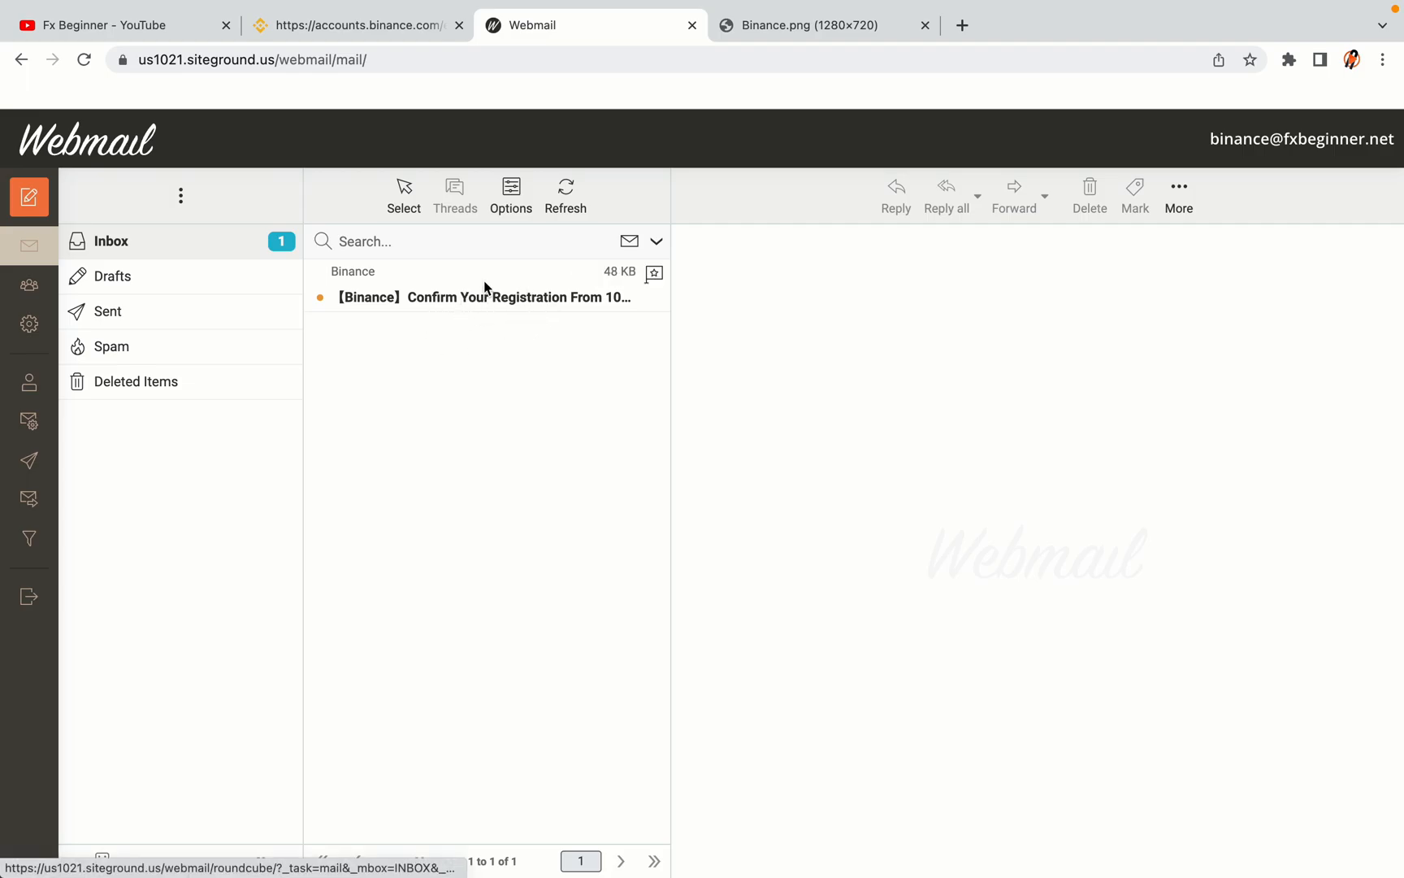
{"action": "left_click", "coordinate": [484, 297]}
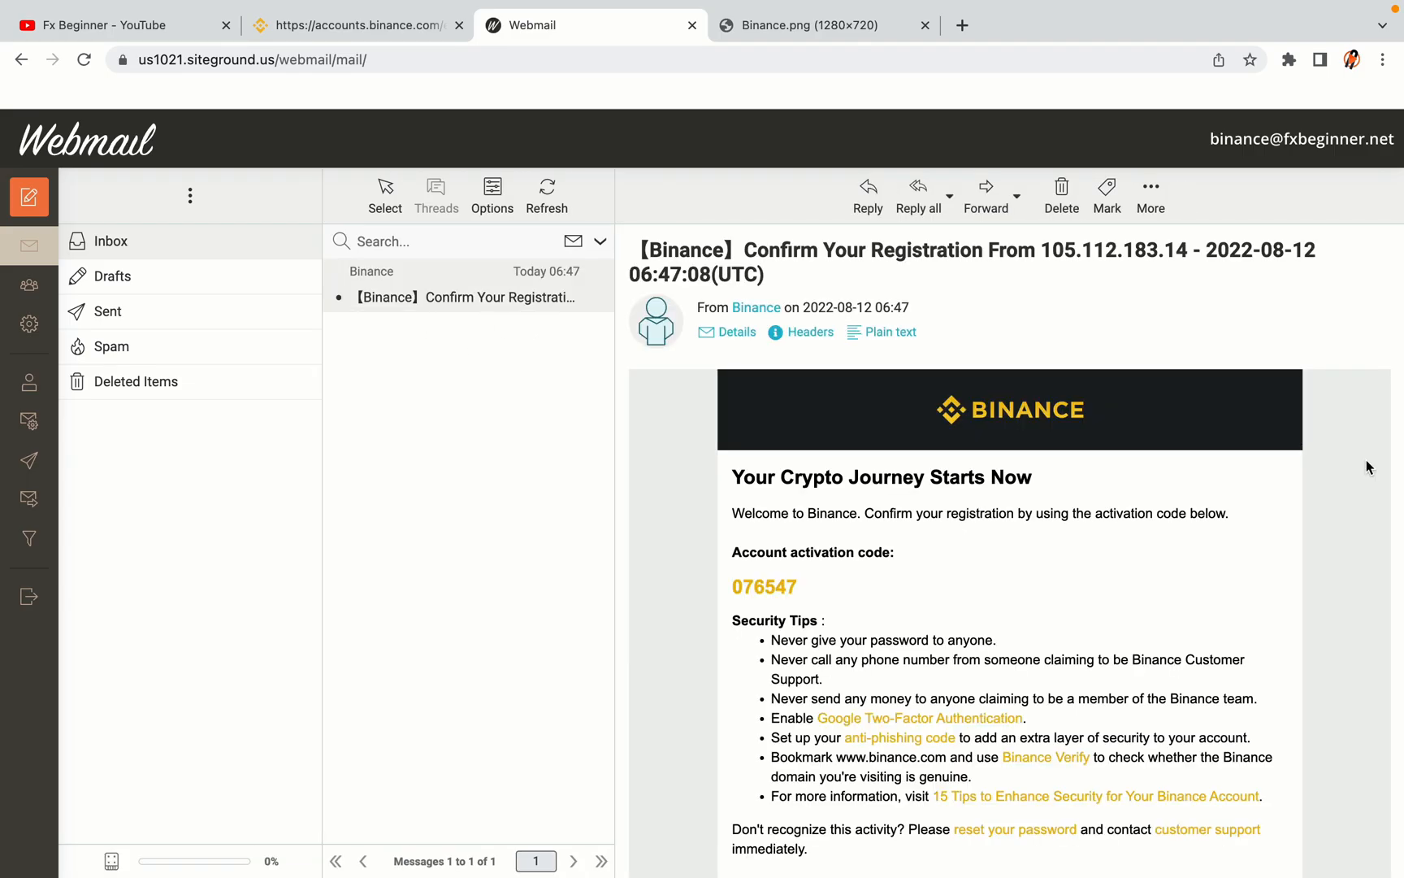
{"action": "mouse_move", "coordinate": [1053, 468]}
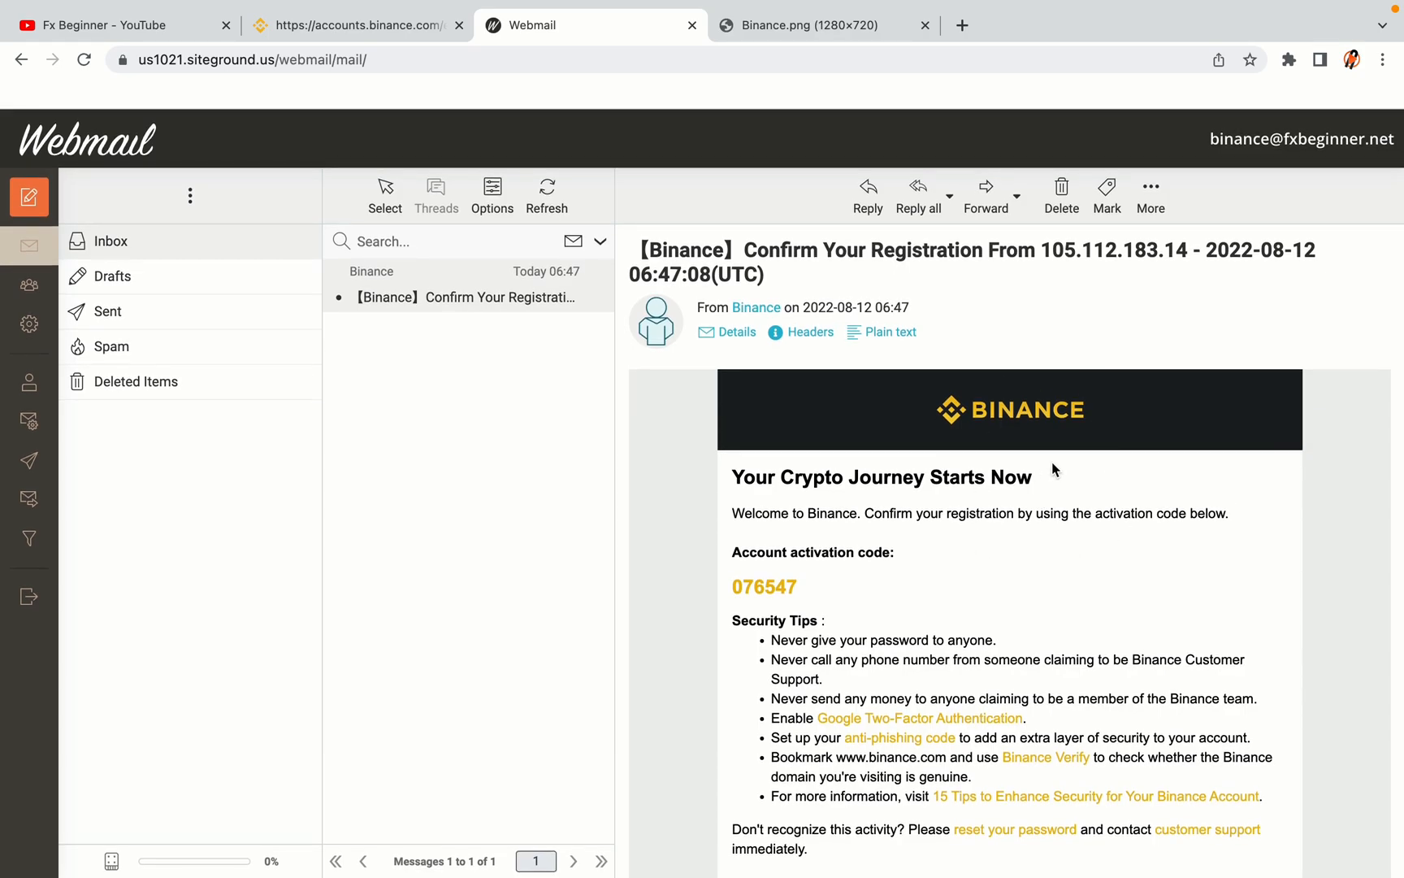
{"action": "scroll", "scroll_direction": "down", "scroll_amount": 3}
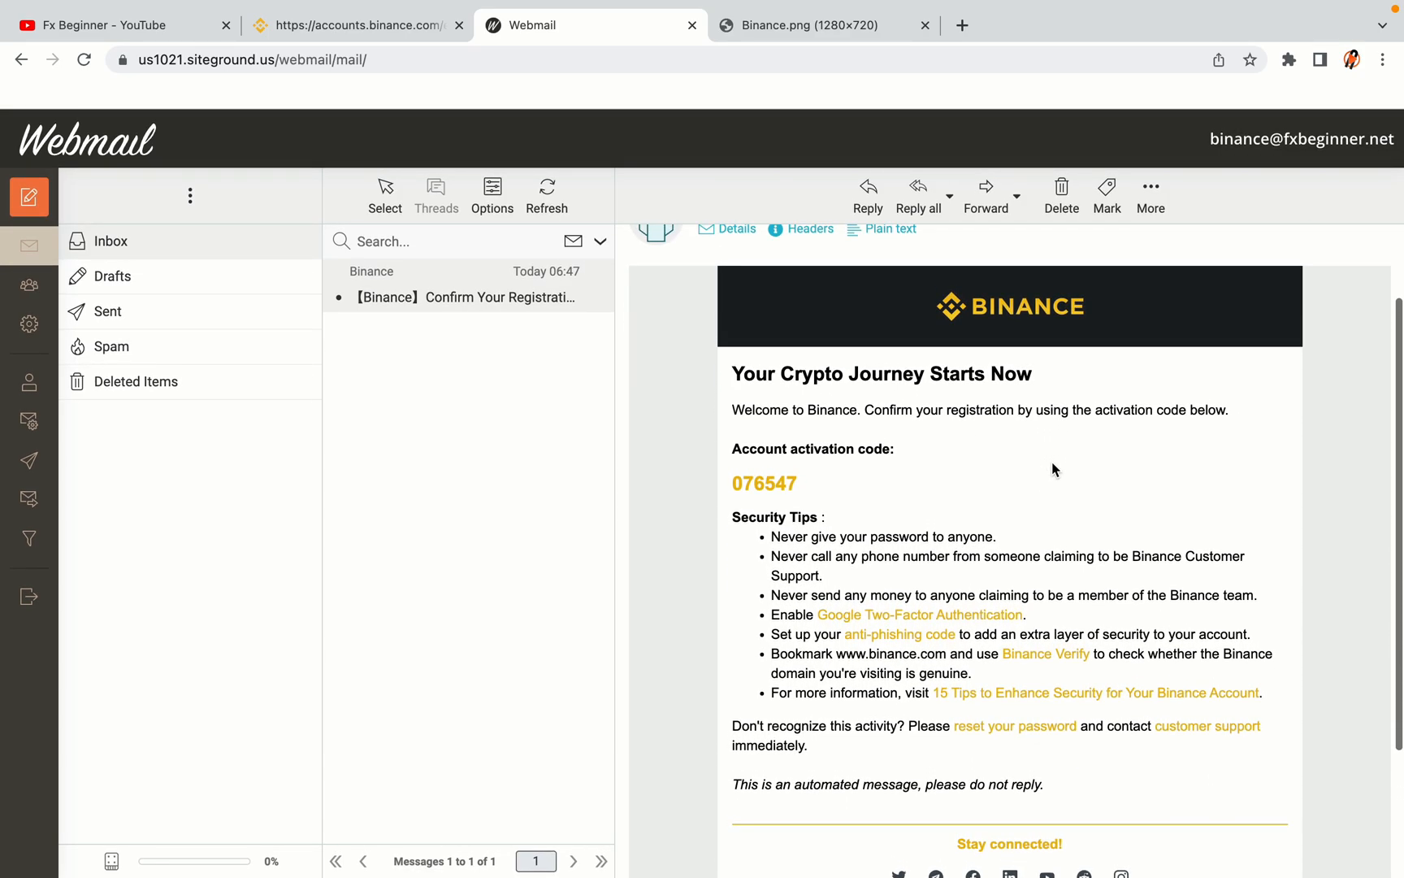
{"action": "mouse_move", "coordinate": [758, 503]}
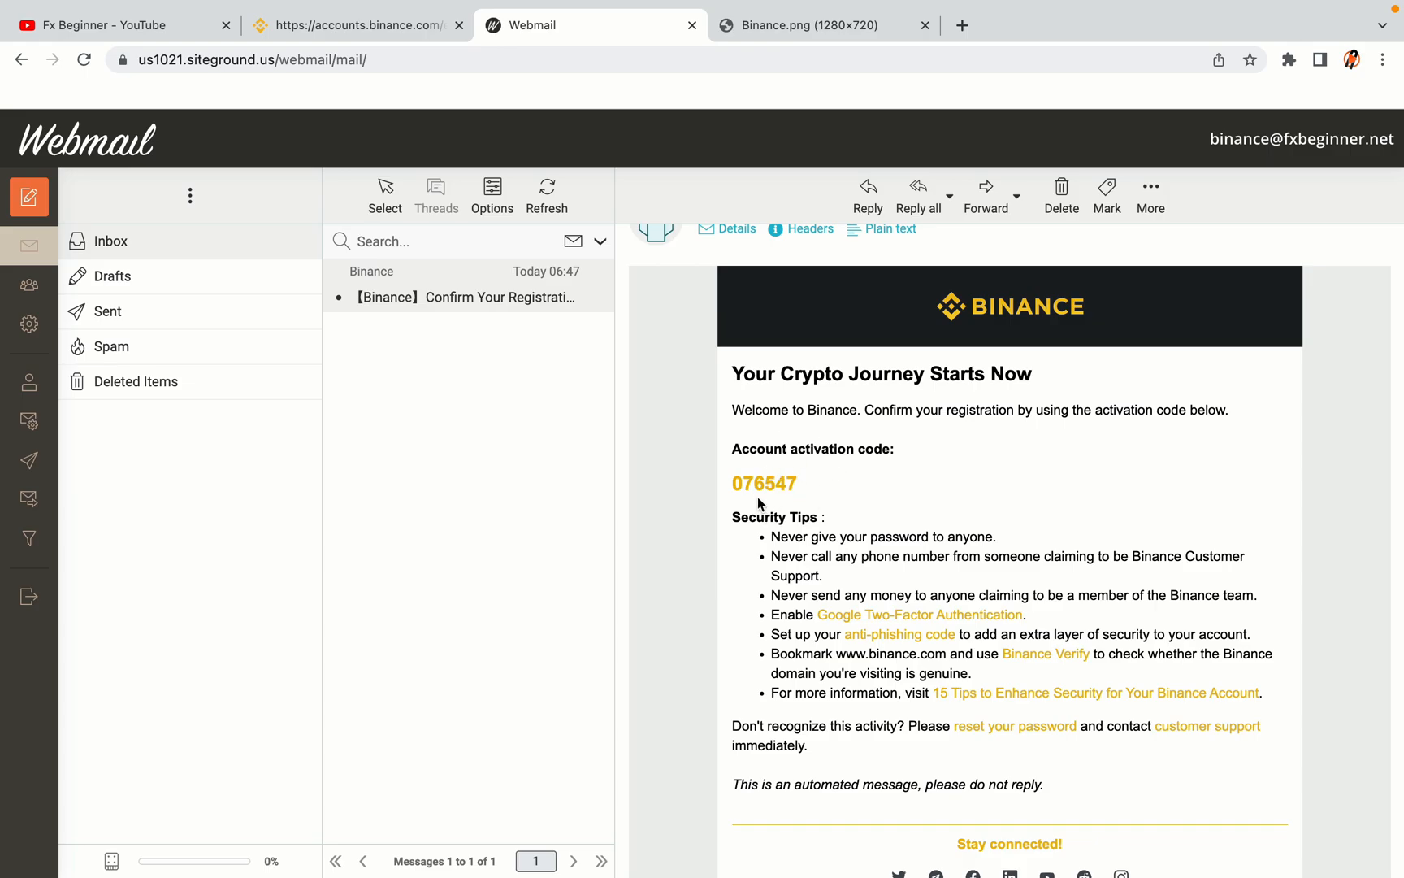
{"action": "double_click", "coordinate": [764, 483]}
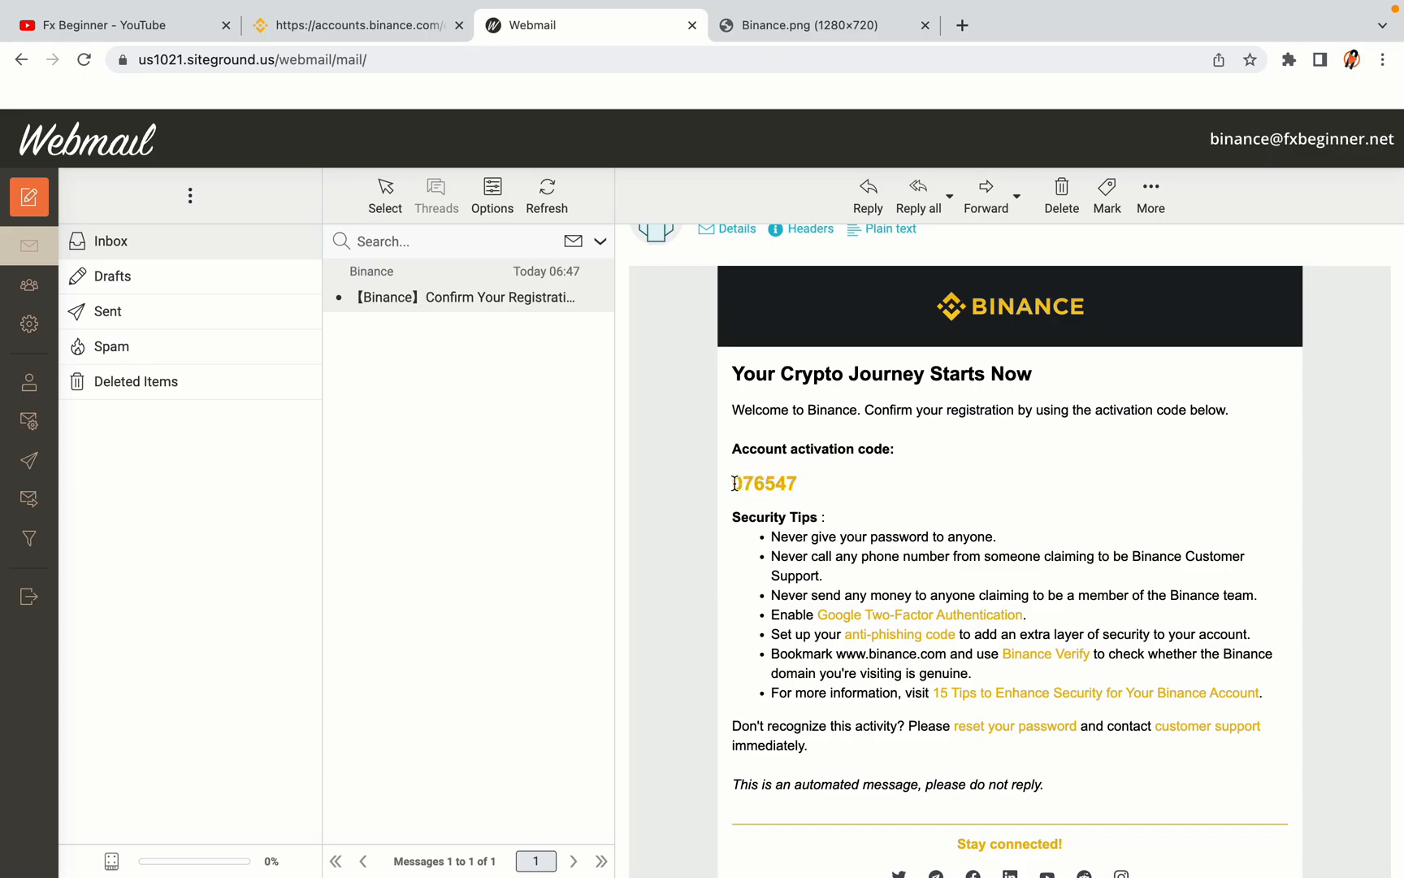
{"action": "right_click", "coordinate": [763, 483]}
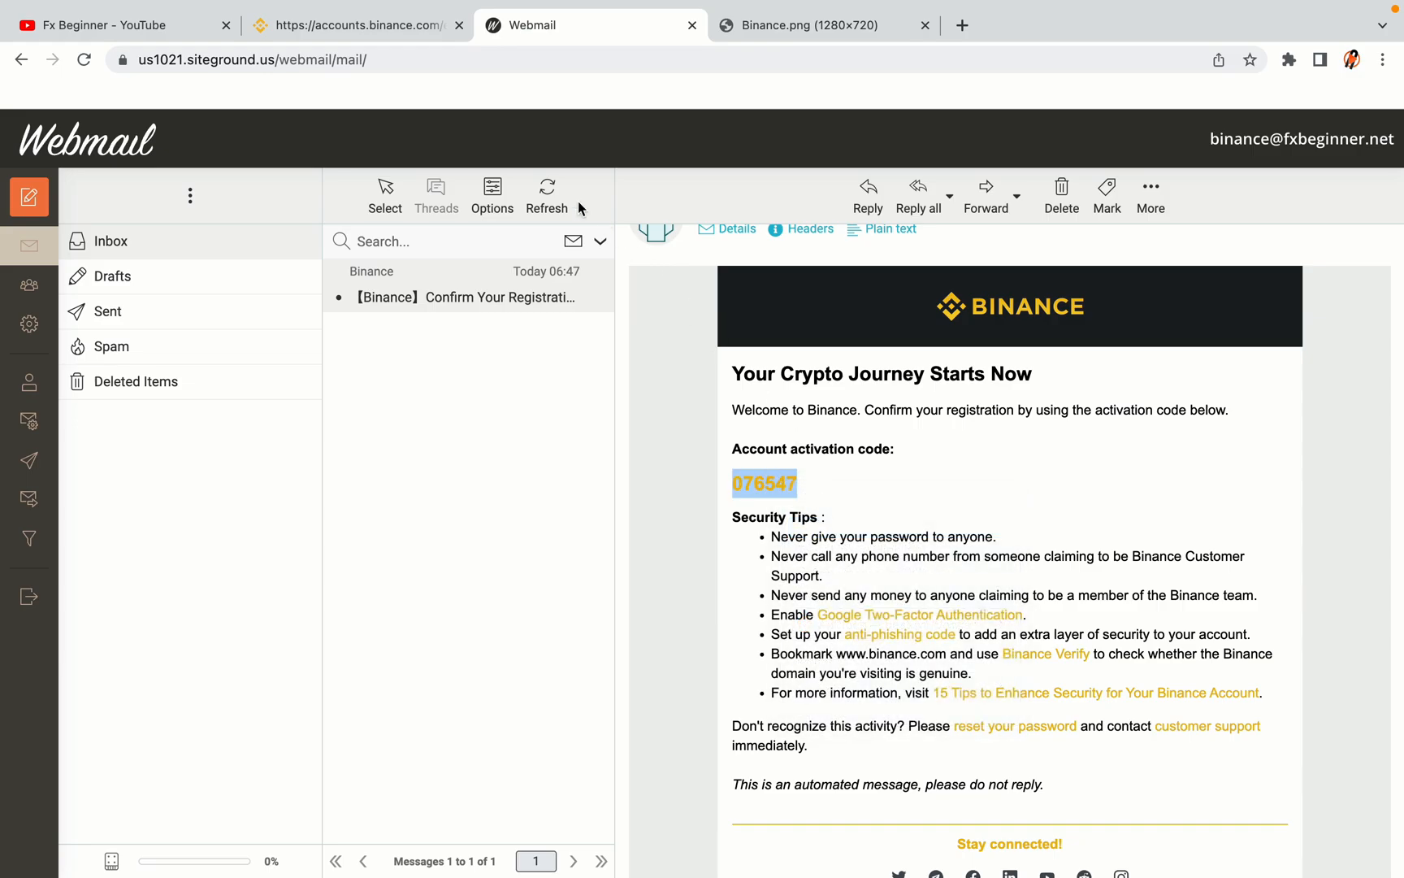
{"action": "left_click", "coordinate": [356, 25]}
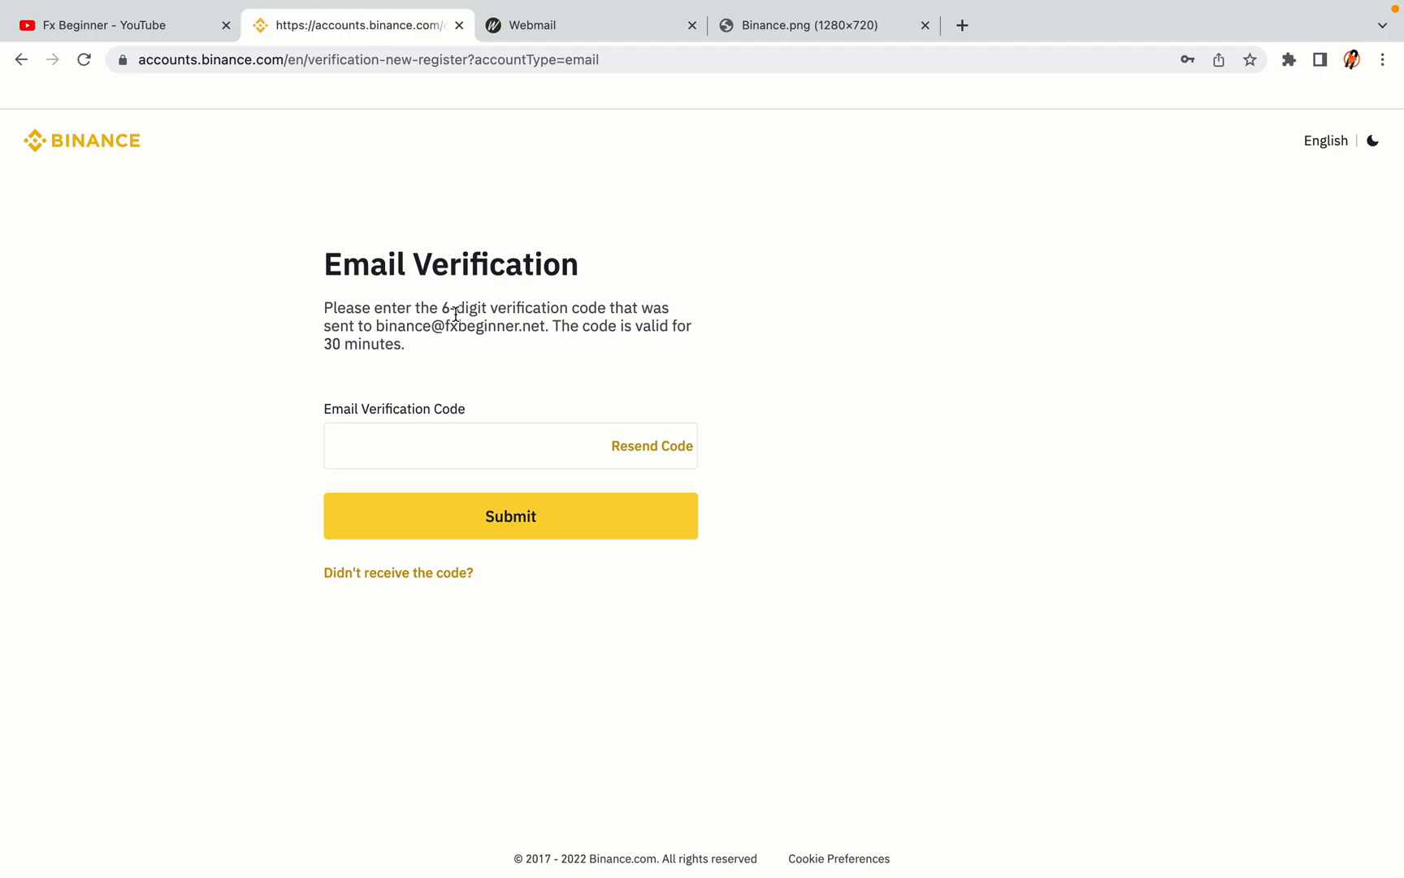
{"action": "left_click", "coordinate": [448, 445]}
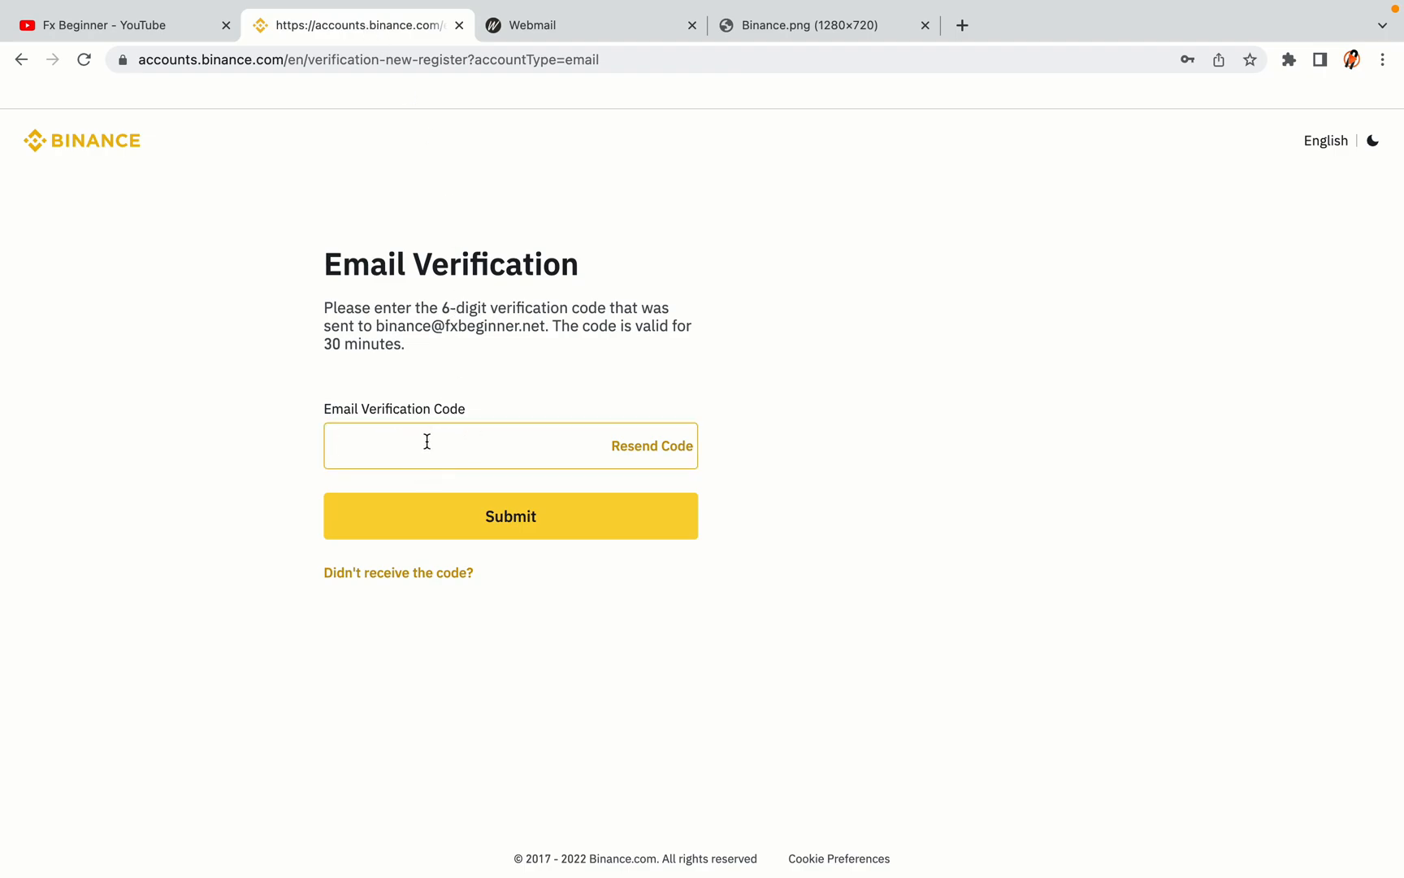
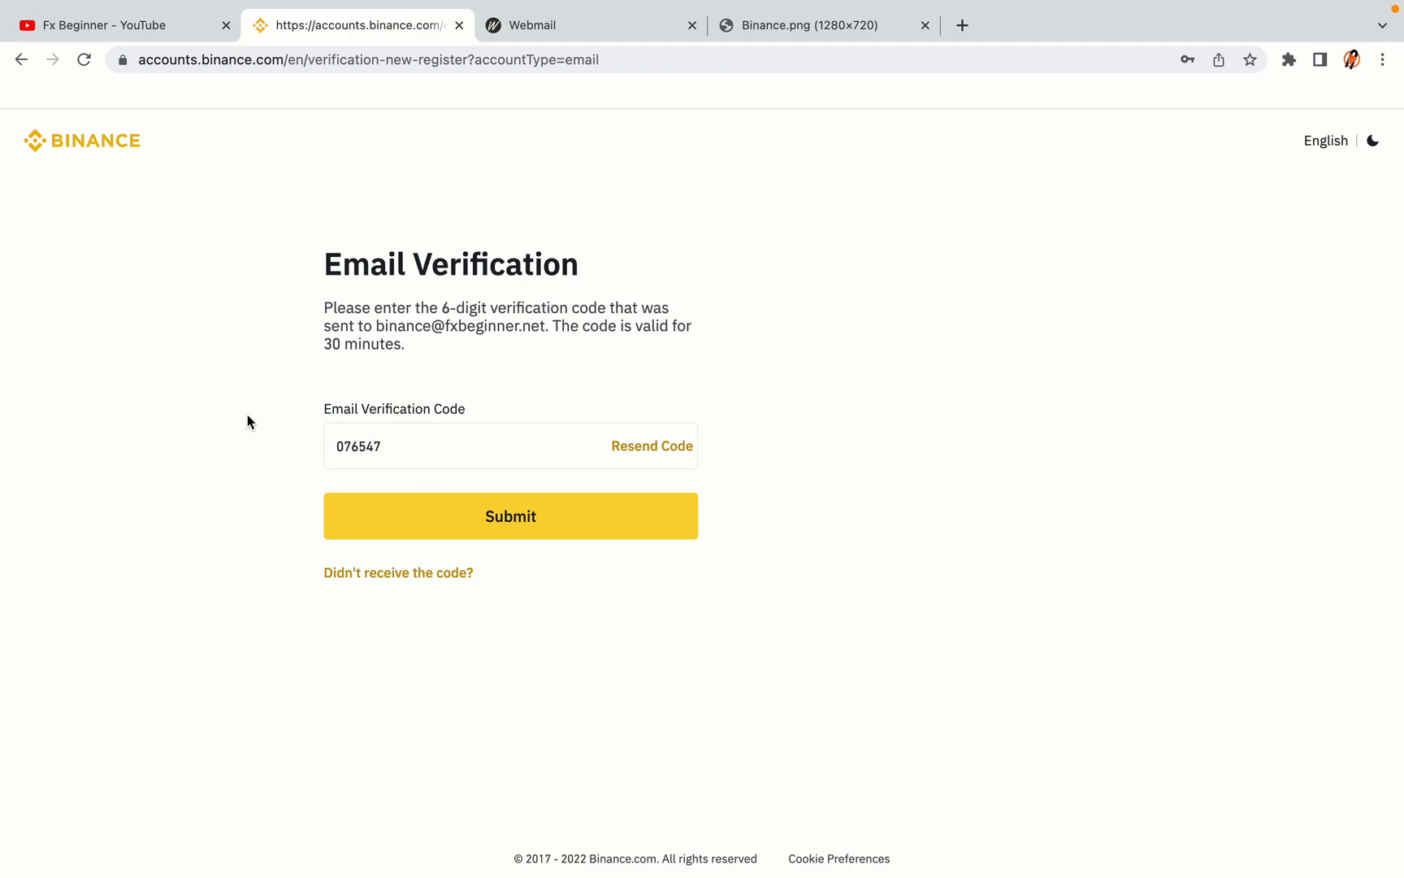
{"action": "mouse_move", "coordinate": [508, 297]}
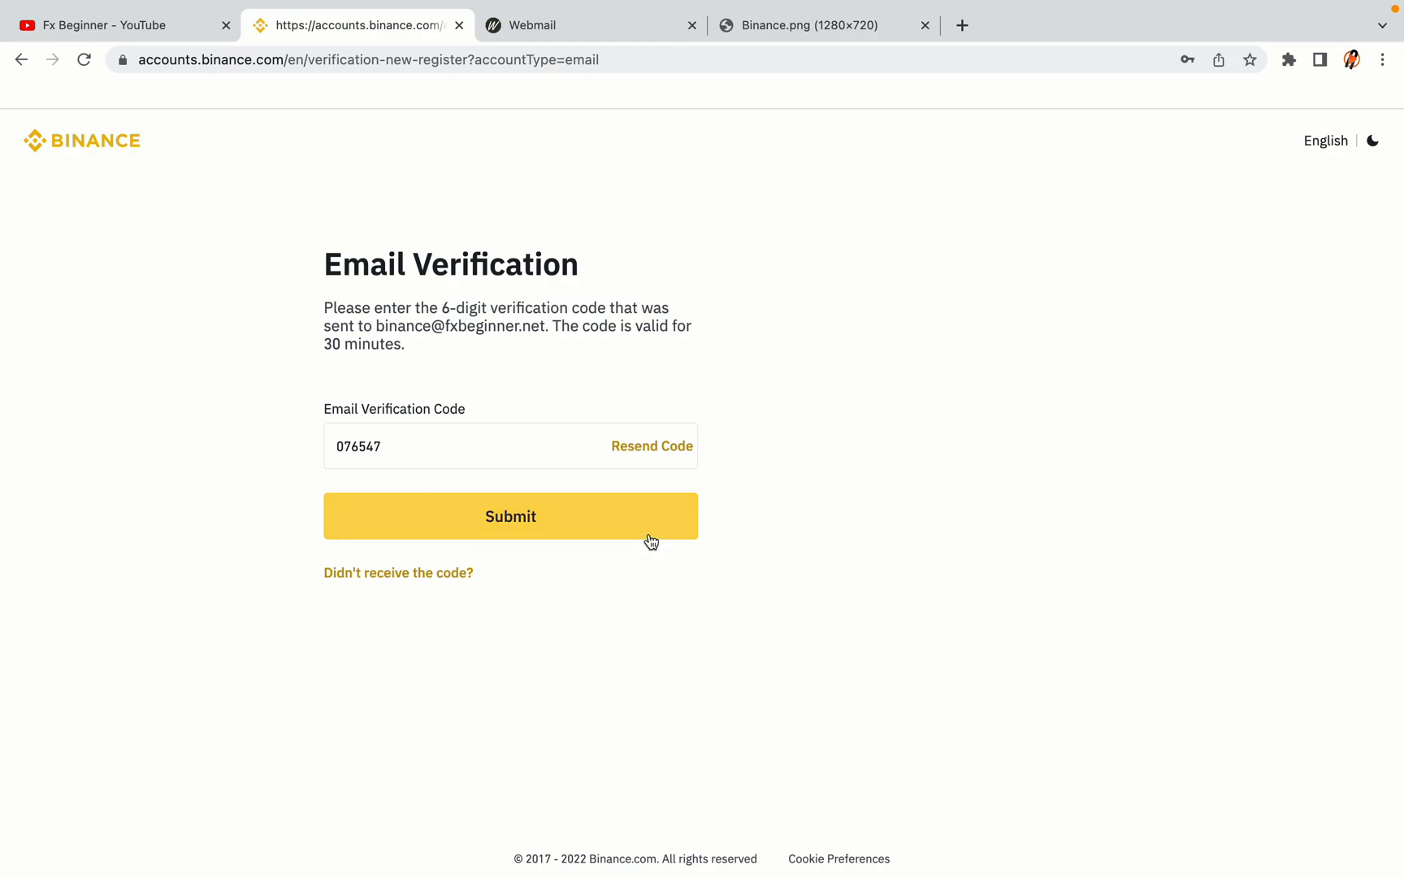
{"action": "mouse_move", "coordinate": [648, 534]}
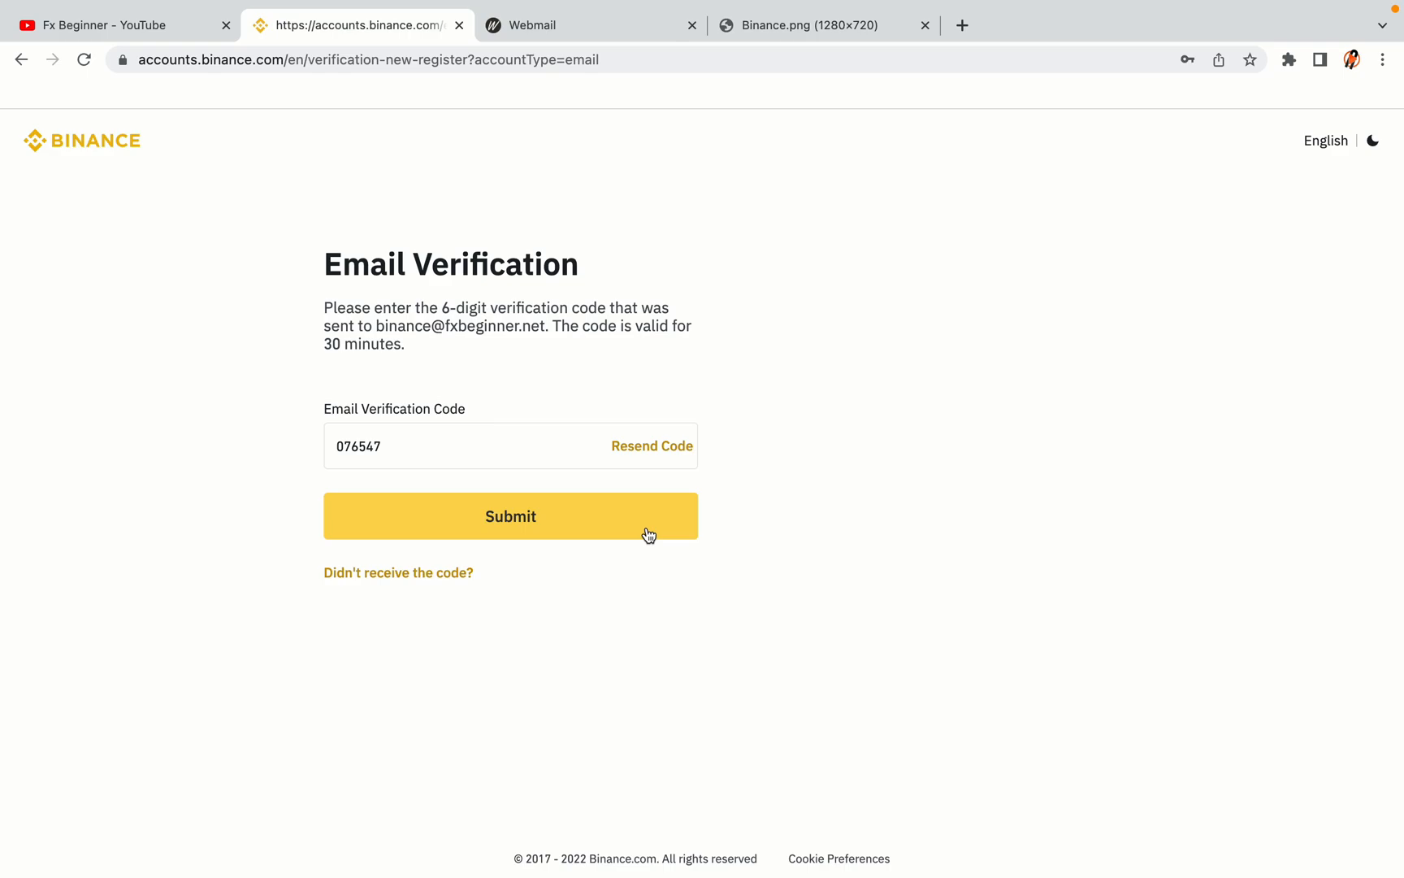
{"action": "left_click", "coordinate": [511, 516]}
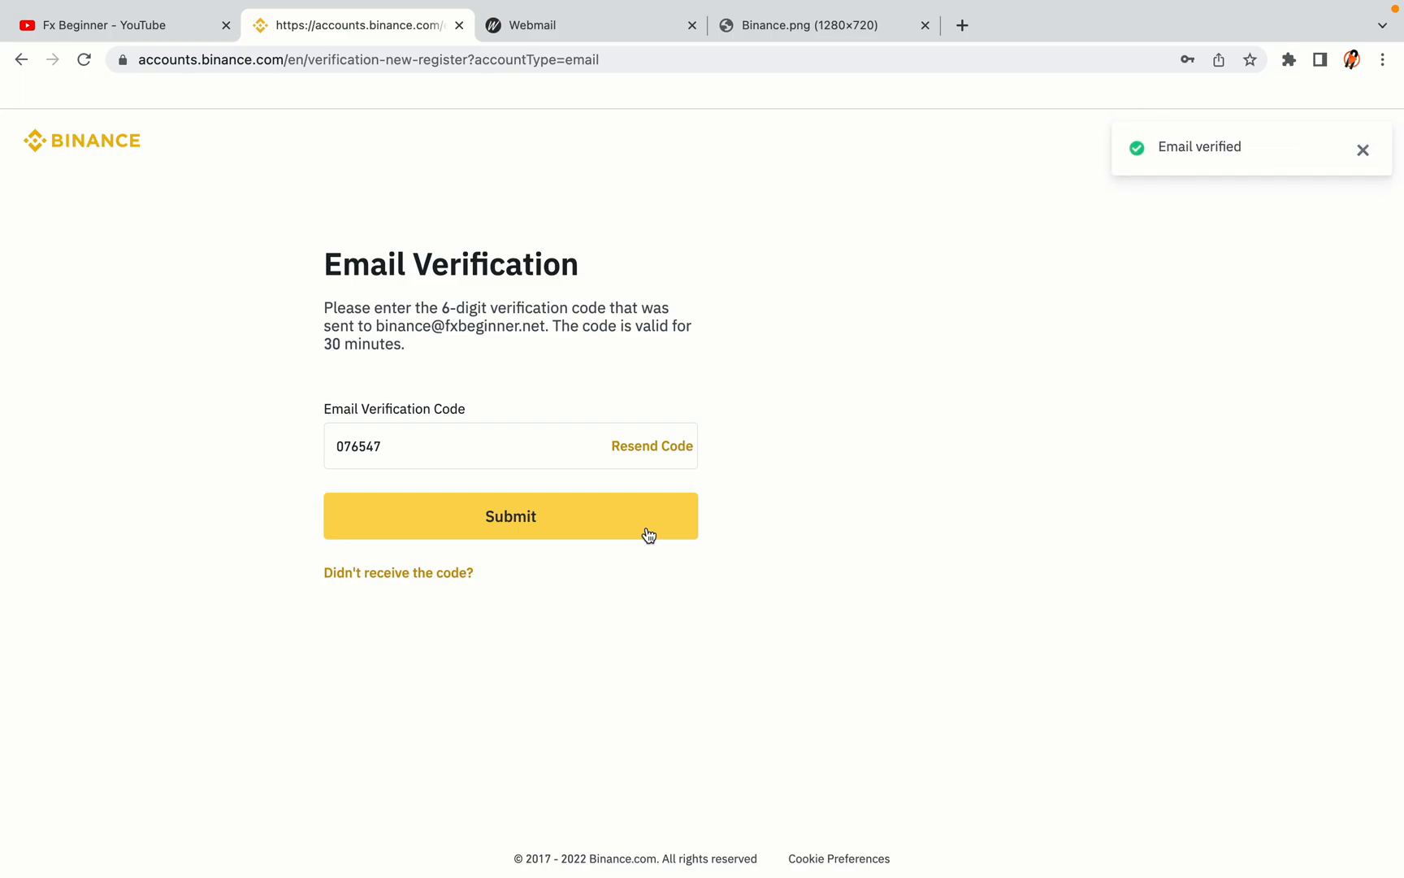
{"action": "left_click", "coordinate": [510, 516]}
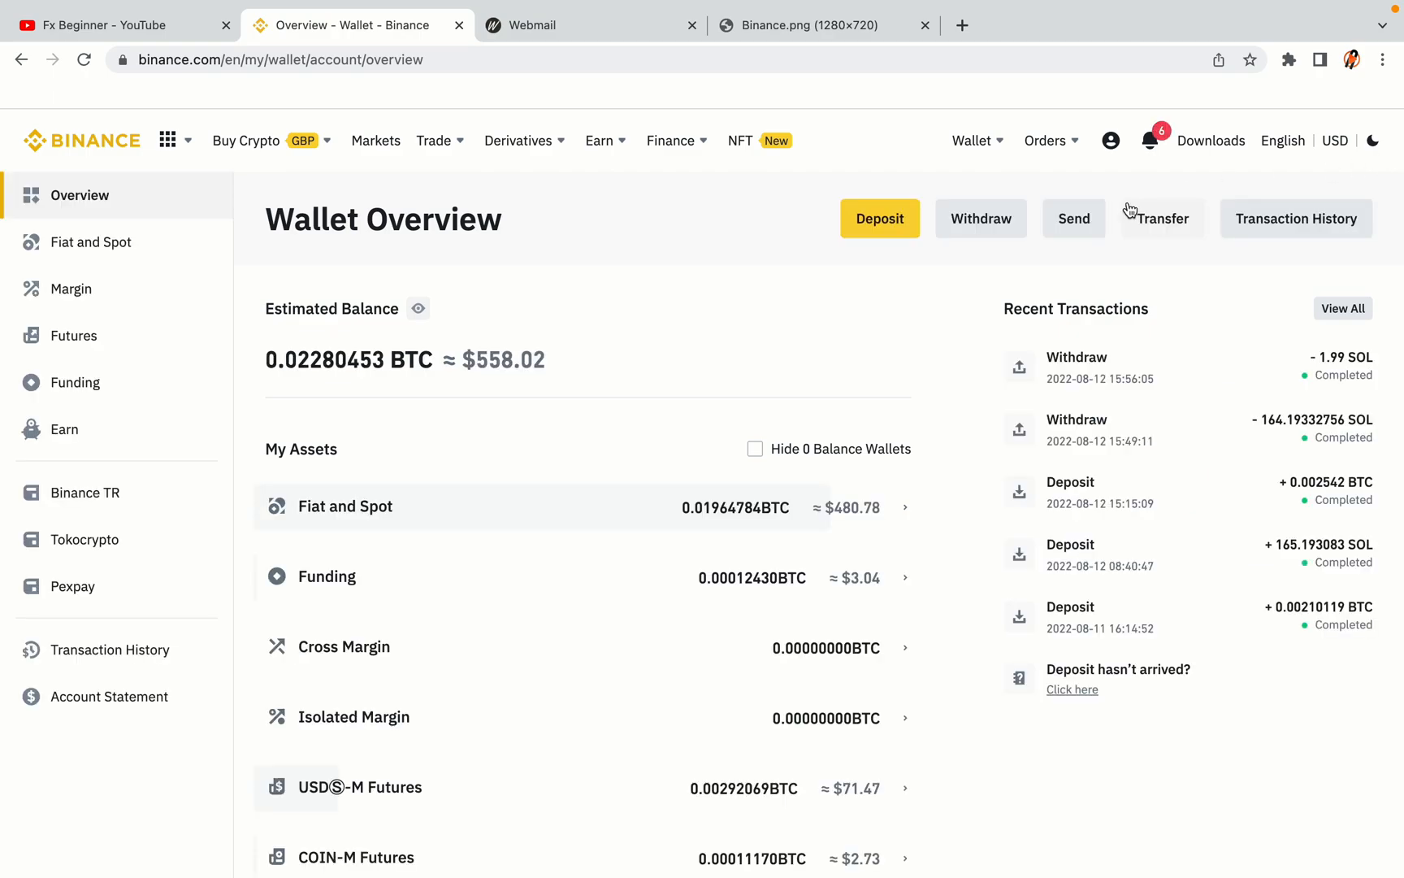
{"action": "mouse_move", "coordinate": [839, 314]}
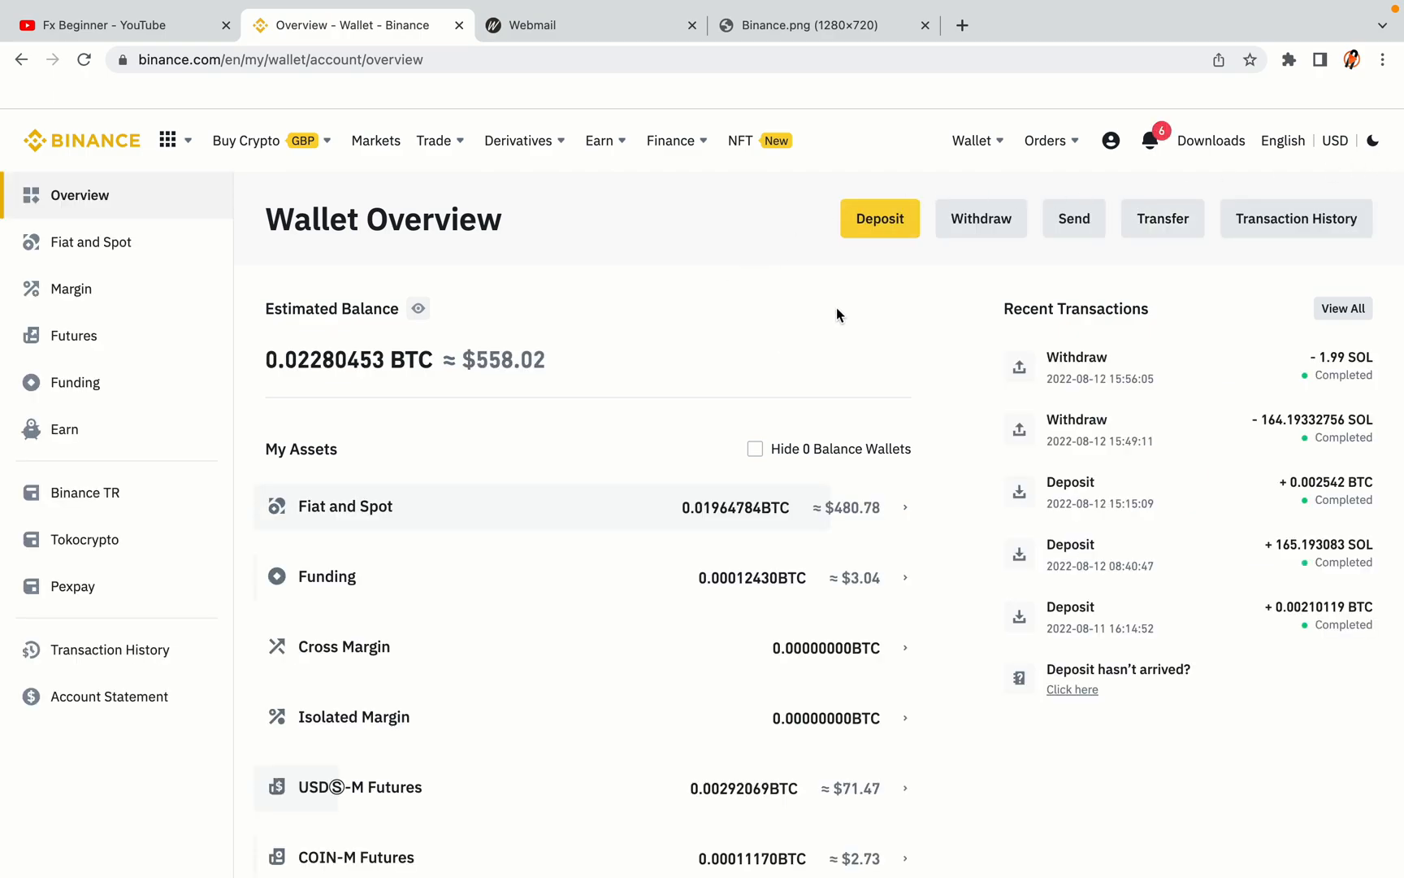
{"action": "mouse_move", "coordinate": [865, 383]}
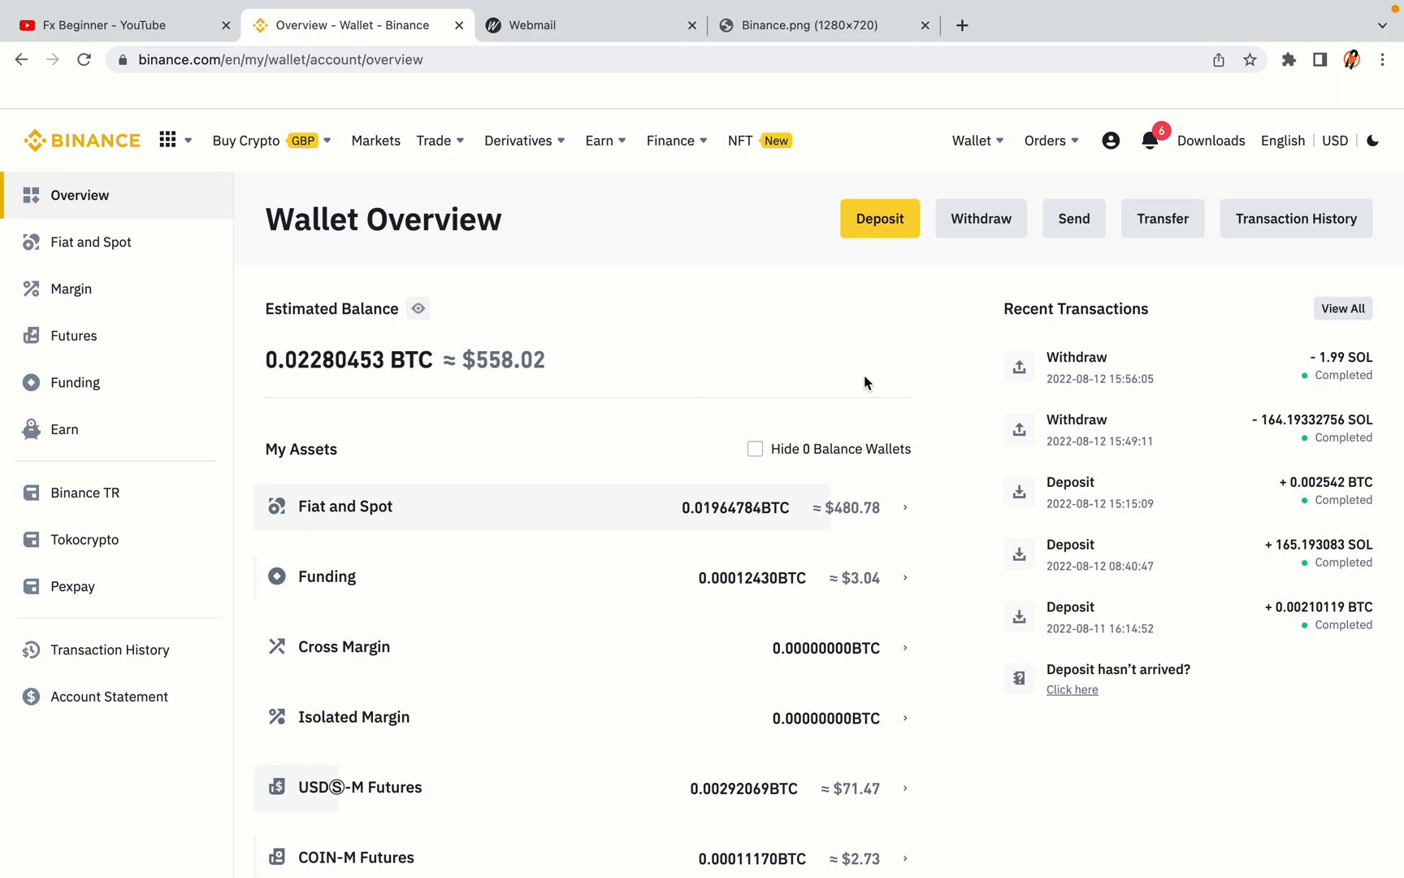
Step: Scroll the Wallet Overview down through My Assets to NFTs and back up
{"action": "scroll", "scroll_direction": "down", "scroll_amount": 3}
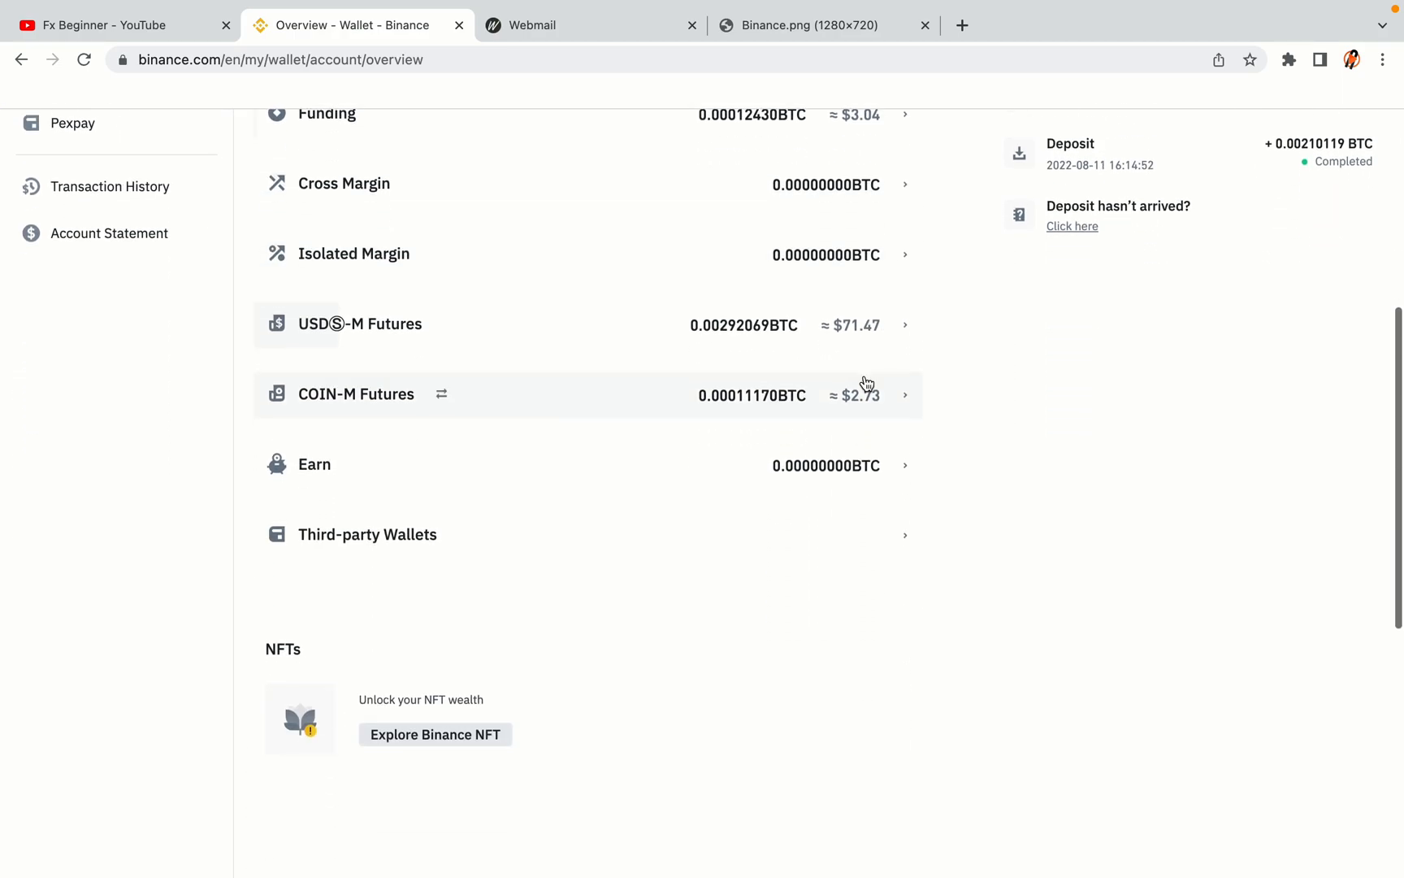
{"action": "scroll", "scroll_direction": "up", "scroll_amount": 3}
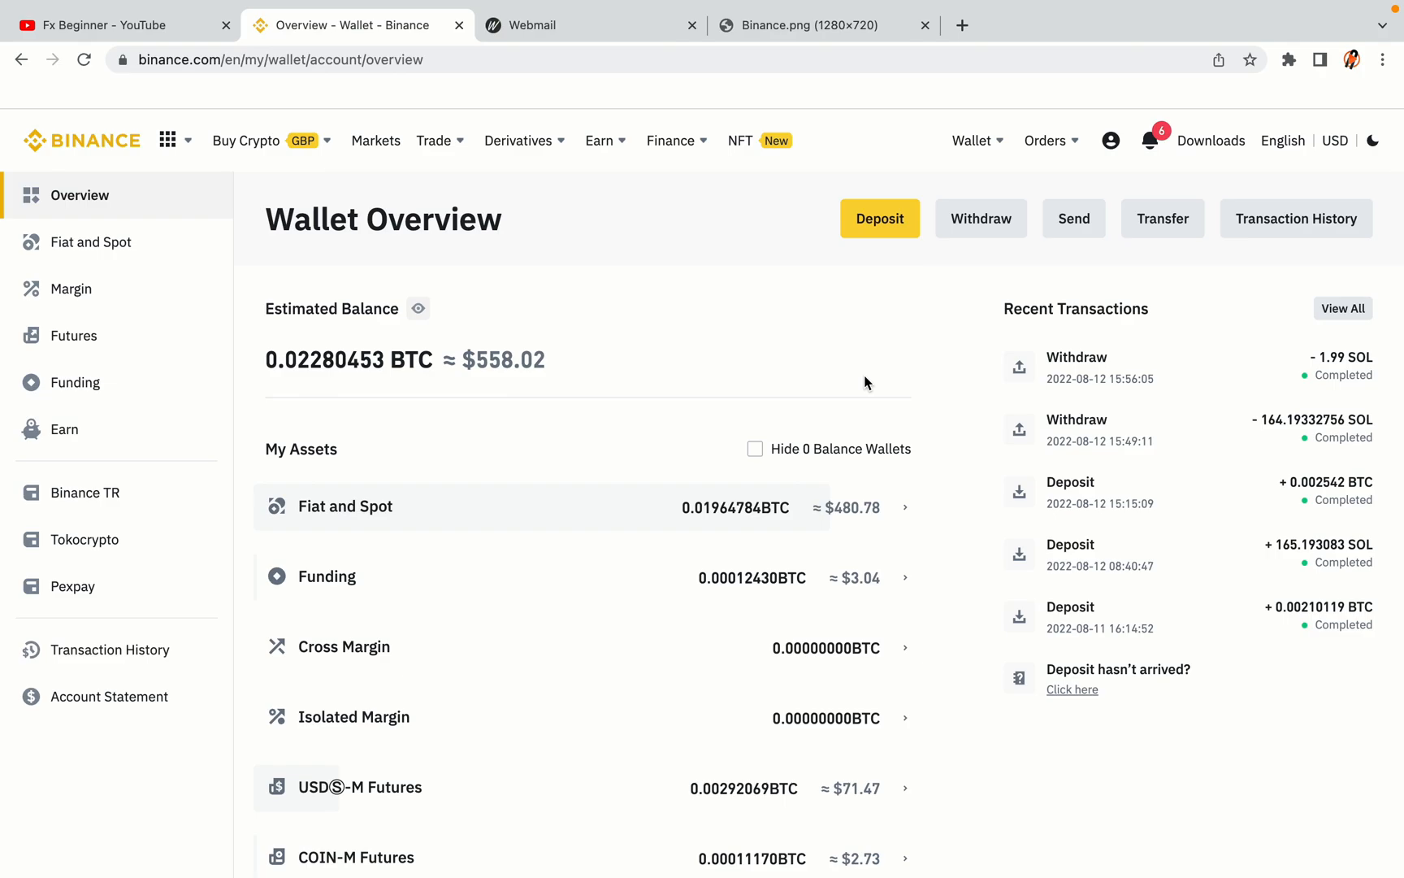
{"action": "mouse_move", "coordinate": [667, 282]}
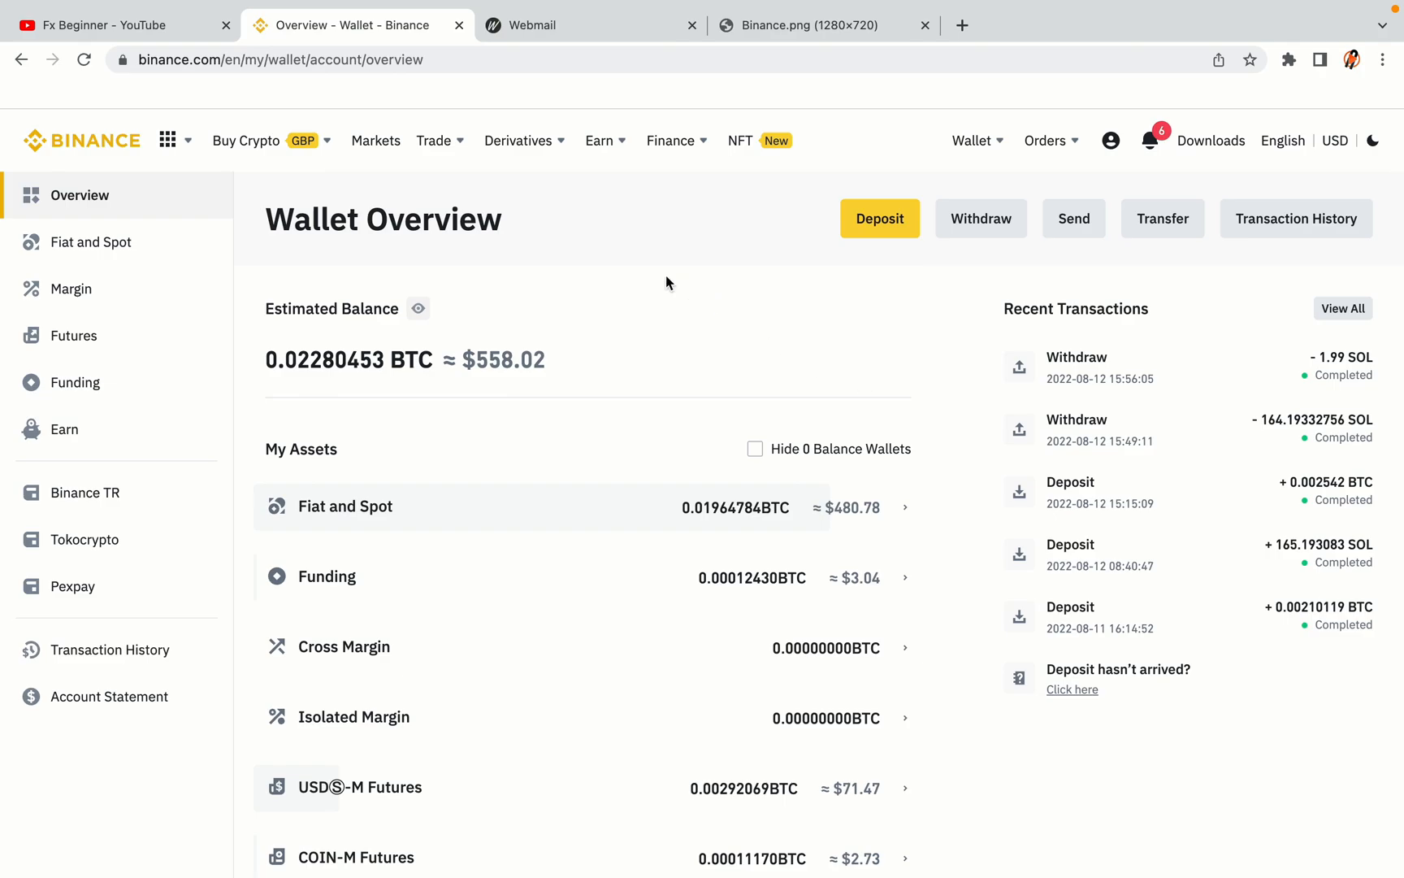
Step: Look over the Buy Crypto and Trade menus and go to Spot trading
{"action": "left_click", "coordinate": [254, 141]}
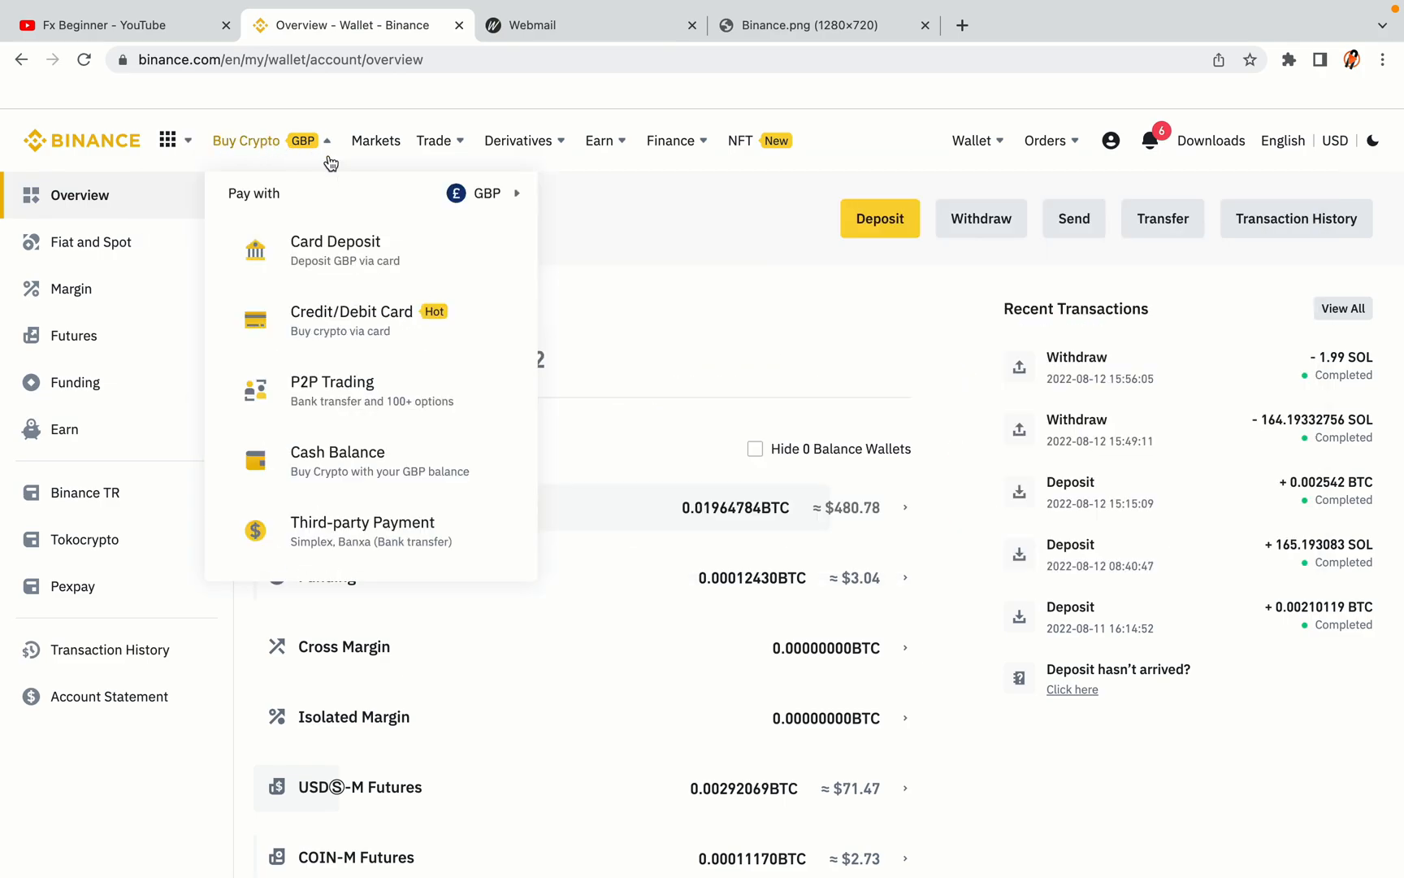
{"action": "mouse_move", "coordinate": [336, 249]}
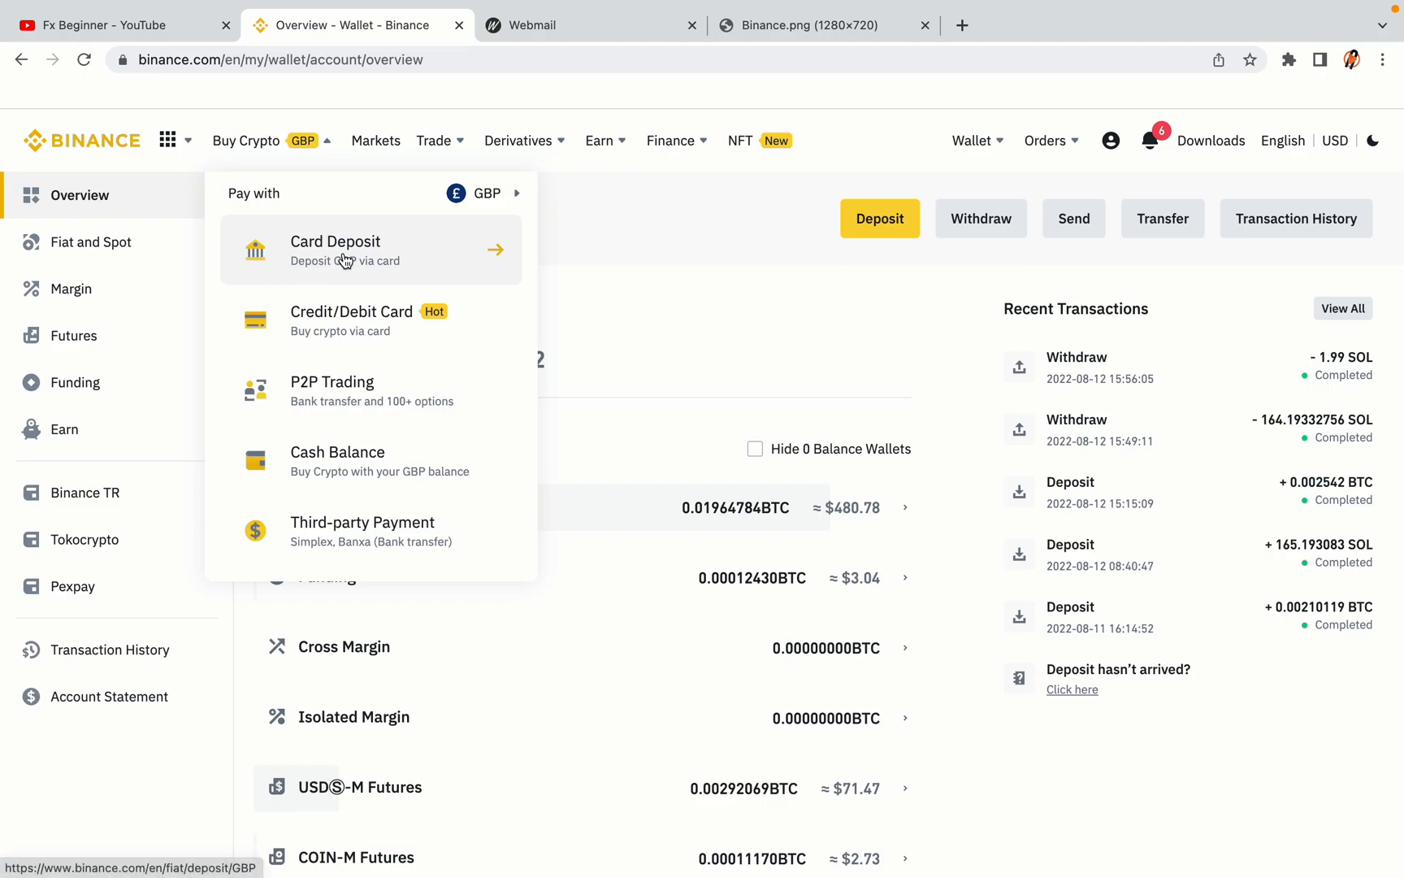
{"action": "mouse_move", "coordinate": [320, 346]}
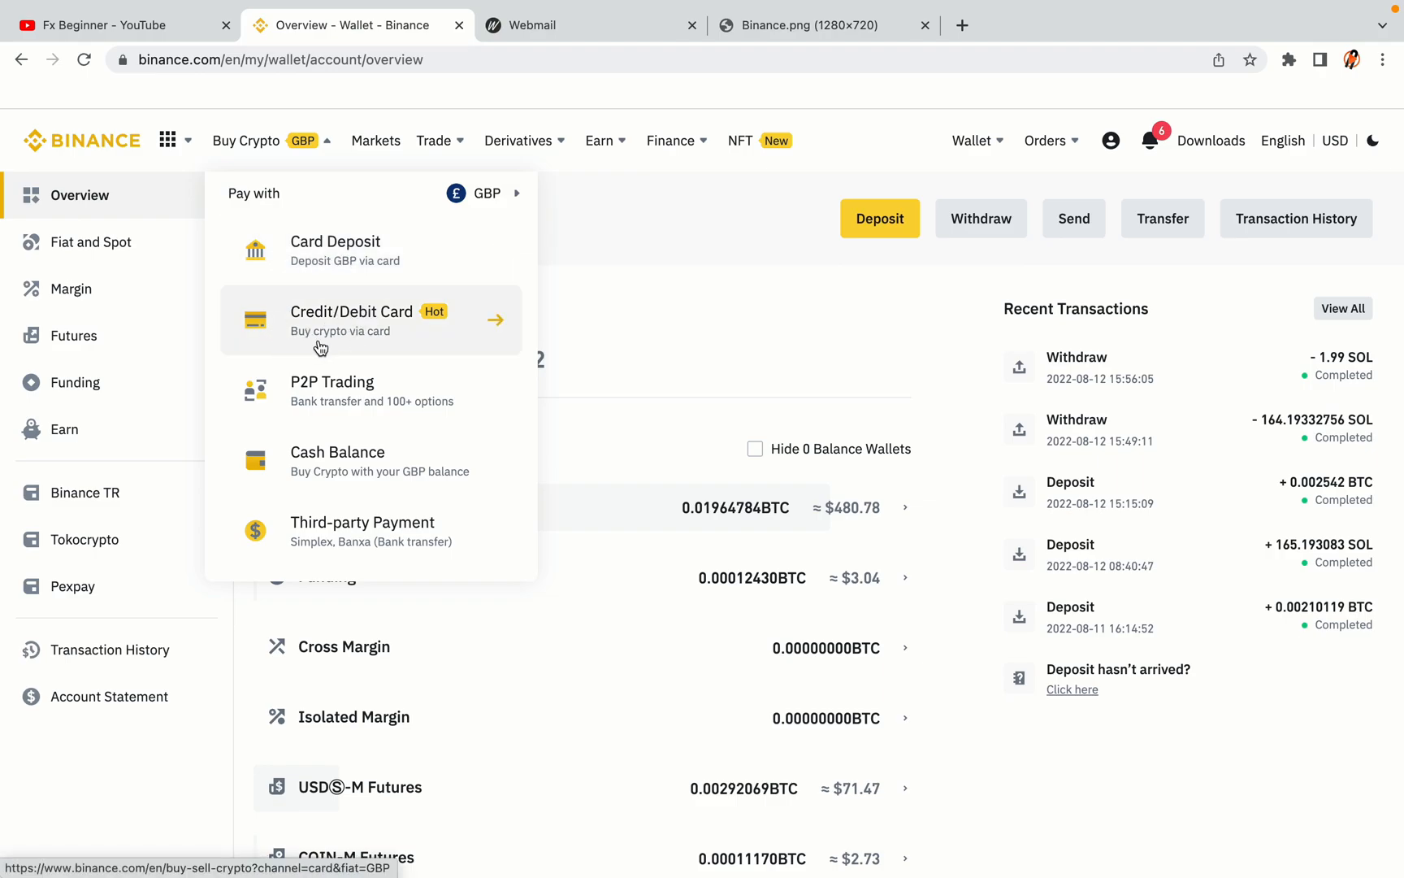
{"action": "mouse_move", "coordinate": [361, 324]}
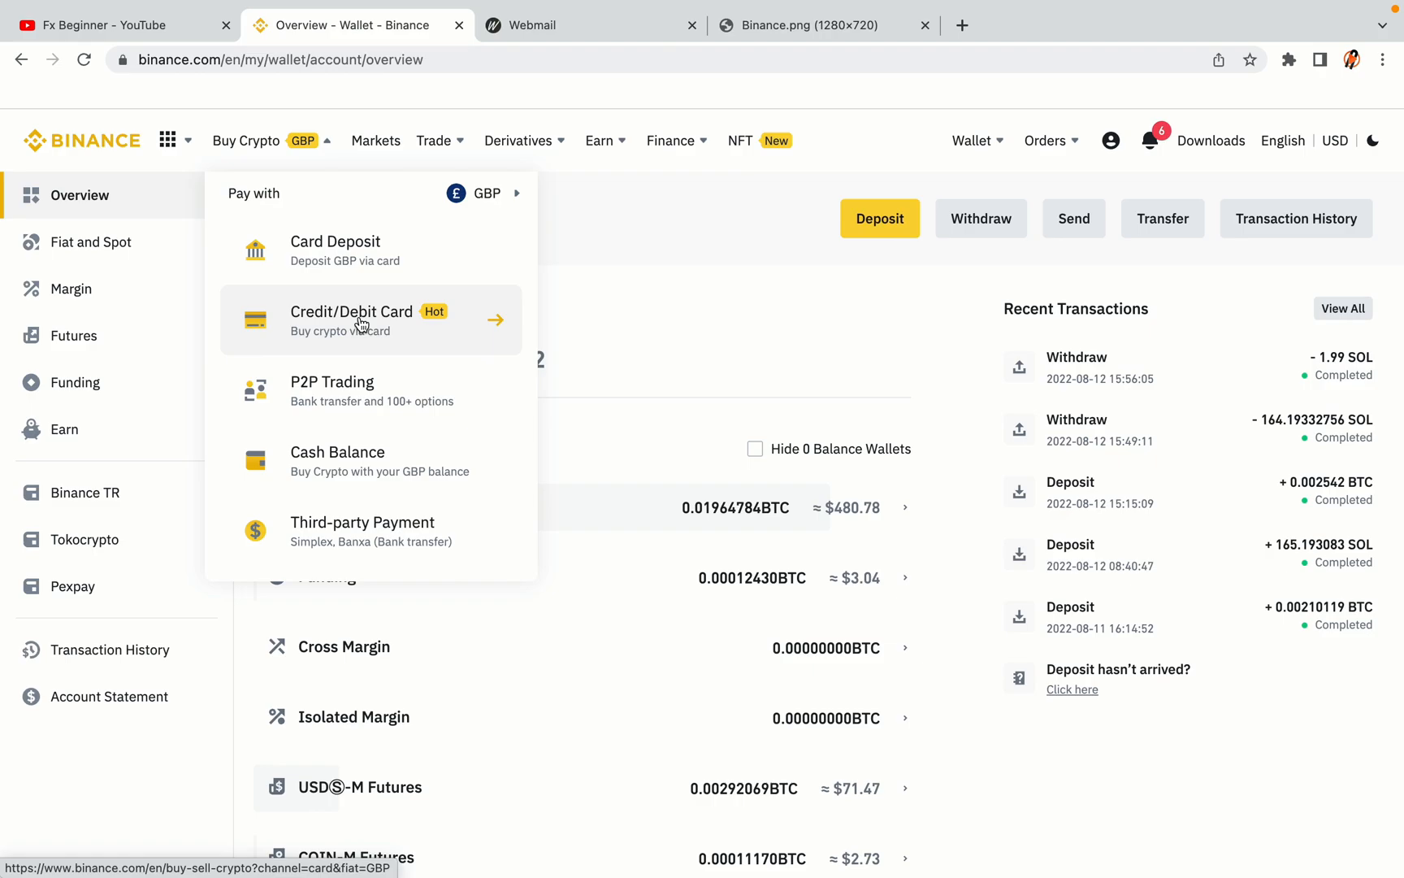
{"action": "left_click", "coordinate": [436, 141]}
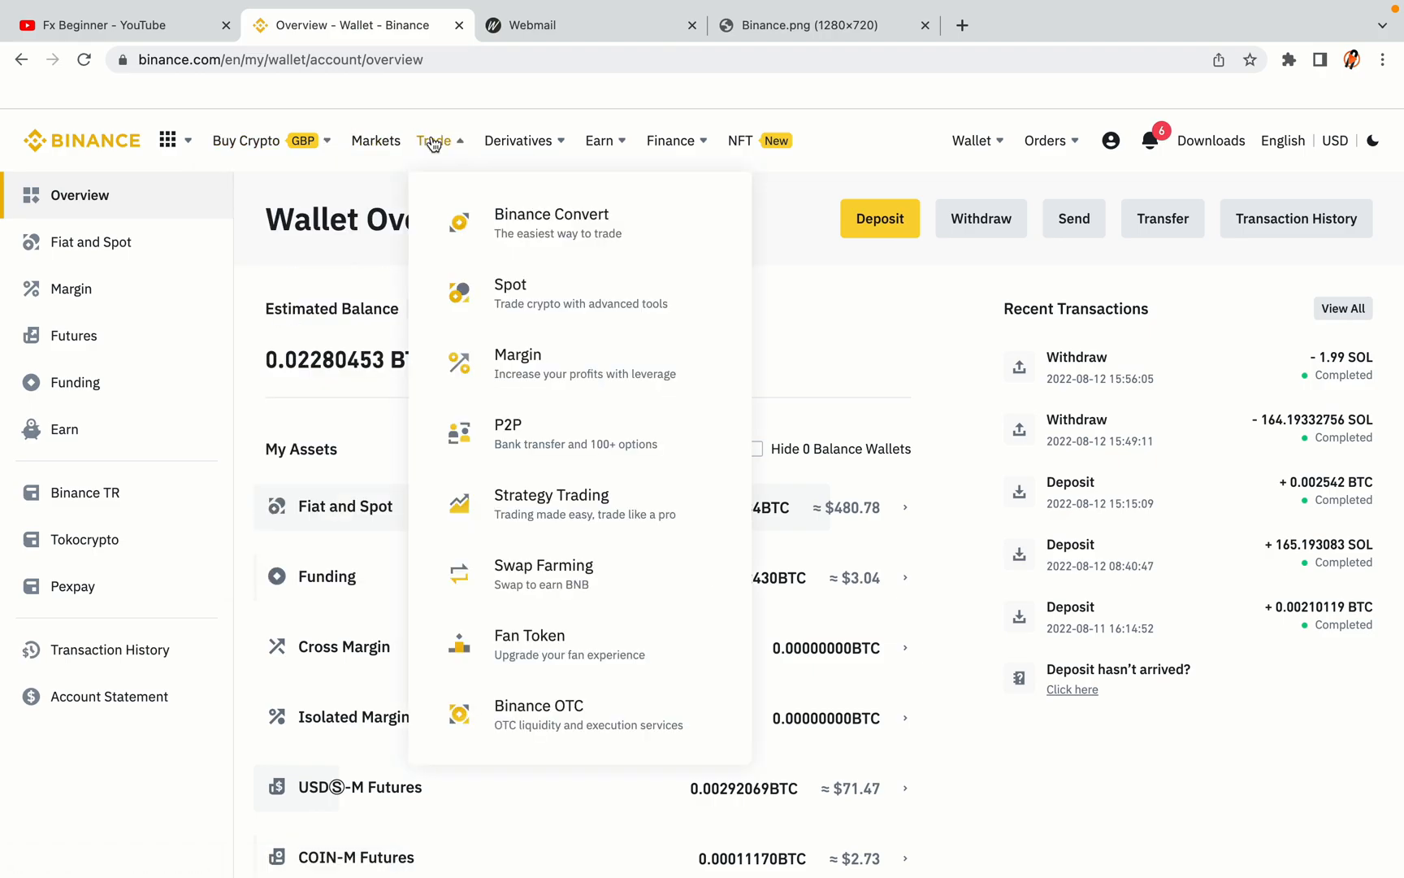
{"action": "mouse_move", "coordinate": [438, 152]}
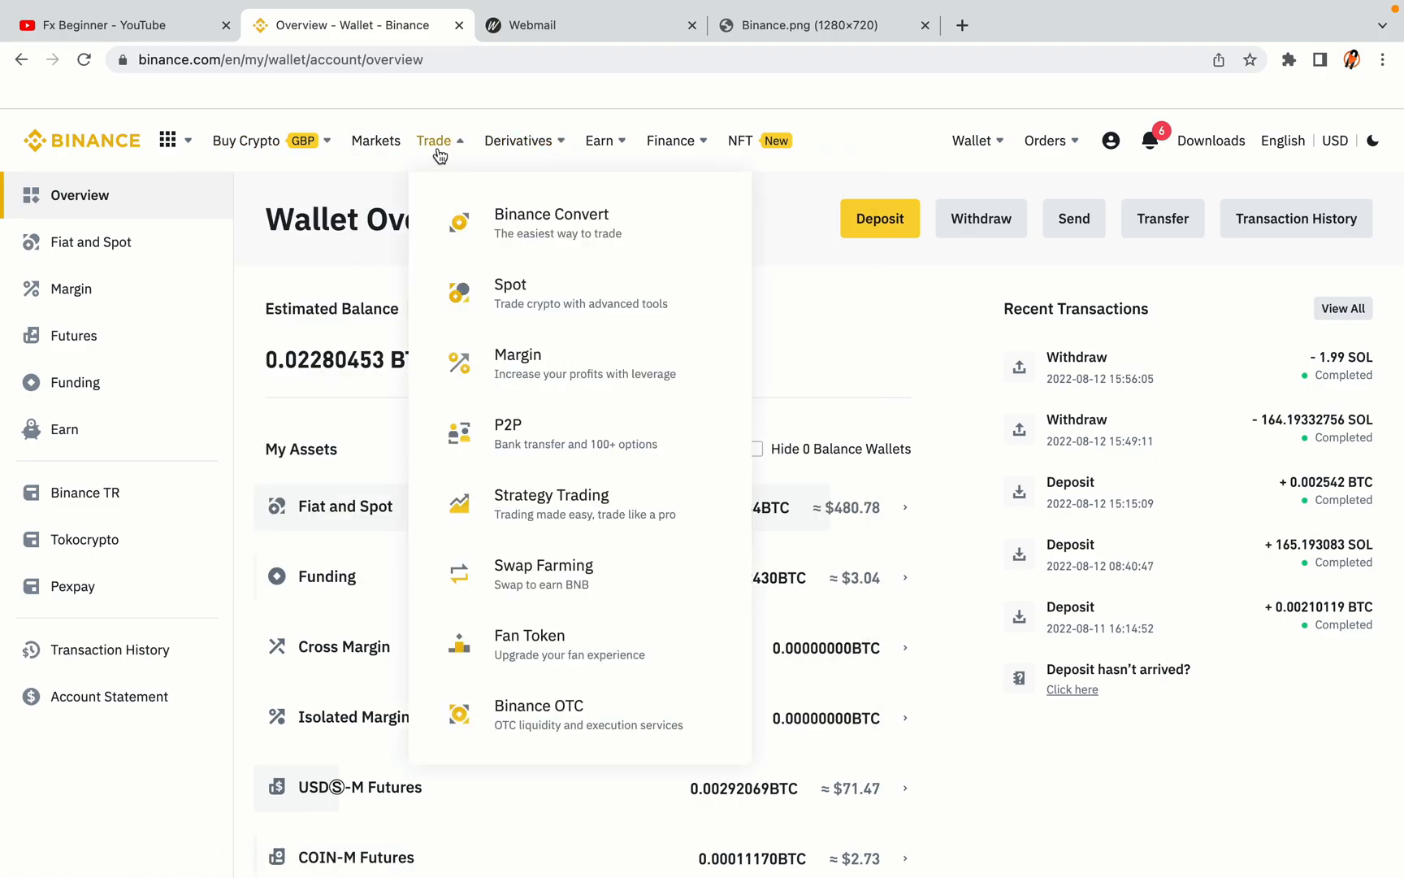
{"action": "mouse_move", "coordinate": [515, 293]}
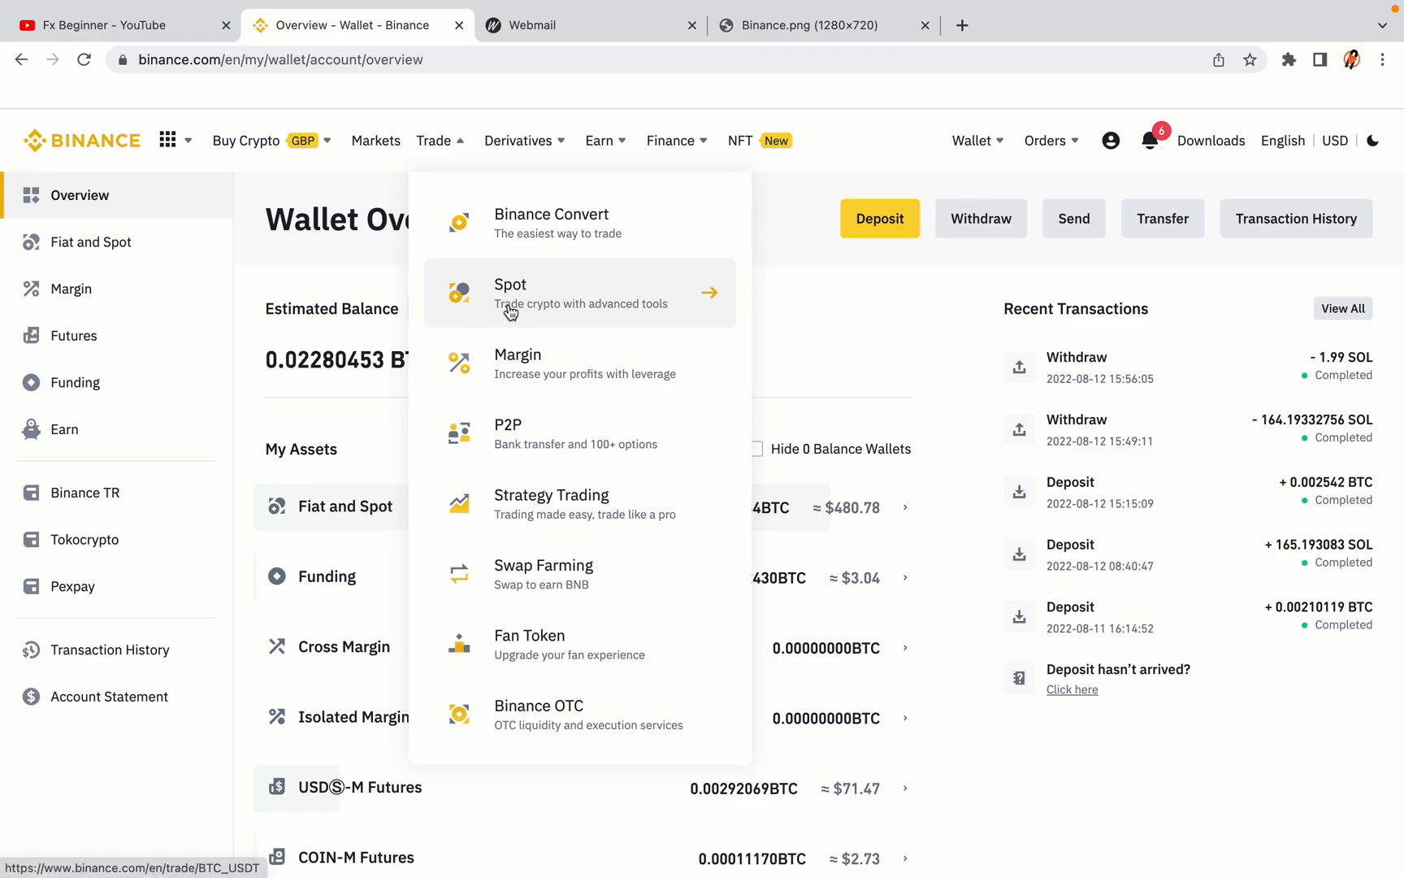
{"action": "left_click", "coordinate": [510, 293]}
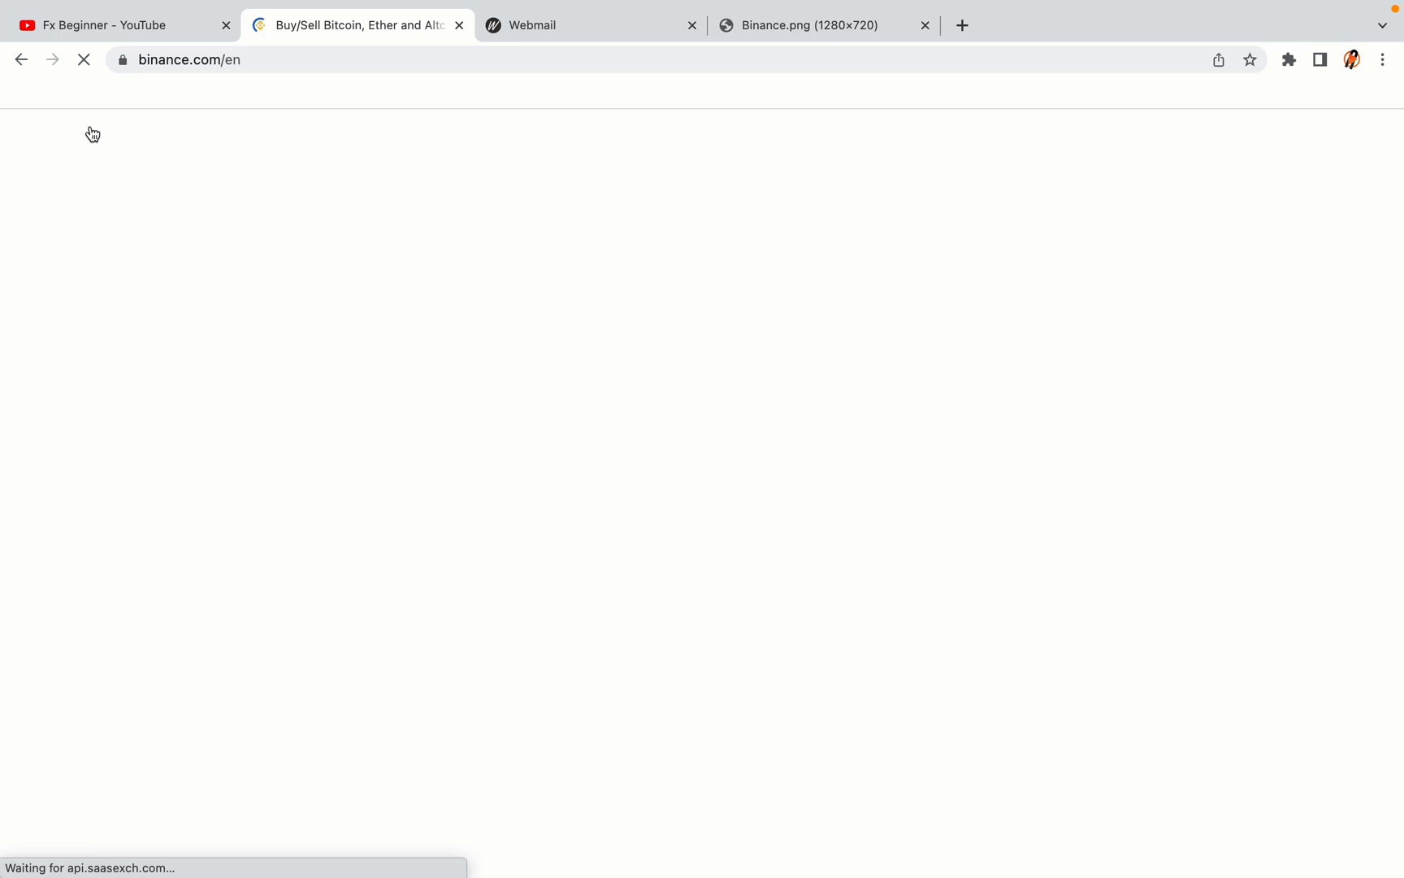